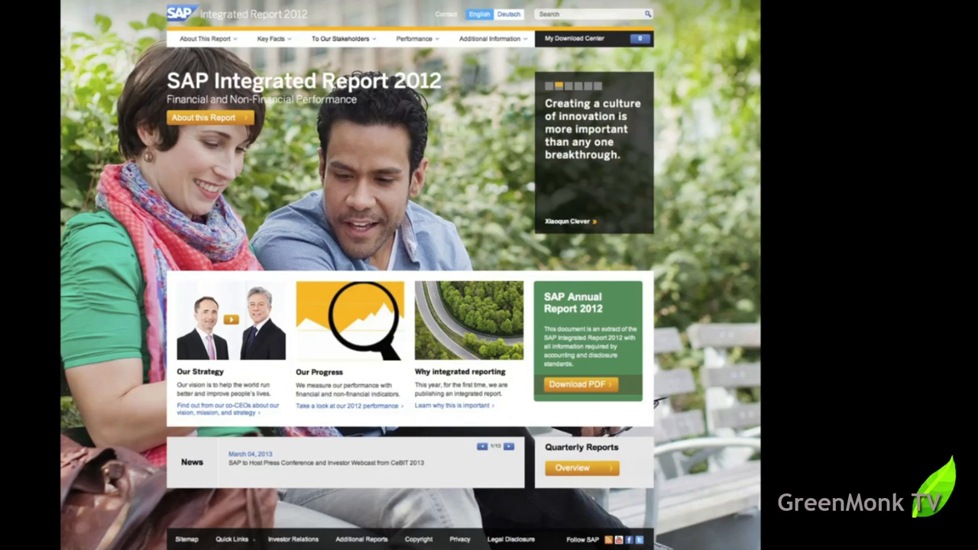
Step: Browse the About This Report, Key Facts and To Our Stakeholders menus in the top navigation
{"action": "left_click", "coordinate": [508, 446]}
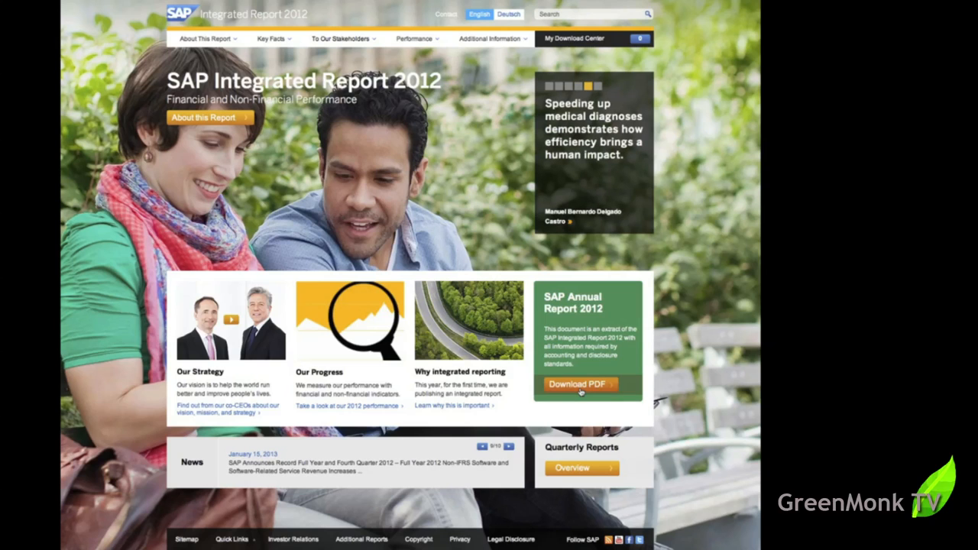
{"action": "left_click", "coordinate": [508, 446]}
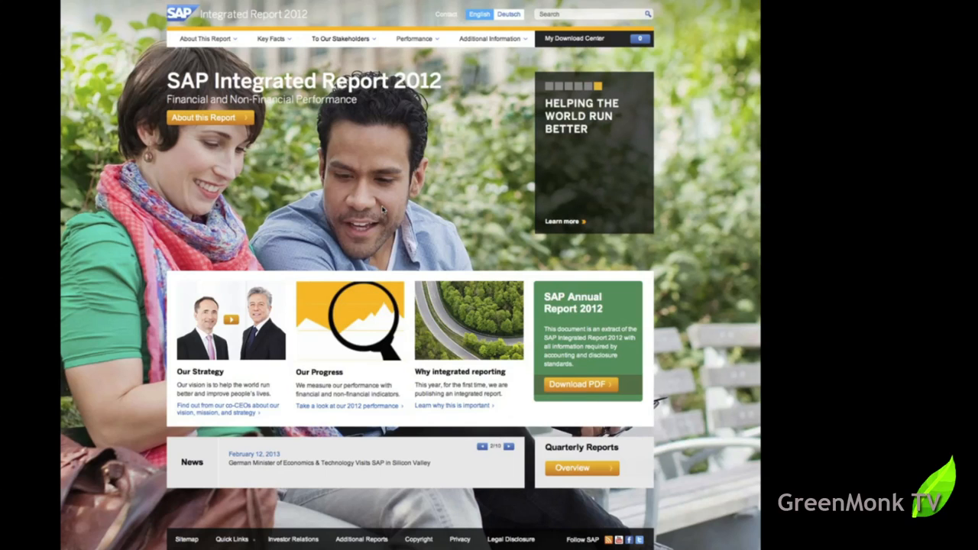
{"action": "left_click", "coordinate": [509, 446]}
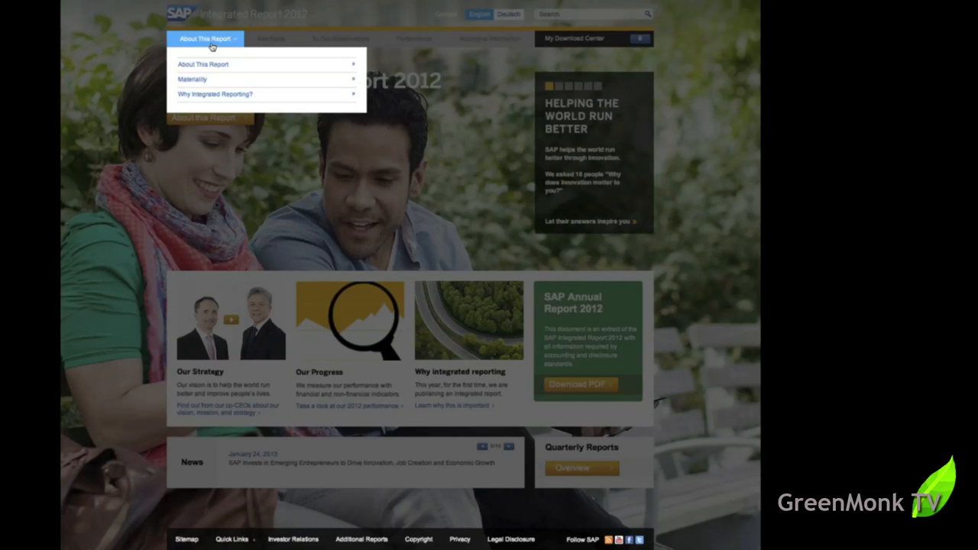
{"action": "mouse_move", "coordinate": [202, 64]}
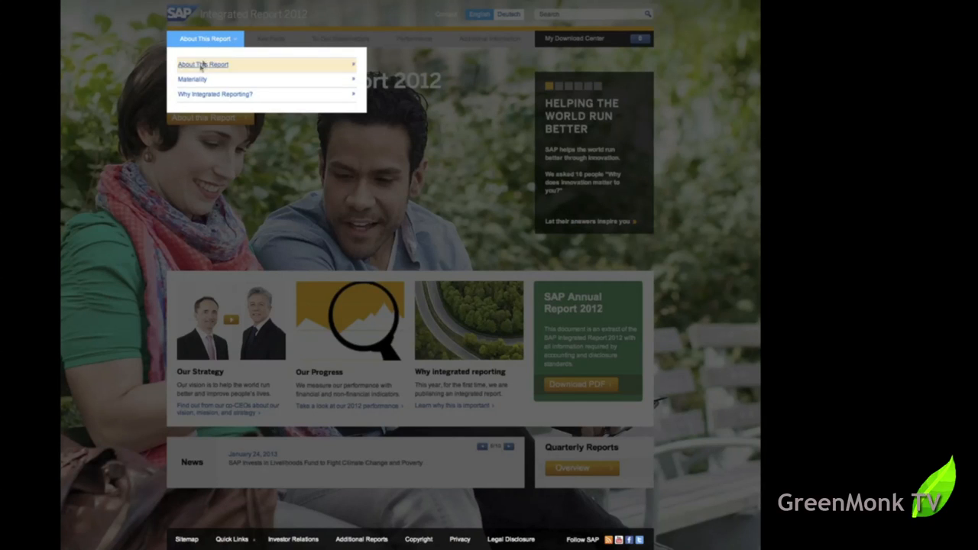
{"action": "mouse_move", "coordinate": [215, 94]}
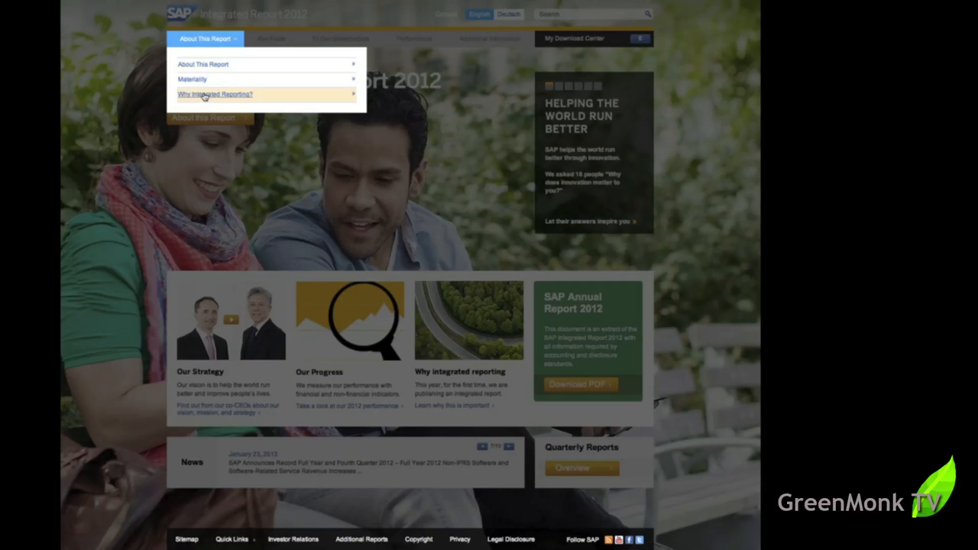
{"action": "left_click", "coordinate": [271, 38]}
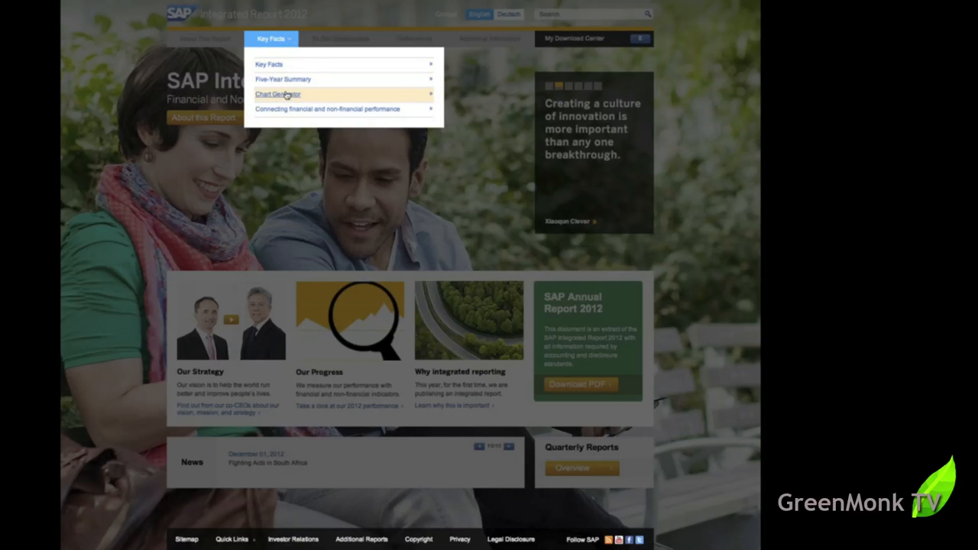
{"action": "mouse_move", "coordinate": [335, 111]}
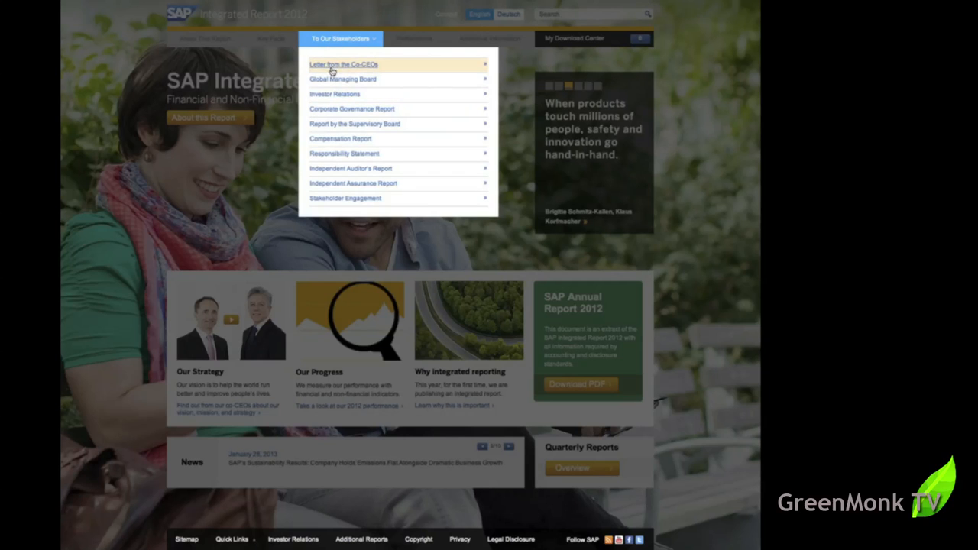
{"action": "mouse_move", "coordinate": [351, 168]}
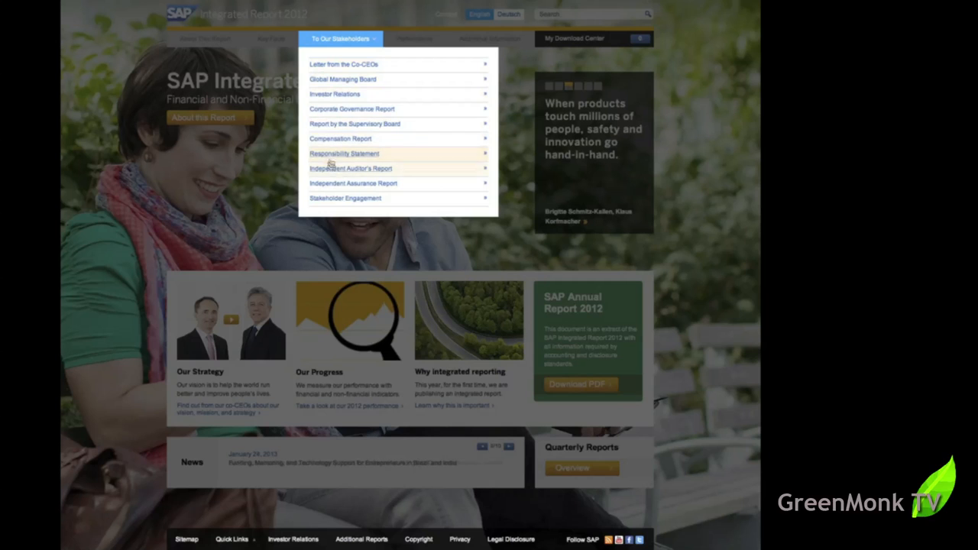
{"action": "mouse_move", "coordinate": [352, 182]}
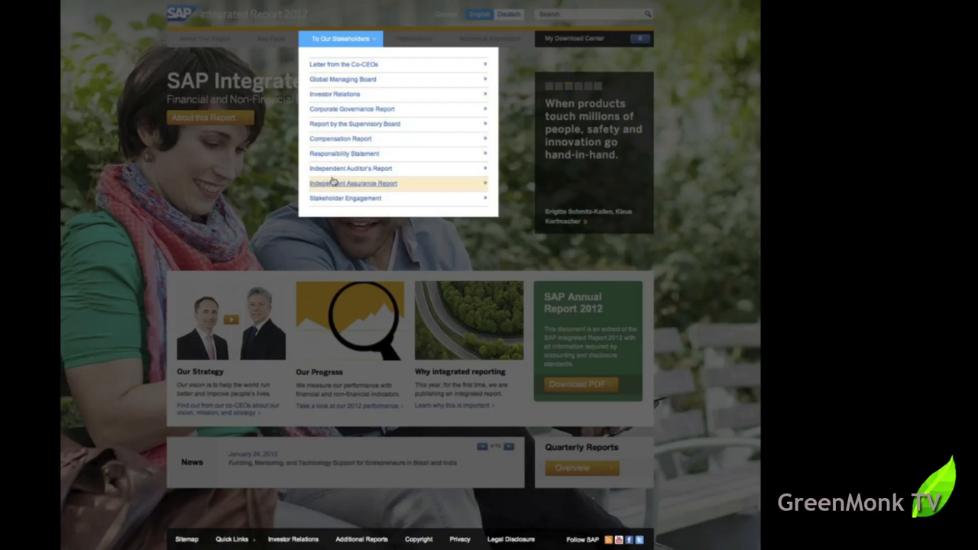
{"action": "mouse_move", "coordinate": [351, 168]}
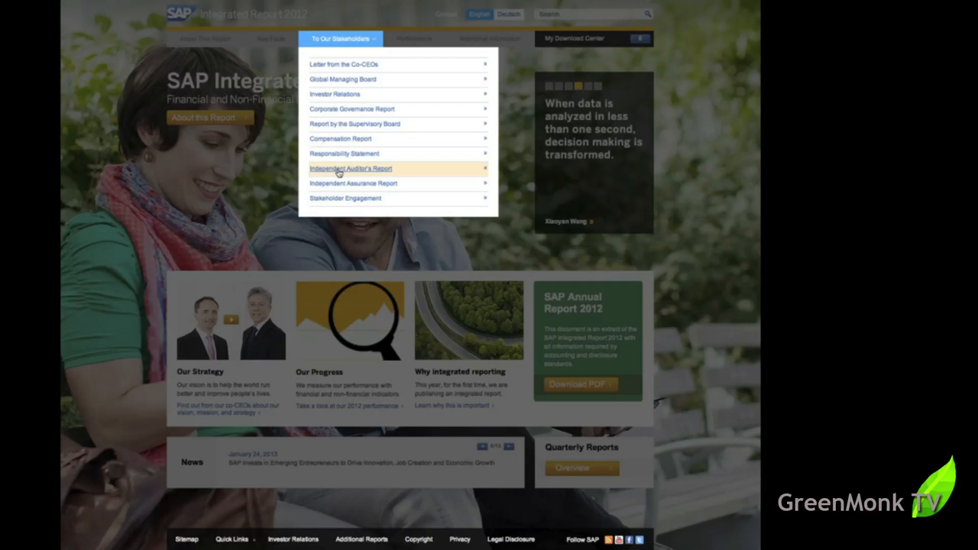
{"action": "left_click", "coordinate": [414, 38]}
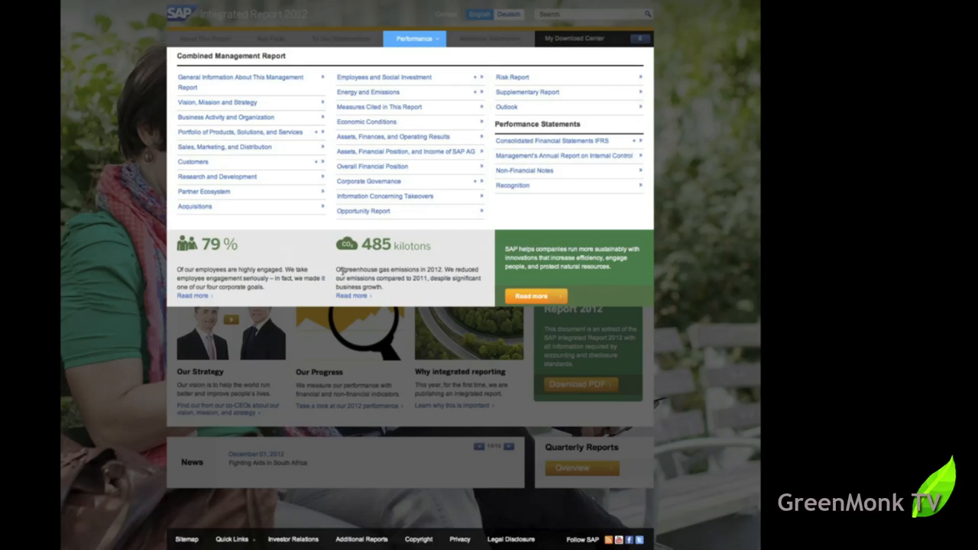
{"action": "mouse_move", "coordinate": [405, 262]}
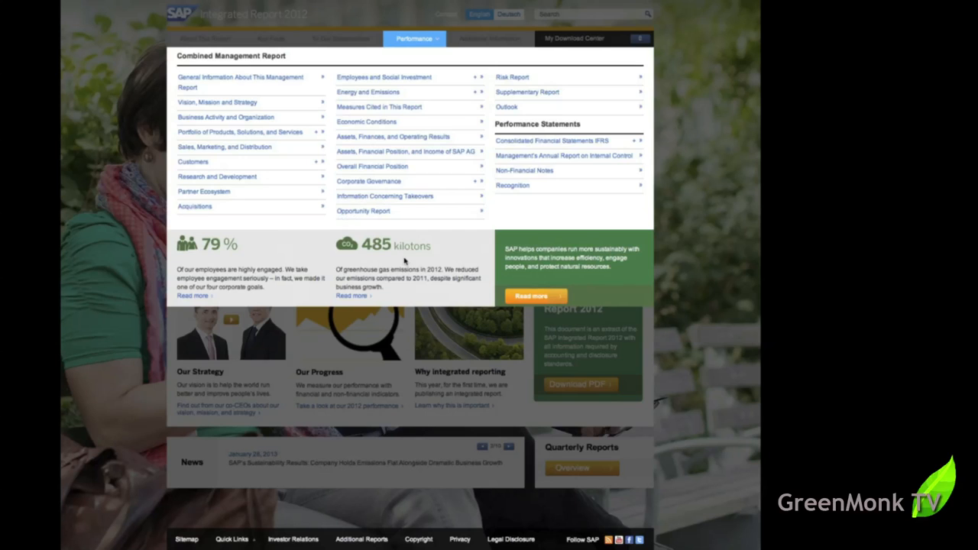
{"action": "mouse_move", "coordinate": [233, 192]}
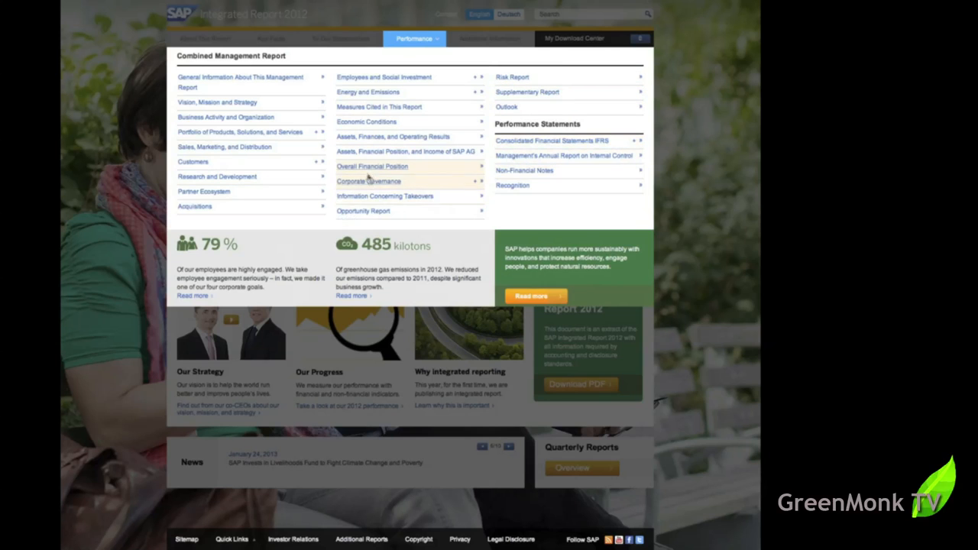
{"action": "mouse_move", "coordinate": [371, 166]}
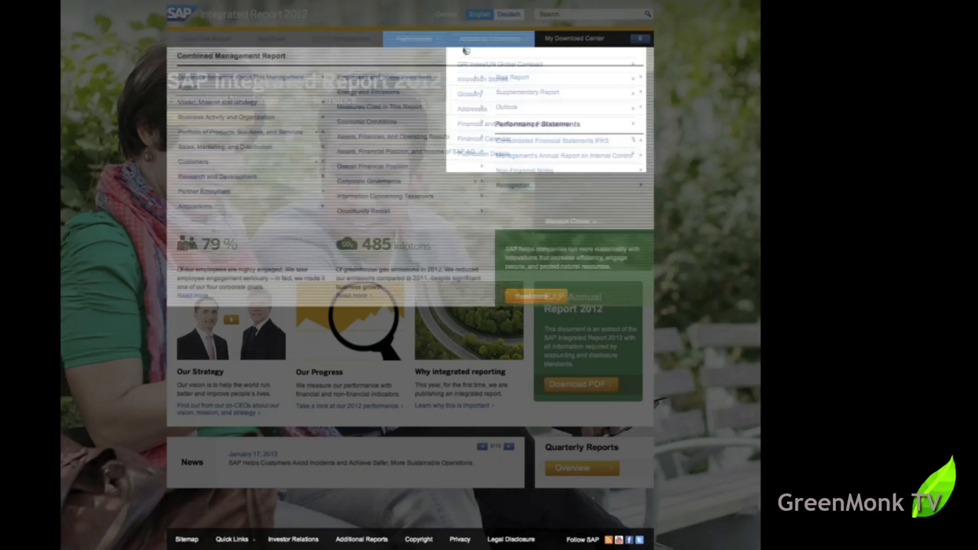
Step: Survey the Performance and Additional Information menus, then reopen the About This Report menu
{"action": "left_click", "coordinate": [491, 38]}
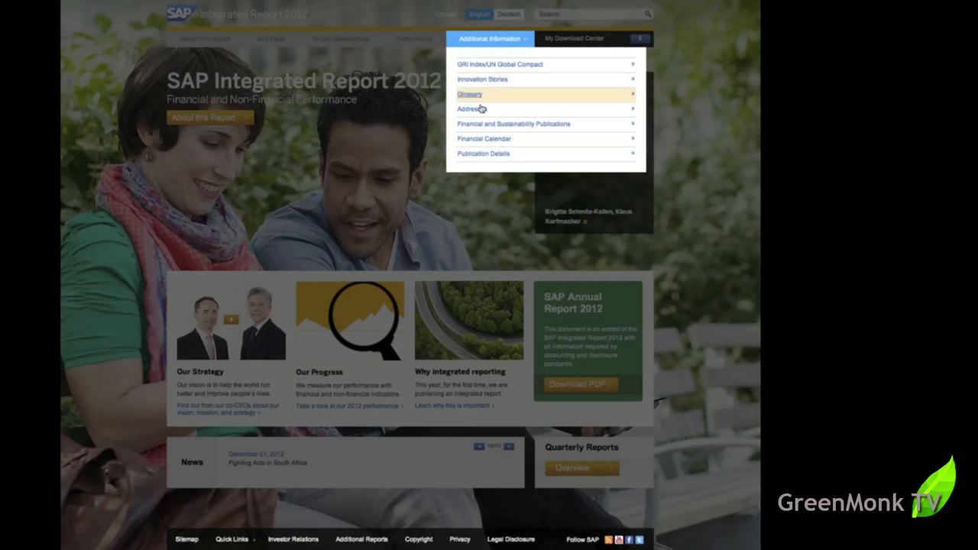
{"action": "mouse_move", "coordinate": [538, 47]}
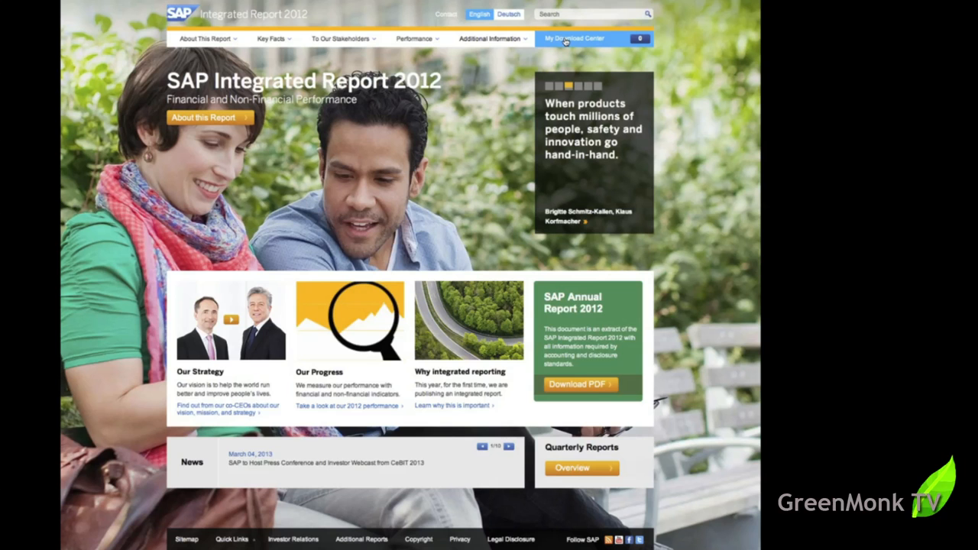
{"action": "left_click", "coordinate": [490, 38]}
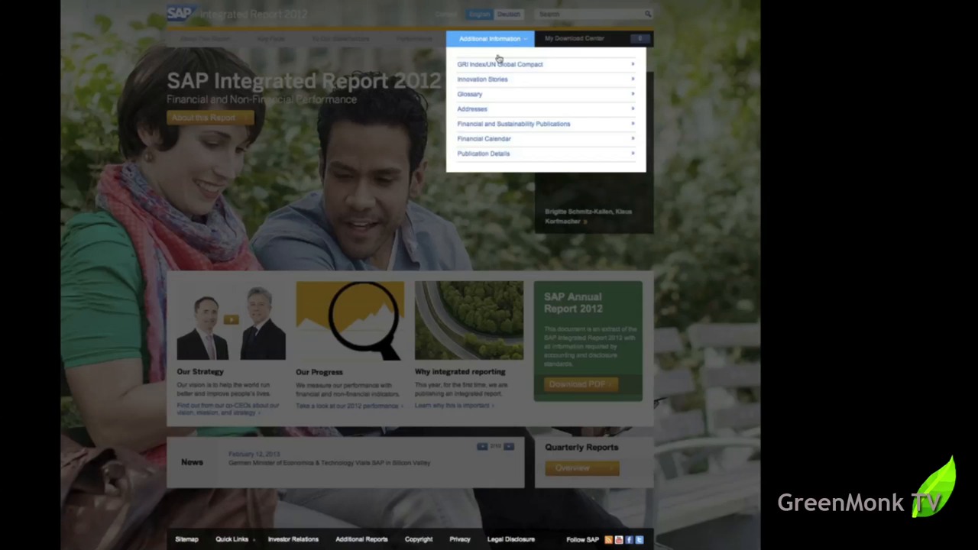
{"action": "left_click", "coordinate": [204, 38]}
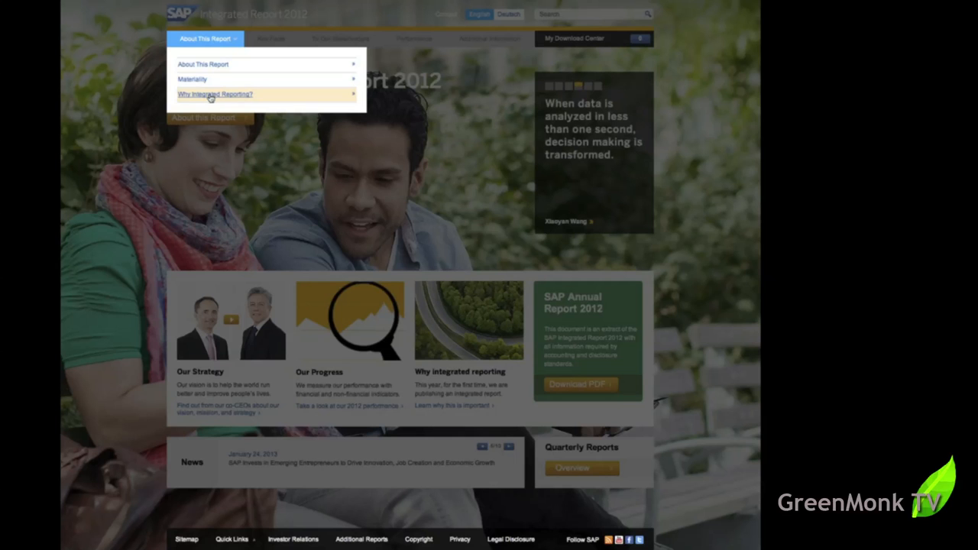
Step: Open Why Integrated Reporting? and scroll through the article, then back to the top
{"action": "left_click", "coordinate": [215, 94]}
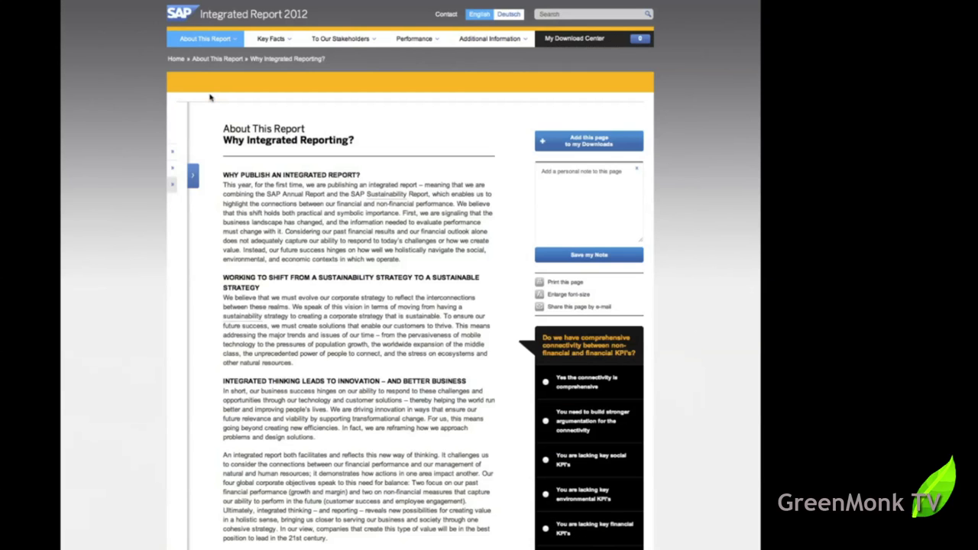
{"action": "mouse_move", "coordinate": [382, 348]}
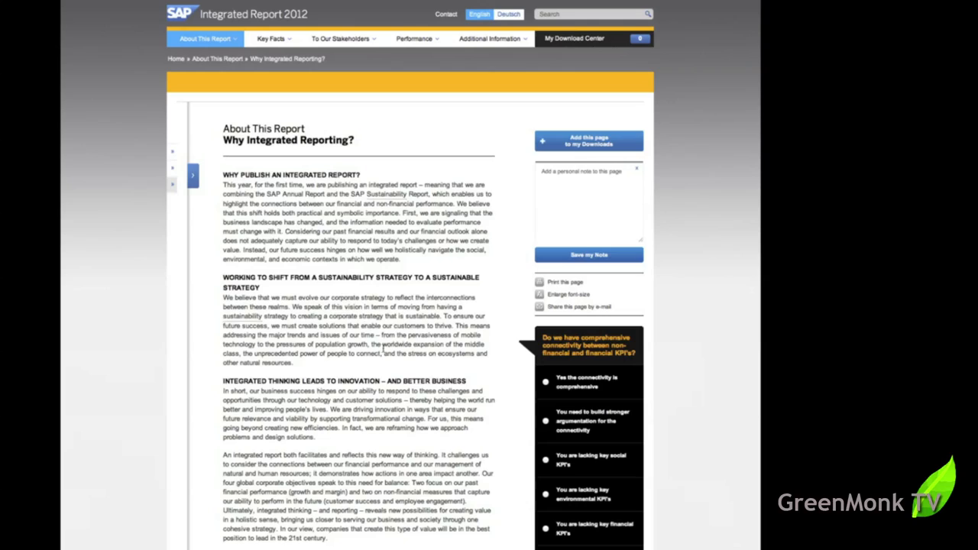
{"action": "scroll", "scroll_direction": "down", "scroll_amount": 3}
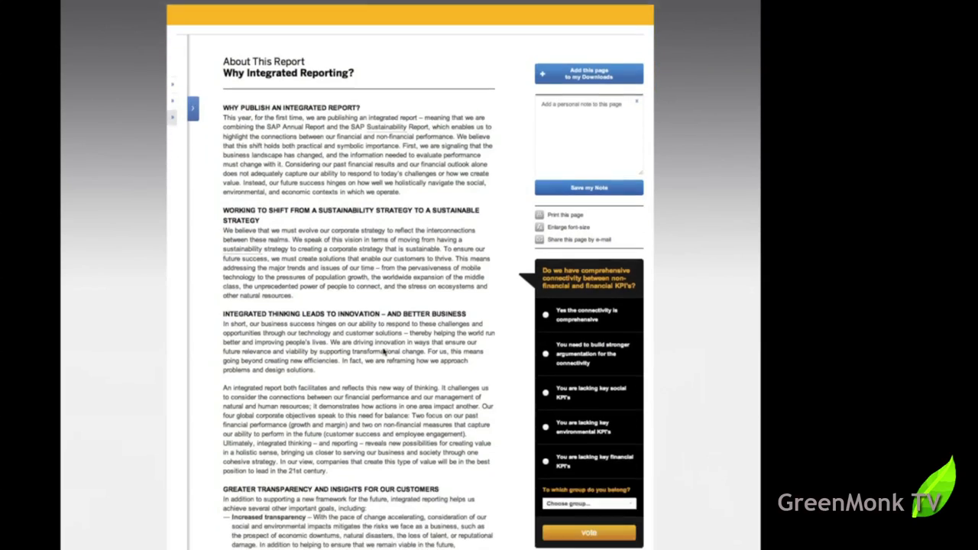
{"action": "scroll", "scroll_direction": "down", "scroll_amount": 3}
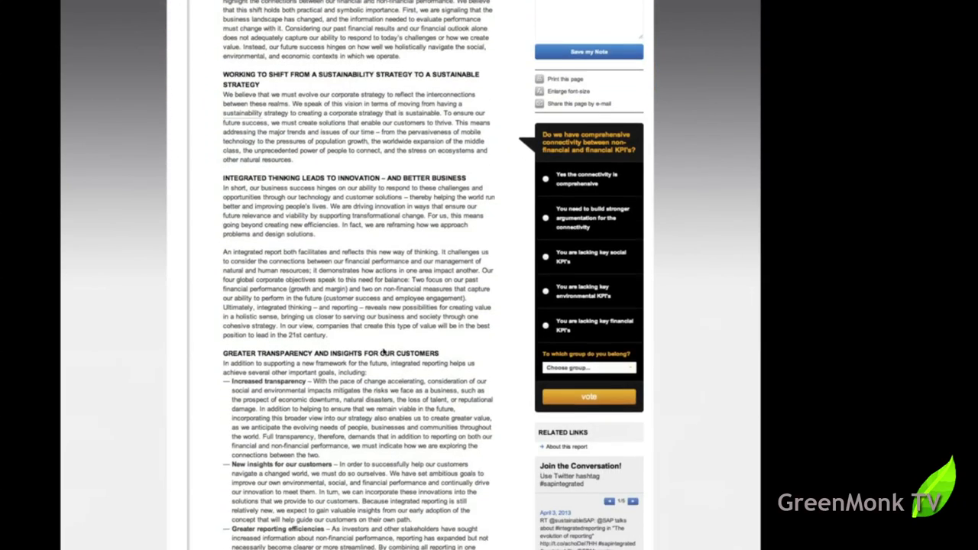
{"action": "scroll", "scroll_direction": "up", "scroll_amount": 3}
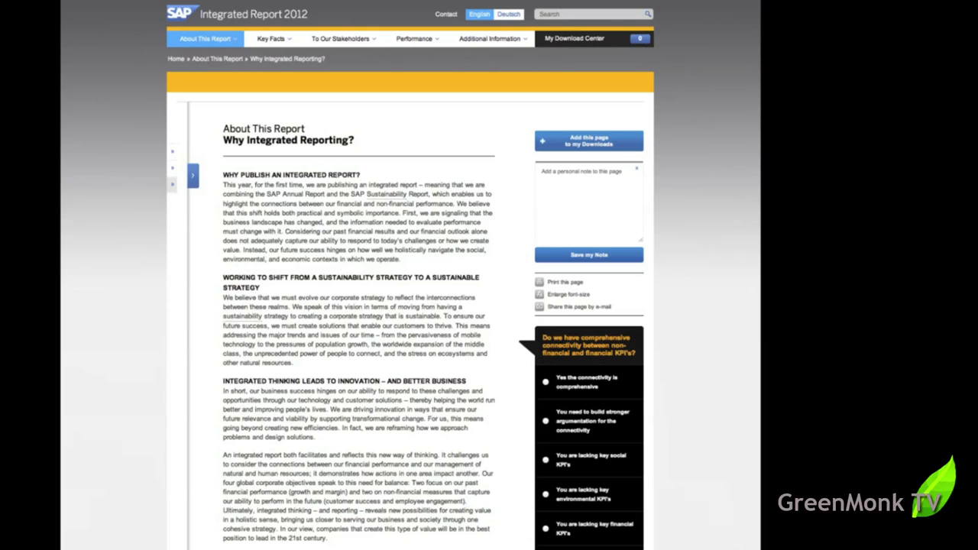
{"action": "mouse_move", "coordinate": [118, 471]}
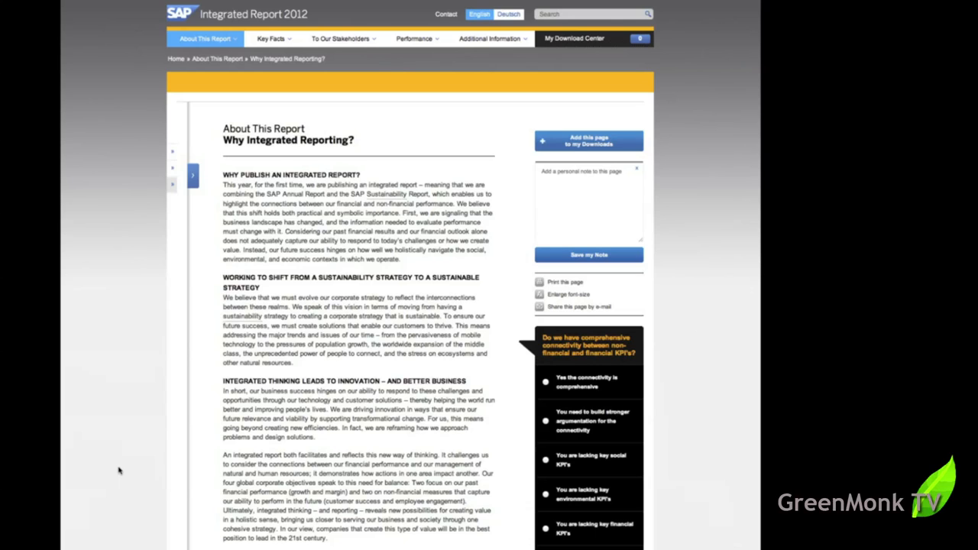
{"action": "left_click", "coordinate": [271, 38]}
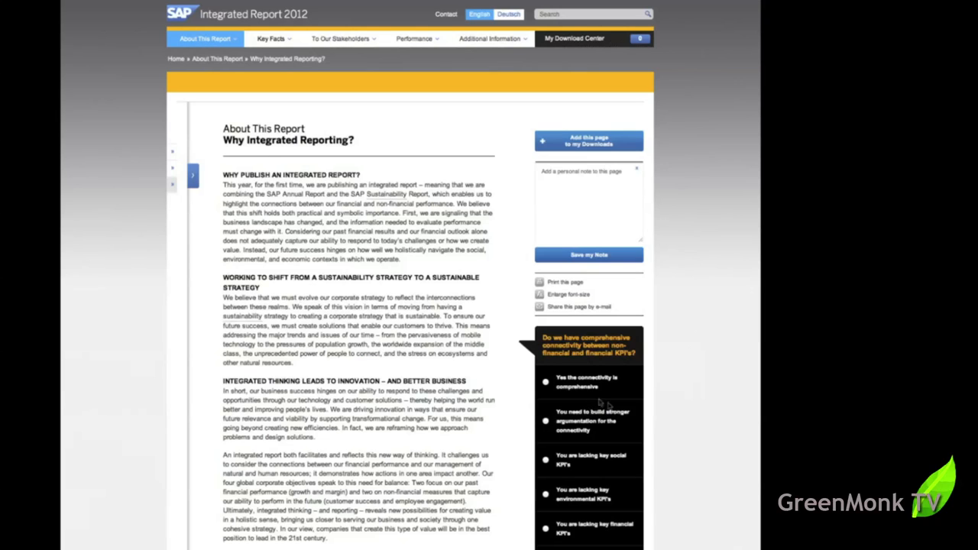
Step: Scroll to the KPI connectivity poll and open its stakeholder group list to choose IT analysts
{"action": "scroll", "scroll_direction": "up", "scroll_amount": 3}
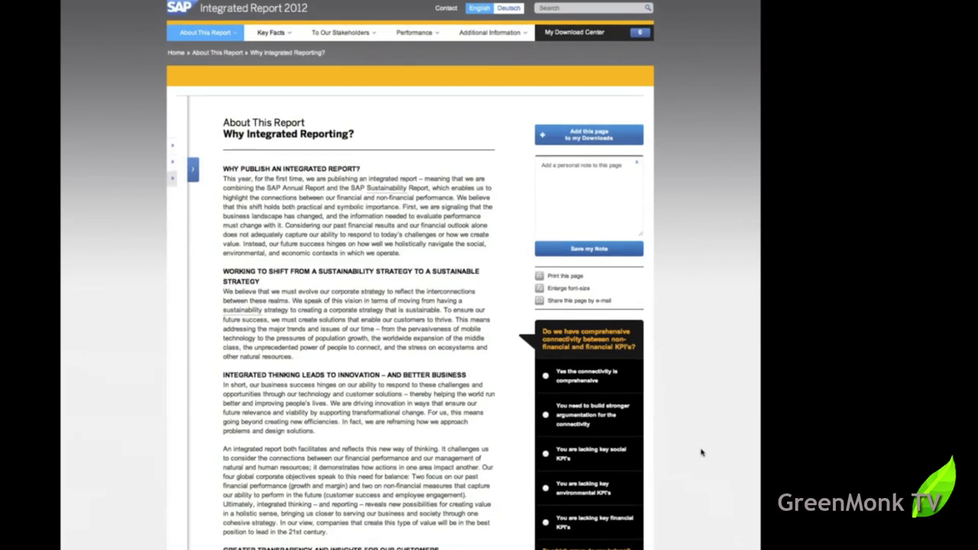
{"action": "scroll", "scroll_direction": "down", "scroll_amount": 3}
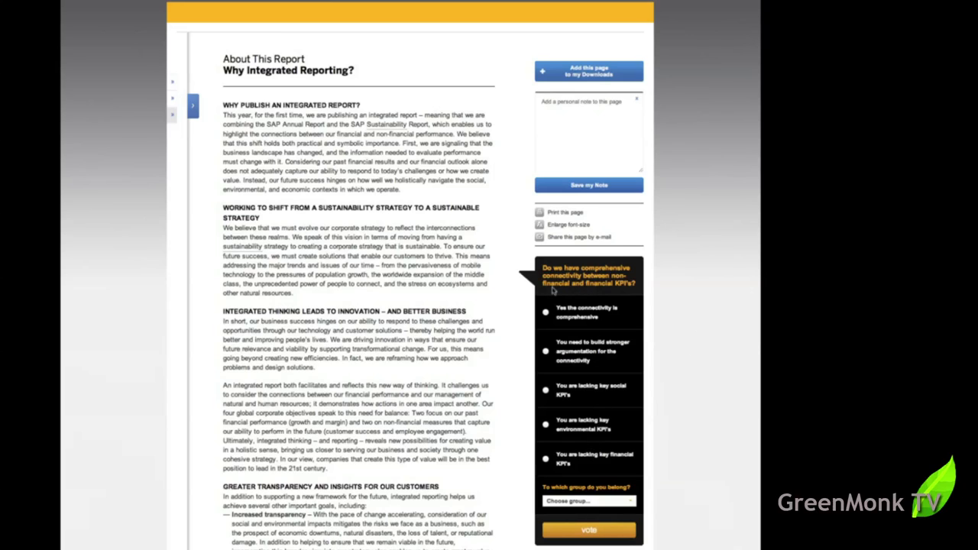
{"action": "mouse_move", "coordinate": [628, 308]}
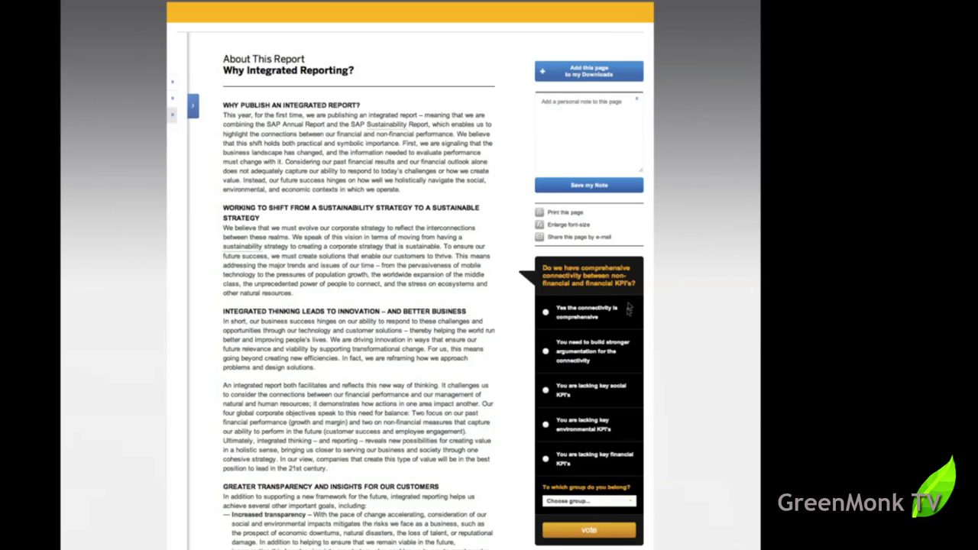
{"action": "mouse_move", "coordinate": [628, 313]}
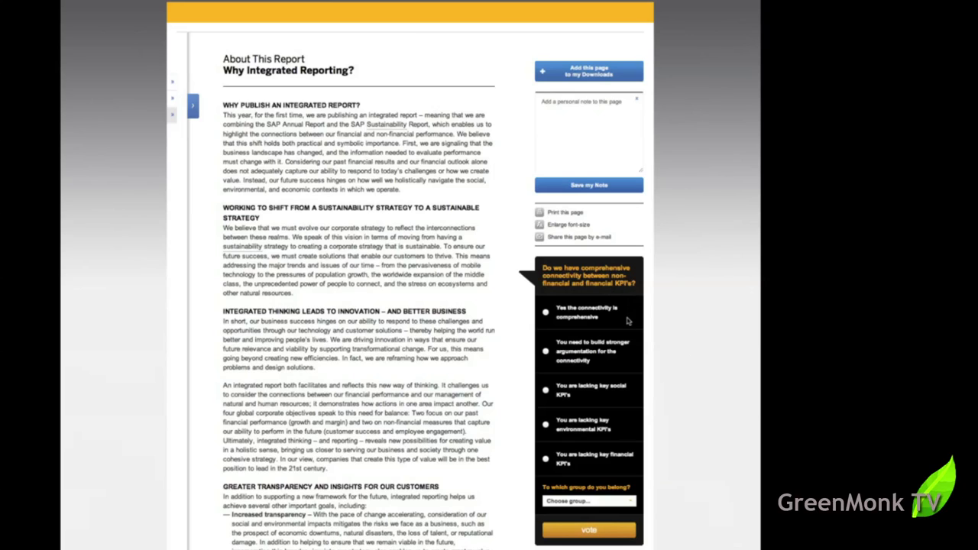
{"action": "mouse_move", "coordinate": [620, 357]}
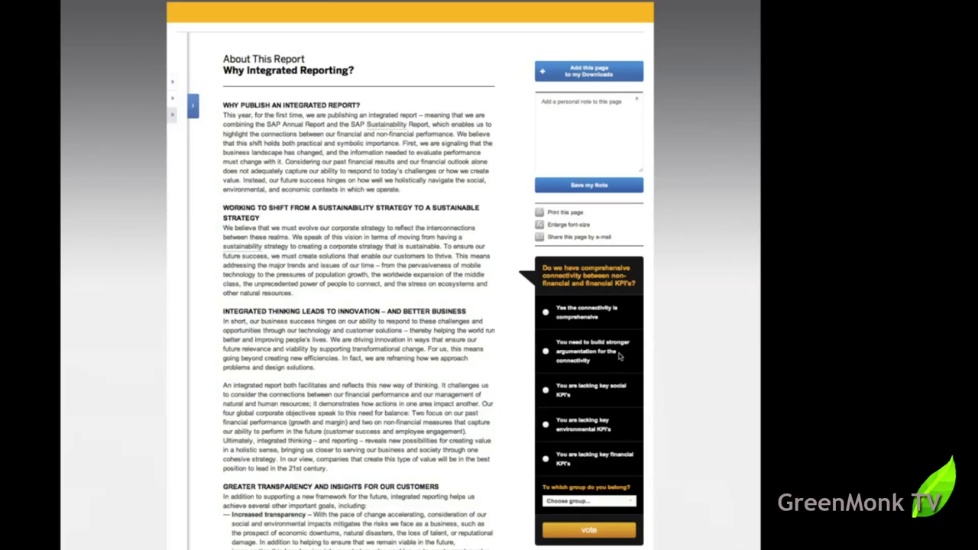
{"action": "mouse_move", "coordinate": [616, 366]}
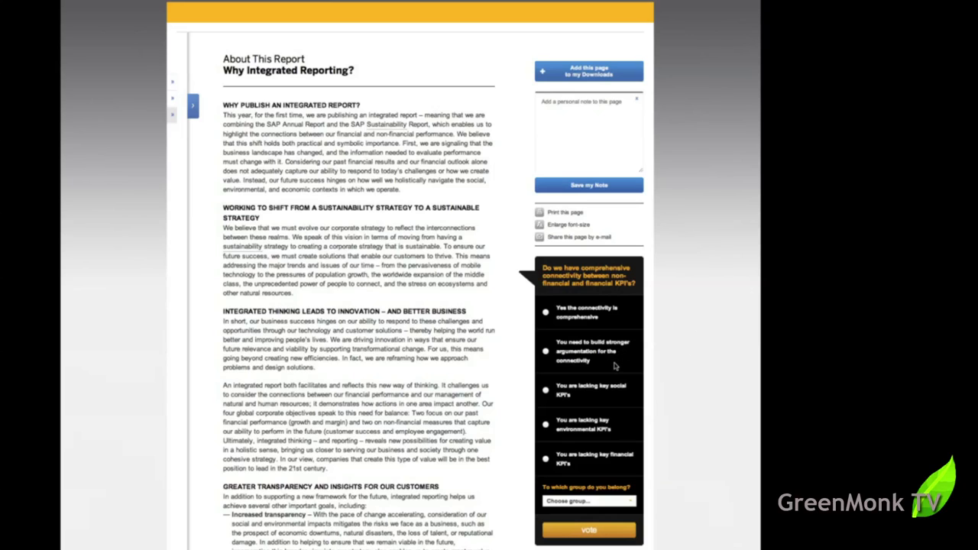
{"action": "mouse_move", "coordinate": [597, 396]}
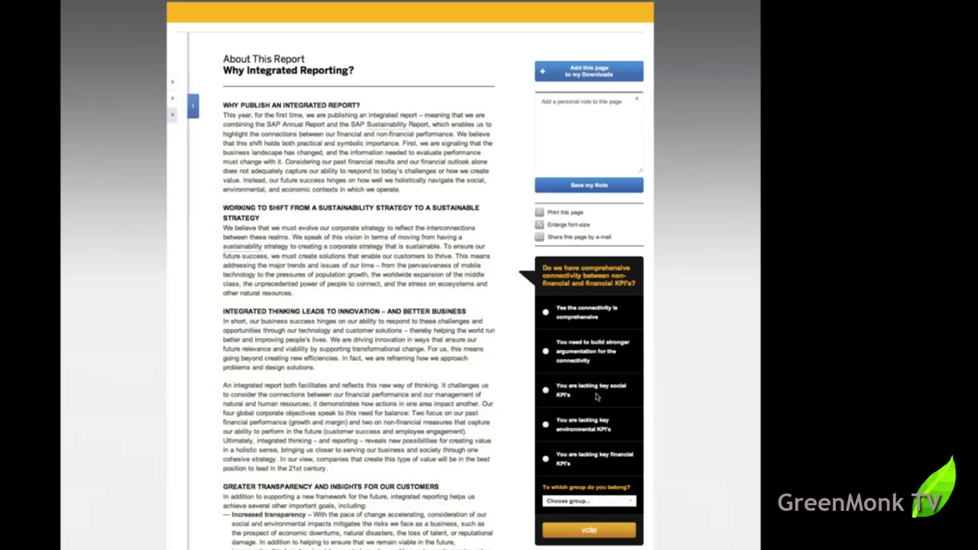
{"action": "mouse_move", "coordinate": [611, 434]}
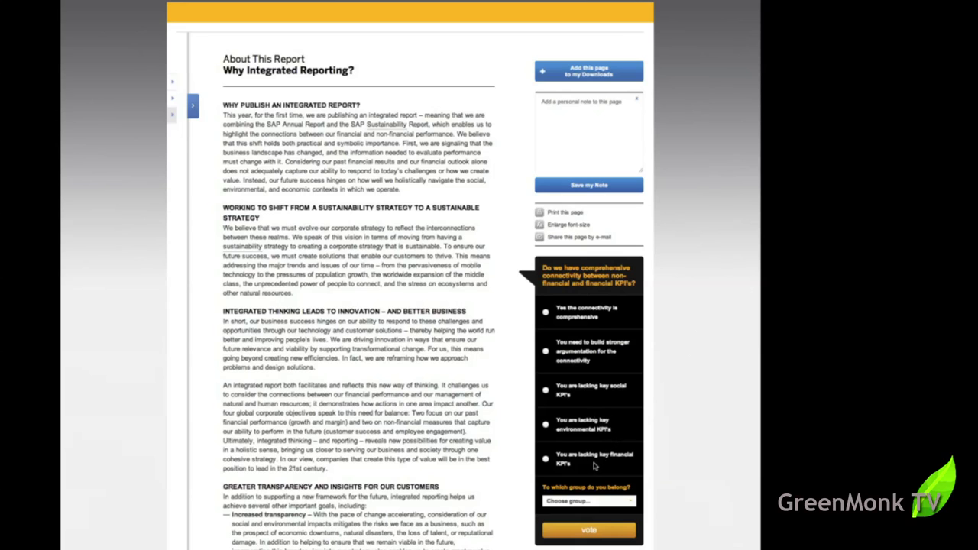
{"action": "mouse_move", "coordinate": [669, 467]}
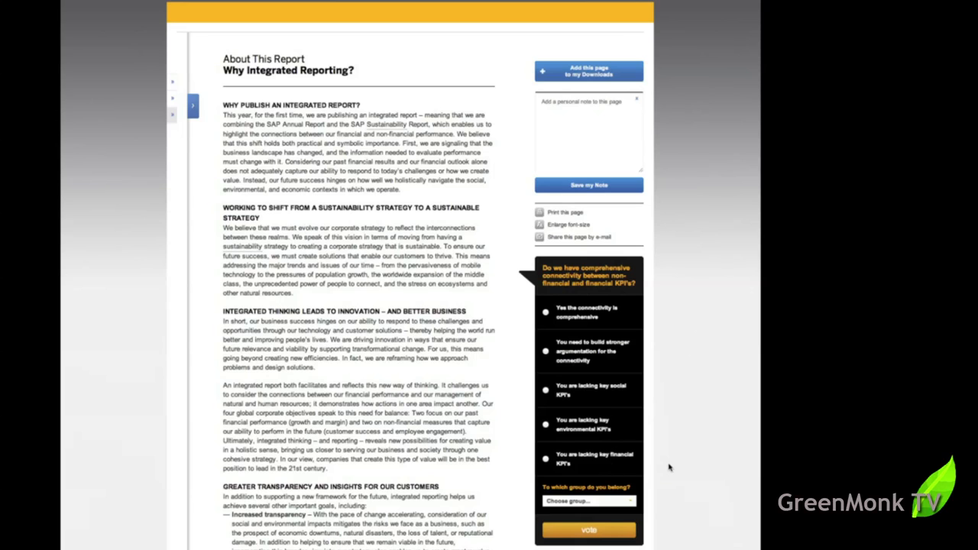
{"action": "scroll", "scroll_direction": "down", "scroll_amount": 3}
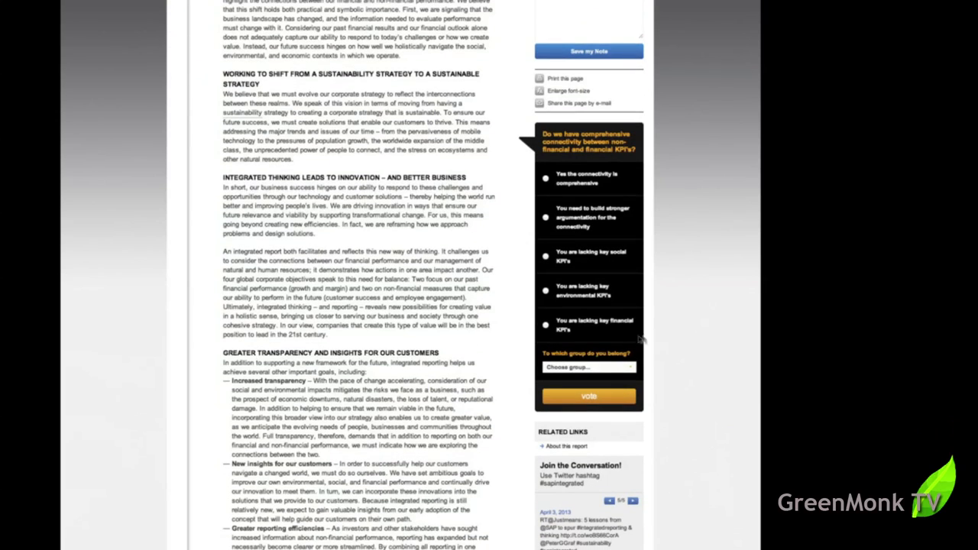
{"action": "mouse_move", "coordinate": [607, 369]}
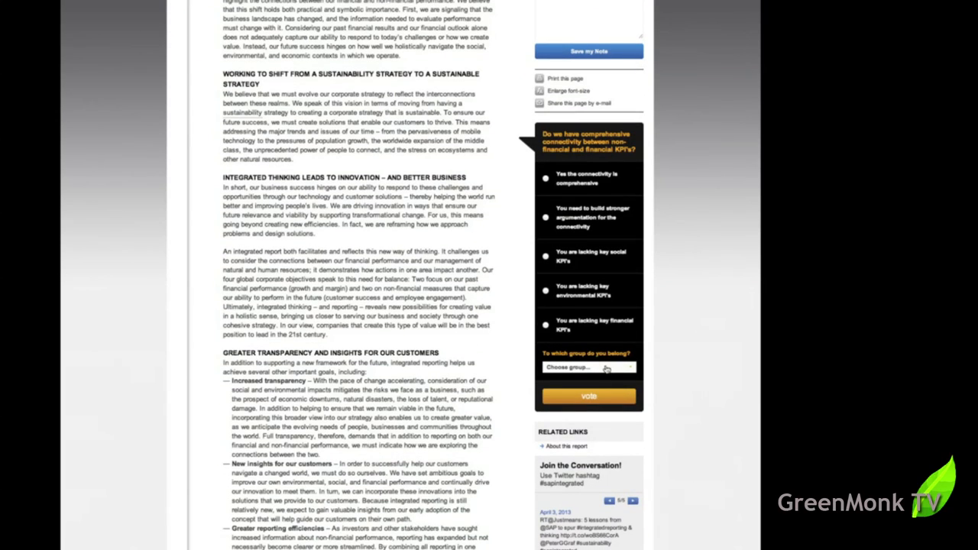
{"action": "left_click", "coordinate": [588, 368]}
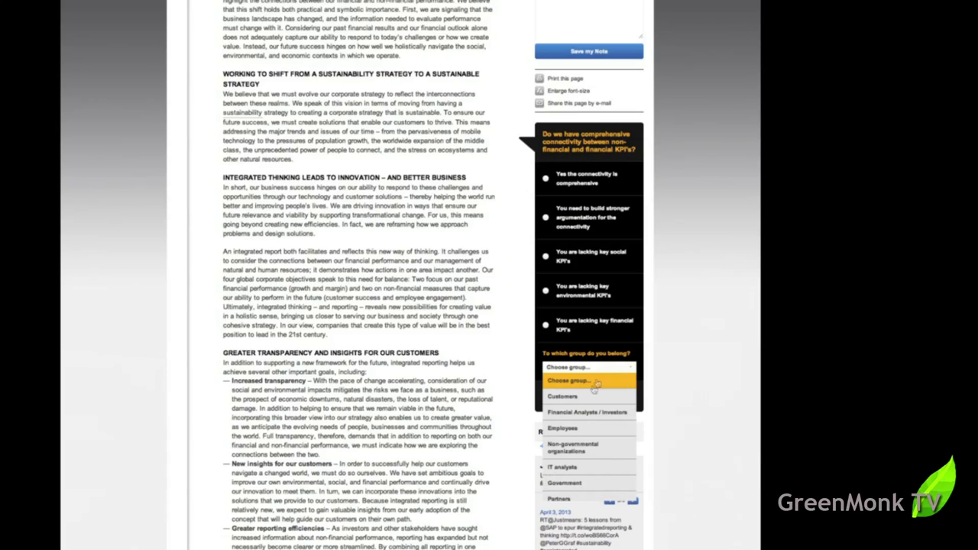
{"action": "mouse_move", "coordinate": [580, 427]}
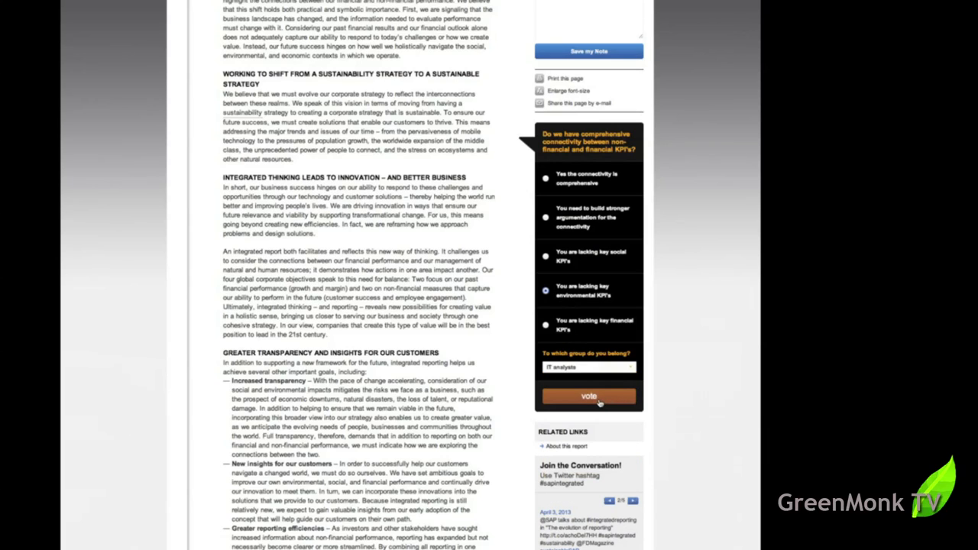
Step: Submit the poll vote and scroll through the results, led by 65.2% comprehensive
{"action": "left_click", "coordinate": [589, 396]}
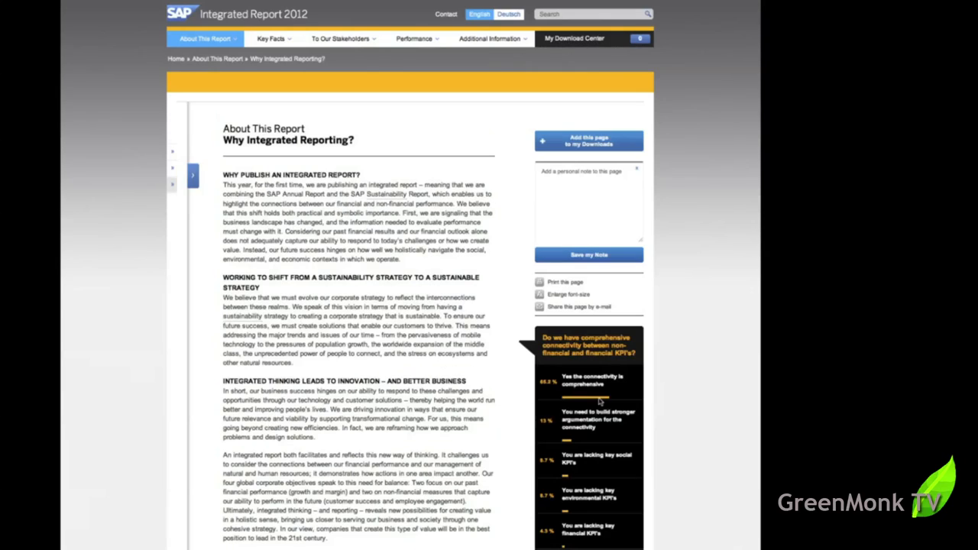
{"action": "scroll", "scroll_direction": "down", "scroll_amount": 3}
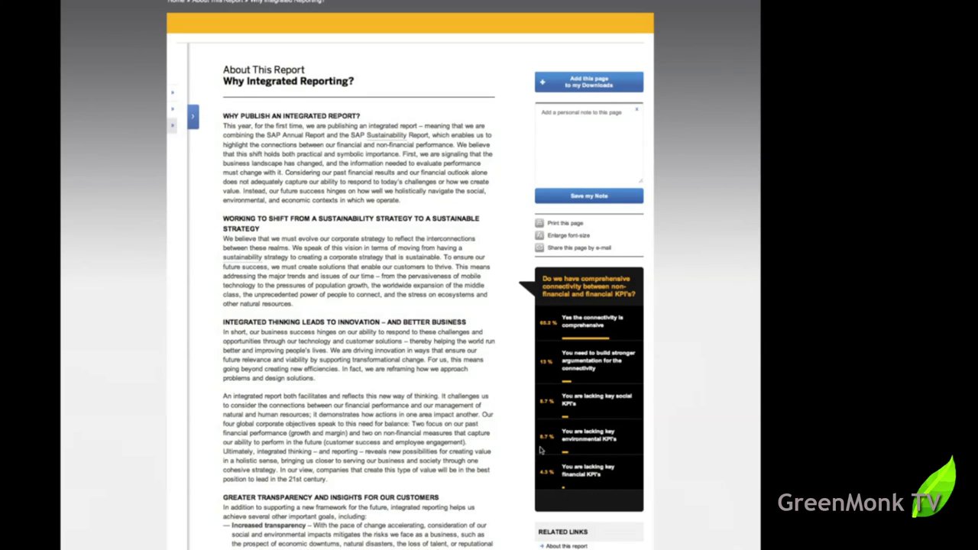
{"action": "mouse_move", "coordinate": [591, 449]}
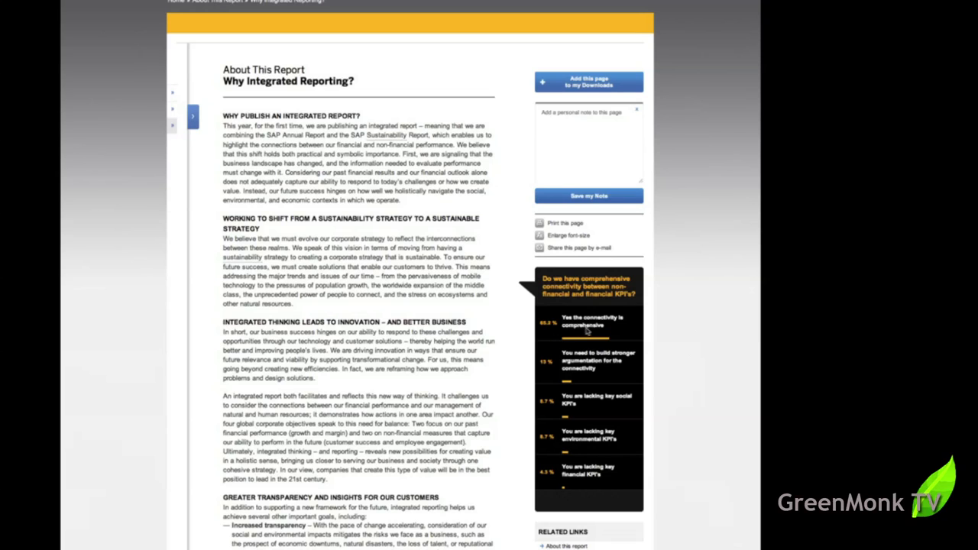
{"action": "mouse_move", "coordinate": [410, 284]}
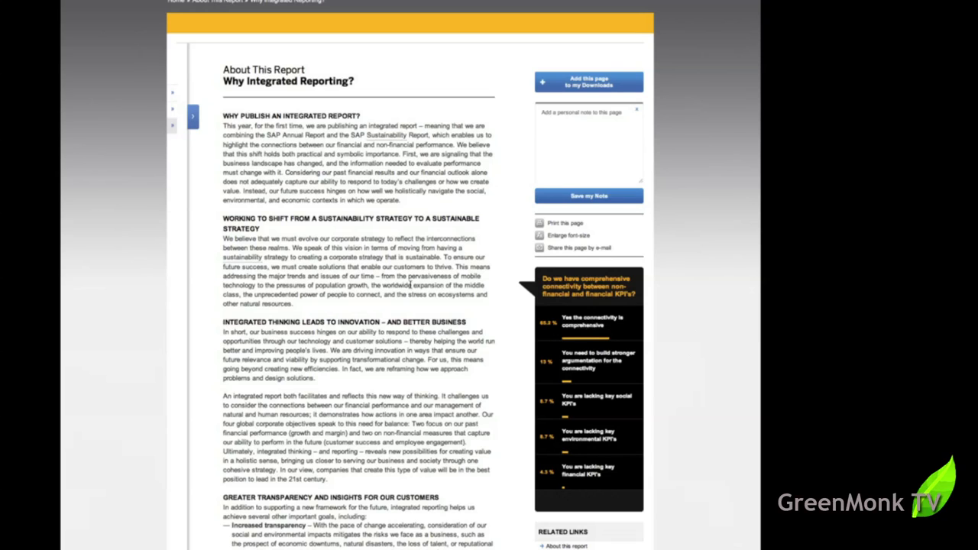
{"action": "scroll", "scroll_direction": "up", "scroll_amount": 3}
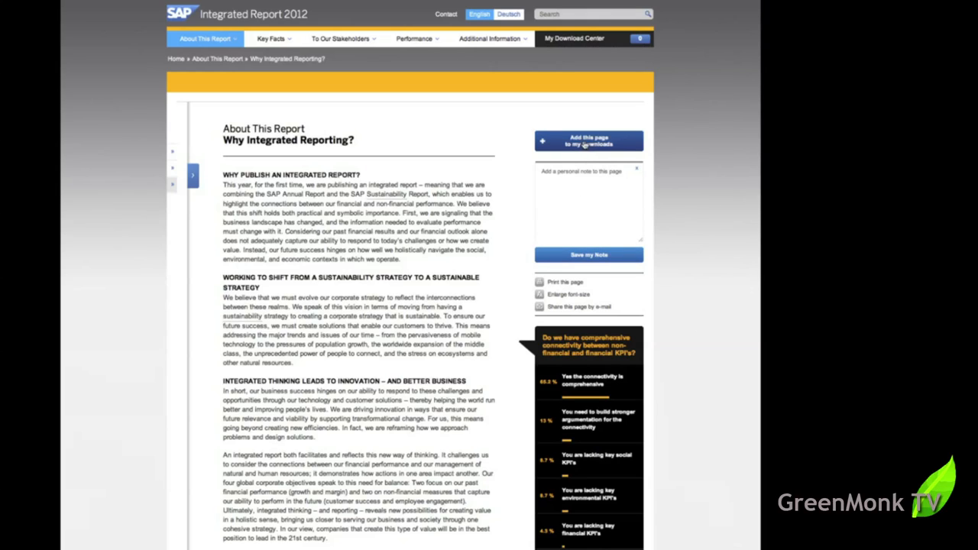
Step: Add the note 'This is the explanation of why SAP went for Integrated Reporting...' and save the page to My Downloads
{"action": "left_click", "coordinate": [588, 201]}
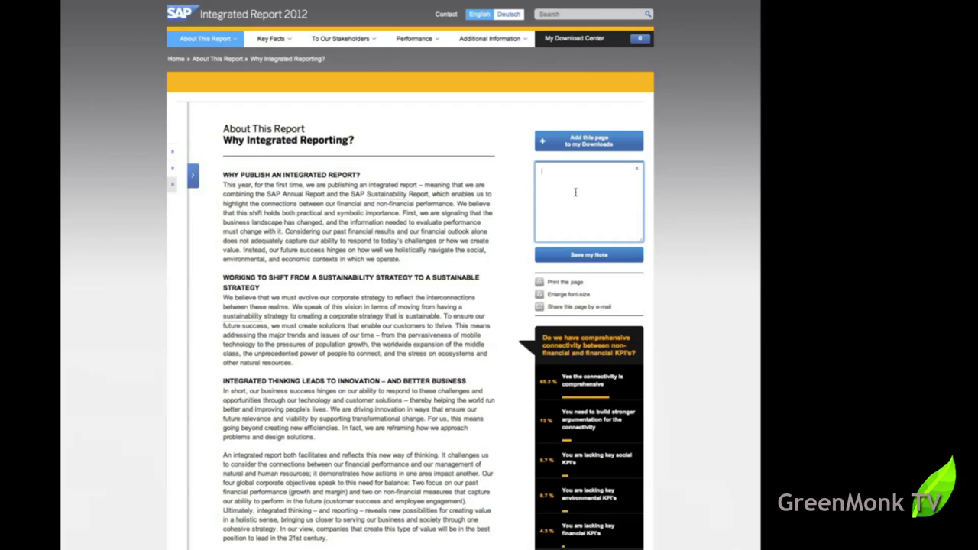
{"action": "type", "text": "This is the explanation of why SAP went for Integrated Reporting..."}
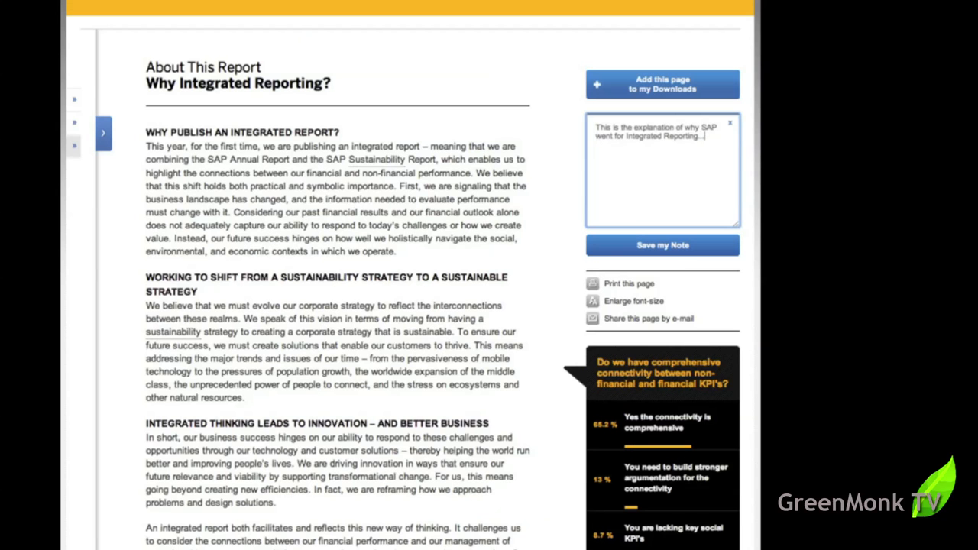
{"action": "mouse_move", "coordinate": [709, 156]}
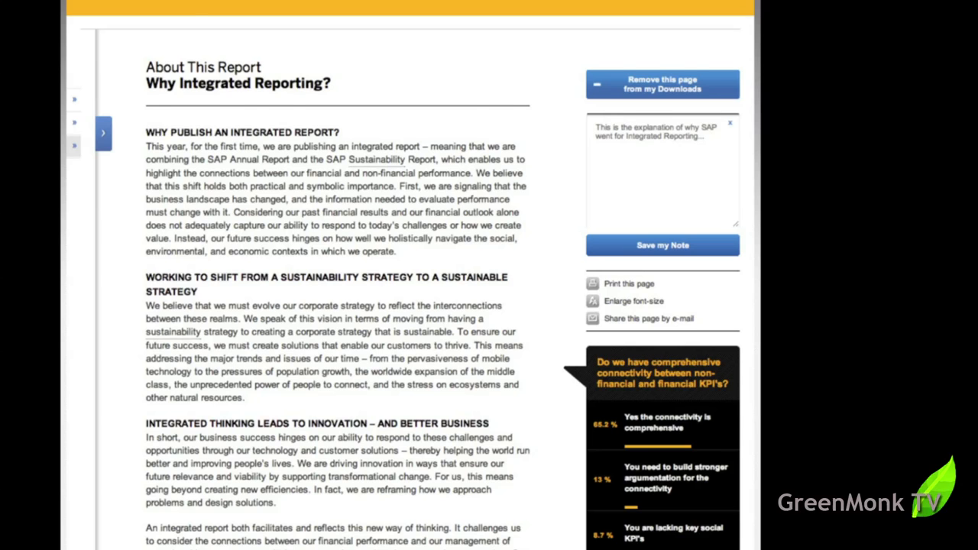
{"action": "scroll", "scroll_direction": "down", "scroll_amount": 3}
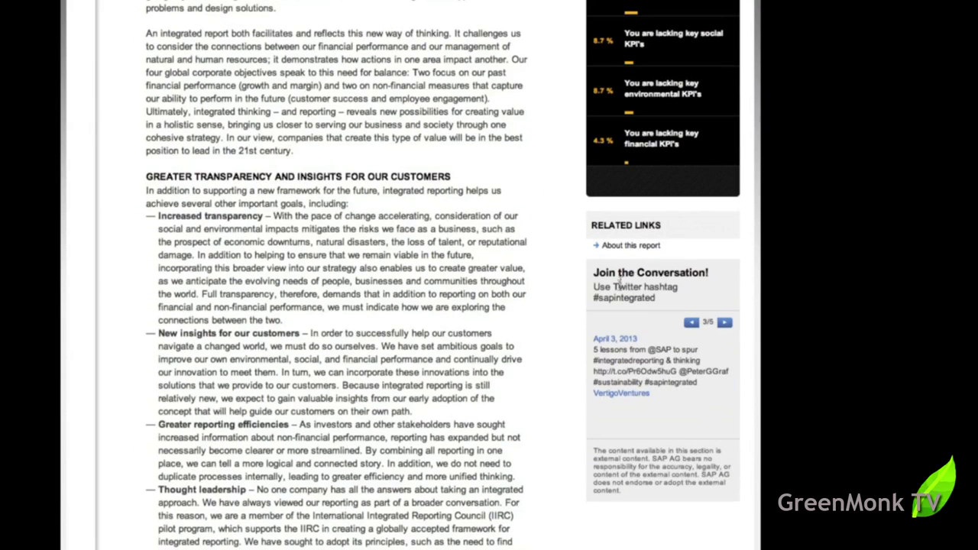
{"action": "mouse_move", "coordinate": [644, 316]}
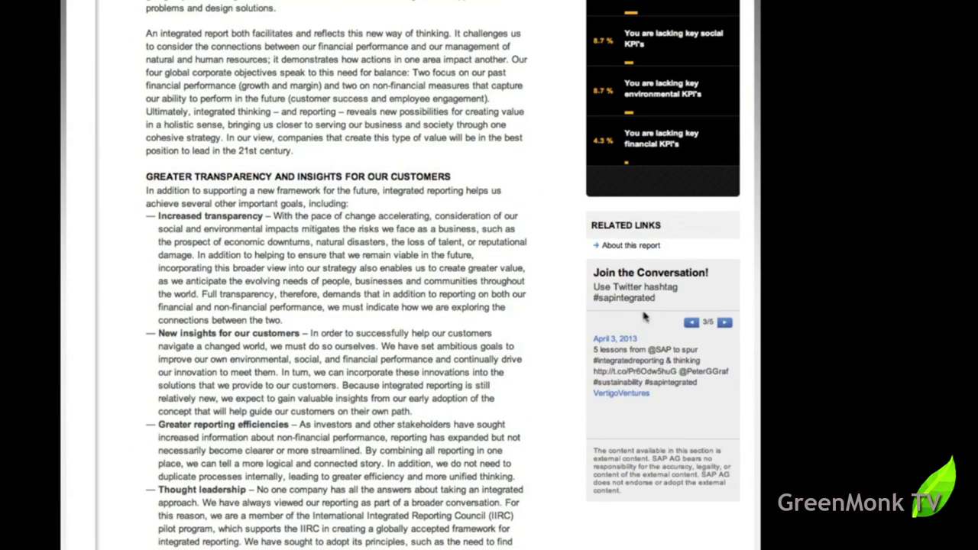
{"action": "mouse_move", "coordinate": [603, 311]}
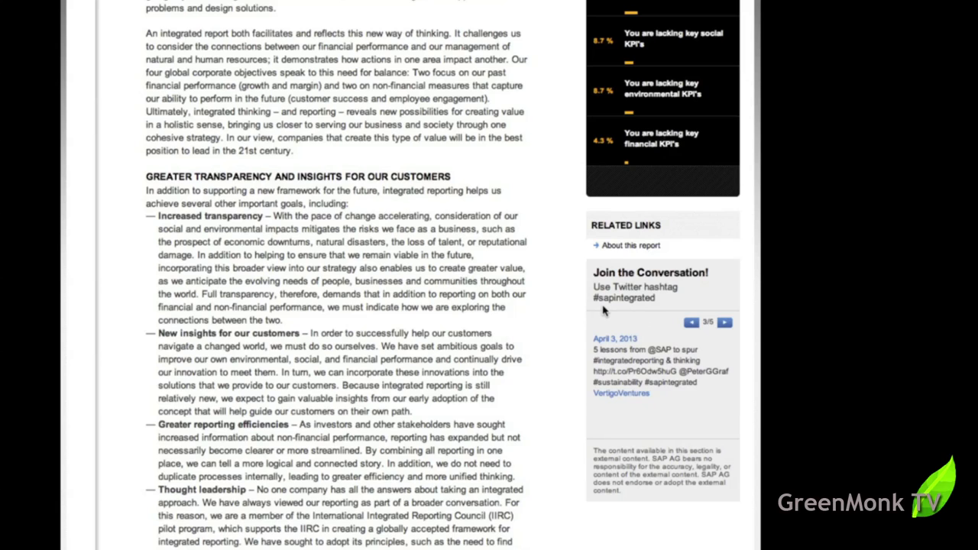
{"action": "left_click", "coordinate": [724, 321]}
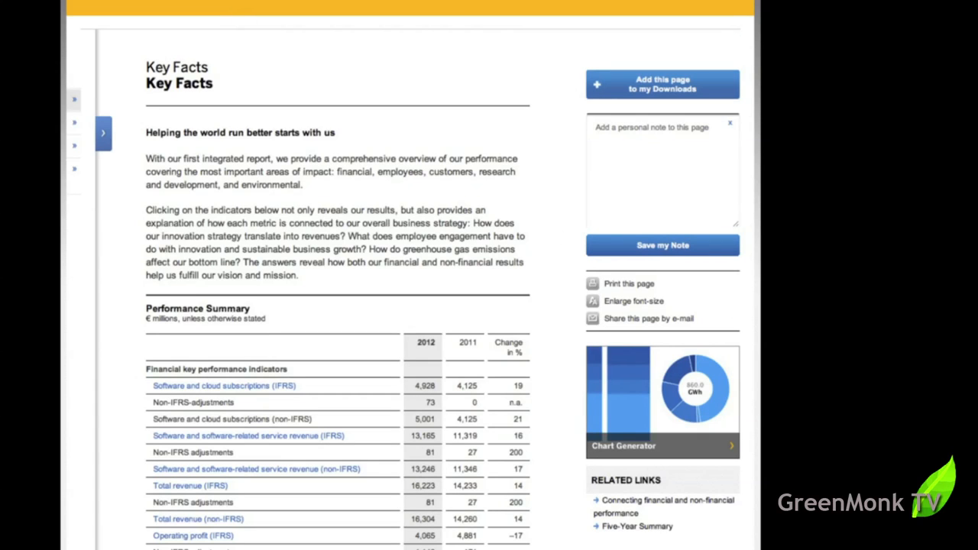
{"action": "scroll", "scroll_direction": "down", "scroll_amount": 3}
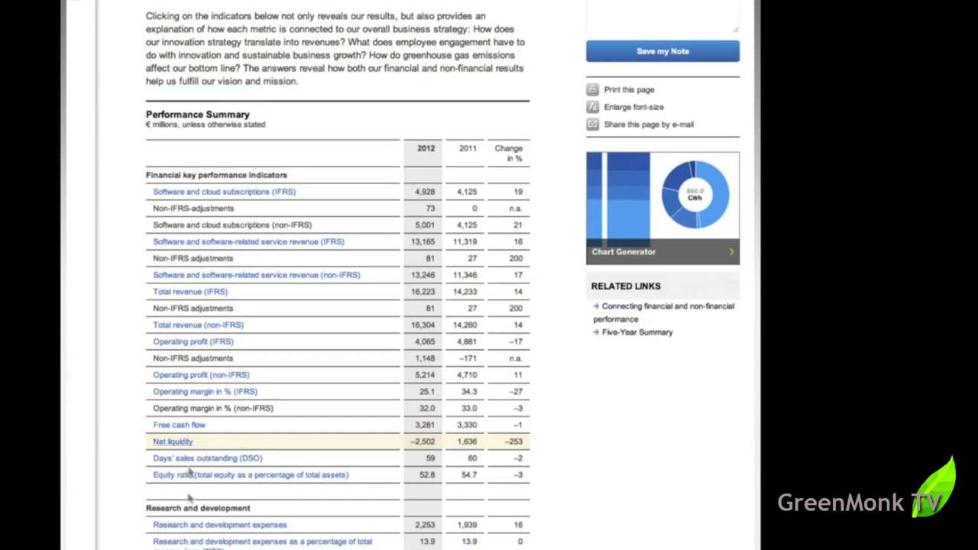
{"action": "scroll", "scroll_direction": "down", "scroll_amount": 3}
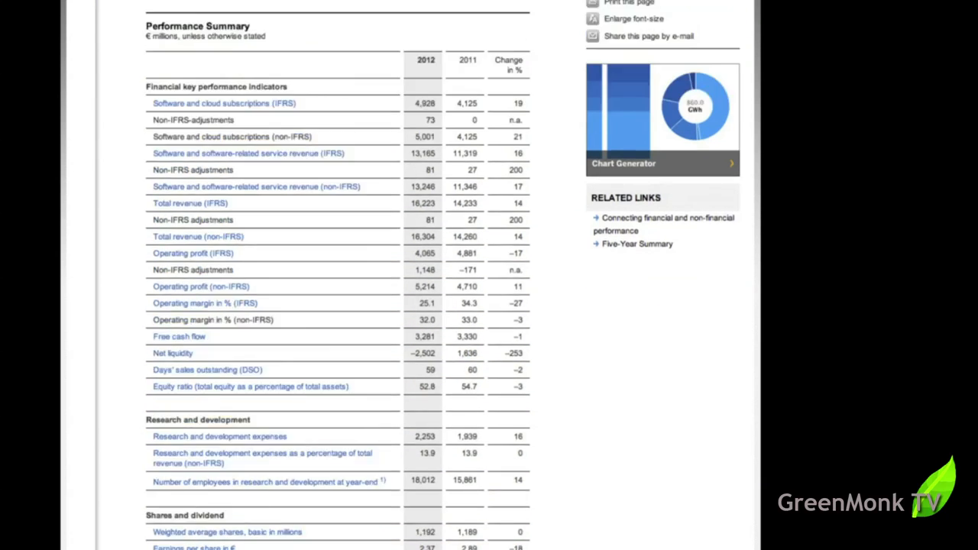
{"action": "scroll", "scroll_direction": "down", "scroll_amount": 3}
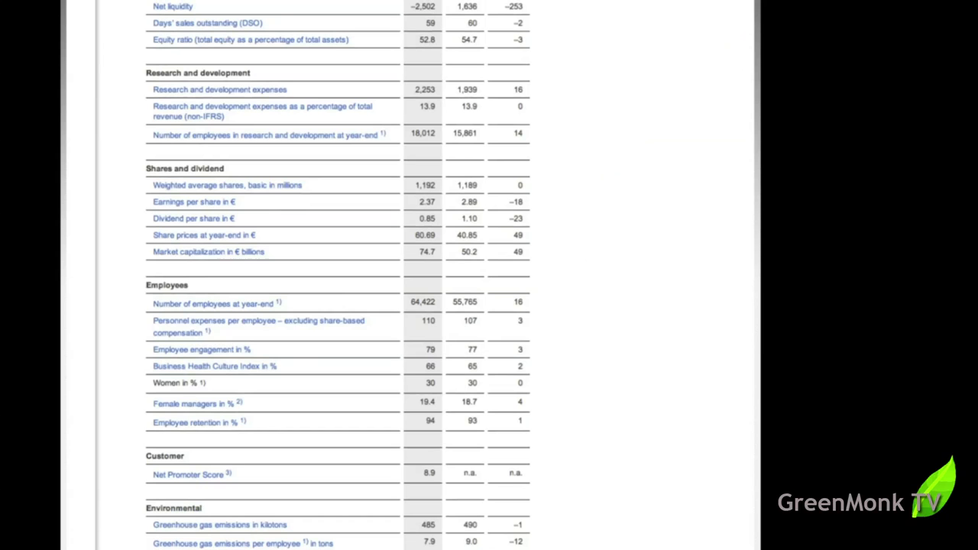
{"action": "scroll", "scroll_direction": "down", "scroll_amount": 3}
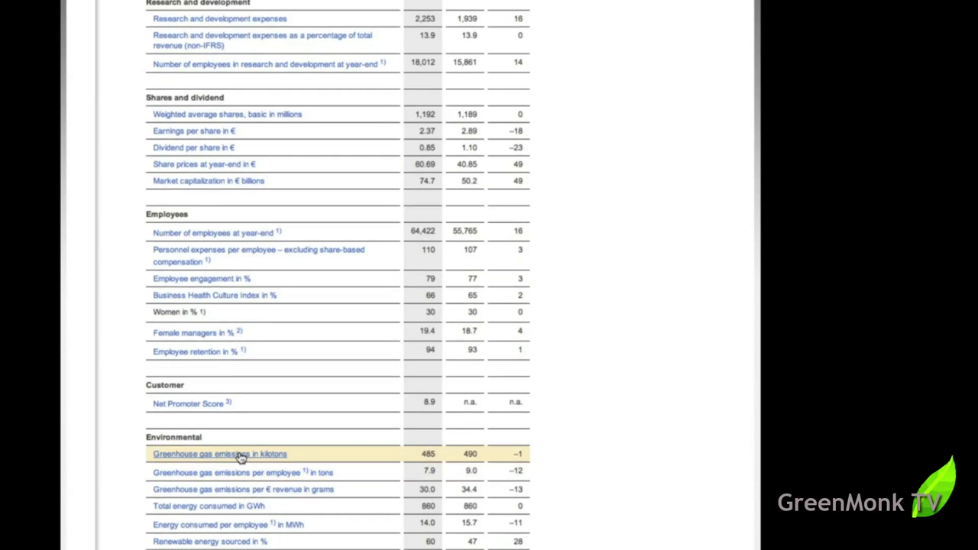
{"action": "mouse_move", "coordinate": [233, 460]}
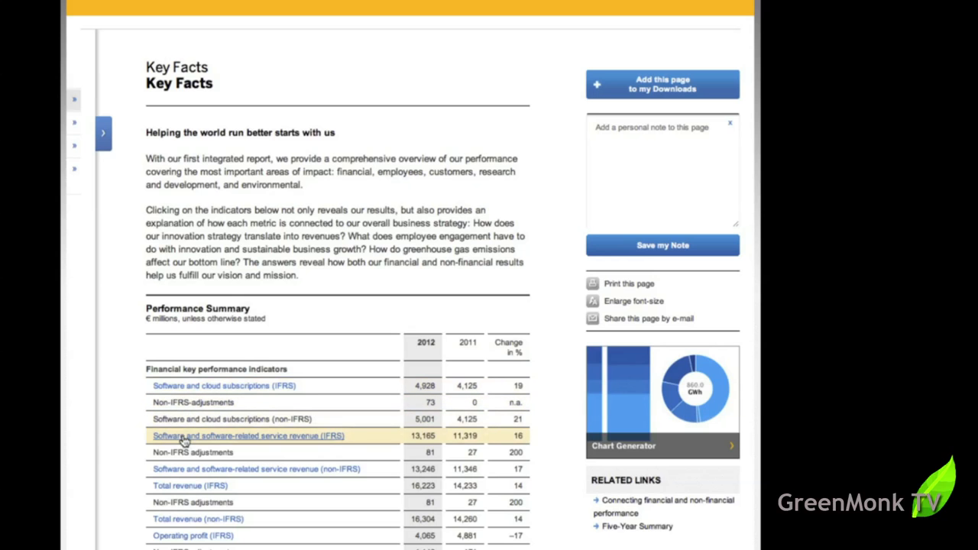
{"action": "scroll", "scroll_direction": "down", "scroll_amount": 3}
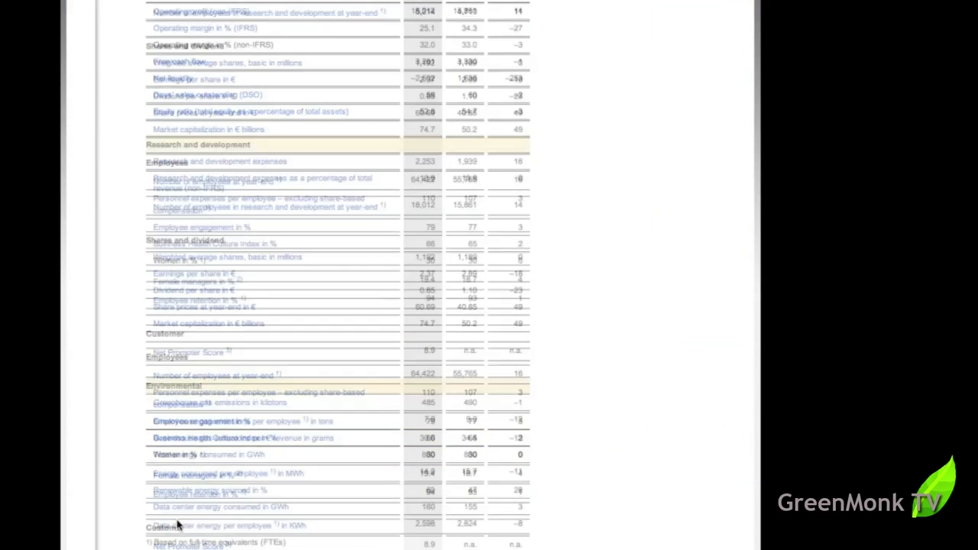
{"action": "scroll", "scroll_direction": "down", "scroll_amount": 3}
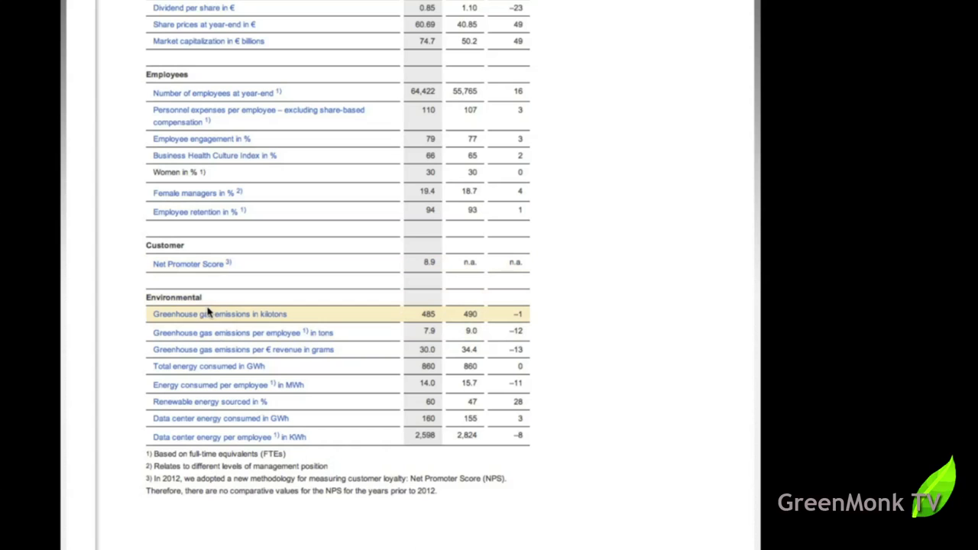
{"action": "mouse_move", "coordinate": [210, 318]}
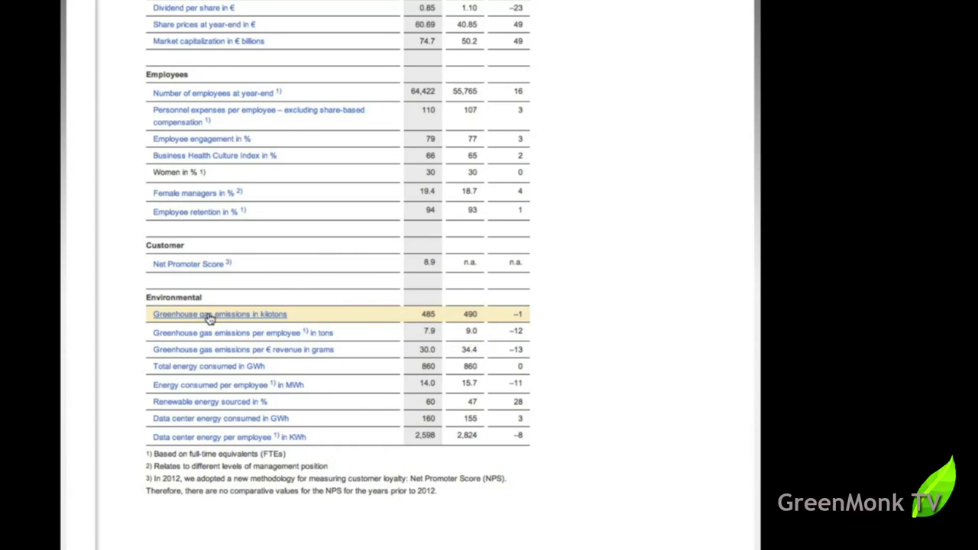
Step: Open 'Greenhouse gas emissions in kilotons' and scroll down to its emissions charts
{"action": "left_click", "coordinate": [220, 314]}
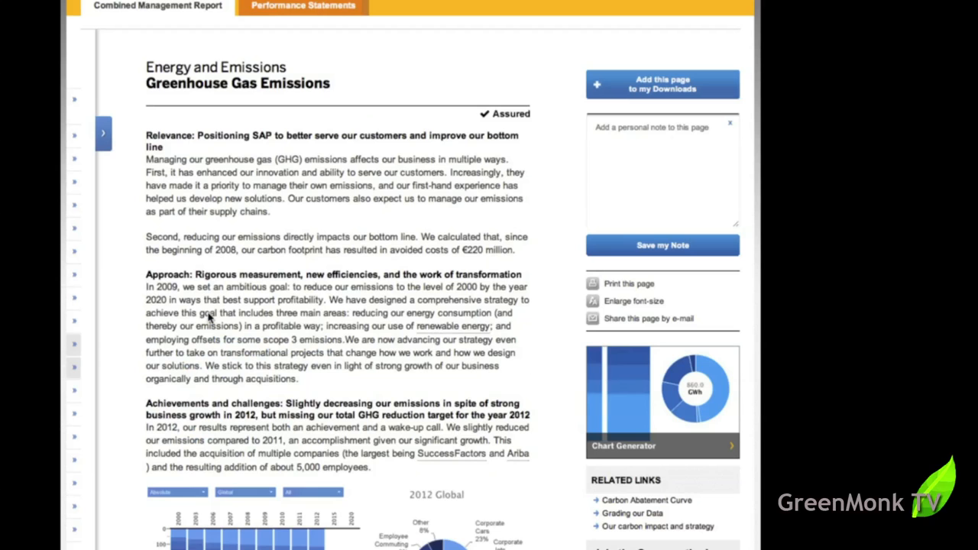
{"action": "scroll", "scroll_direction": "down", "scroll_amount": 3}
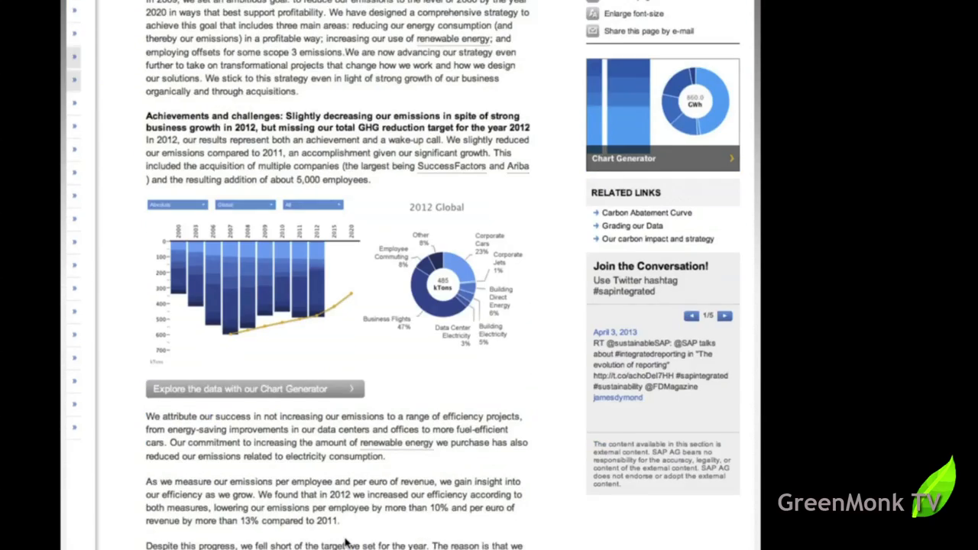
{"action": "scroll", "scroll_direction": "down", "scroll_amount": 3}
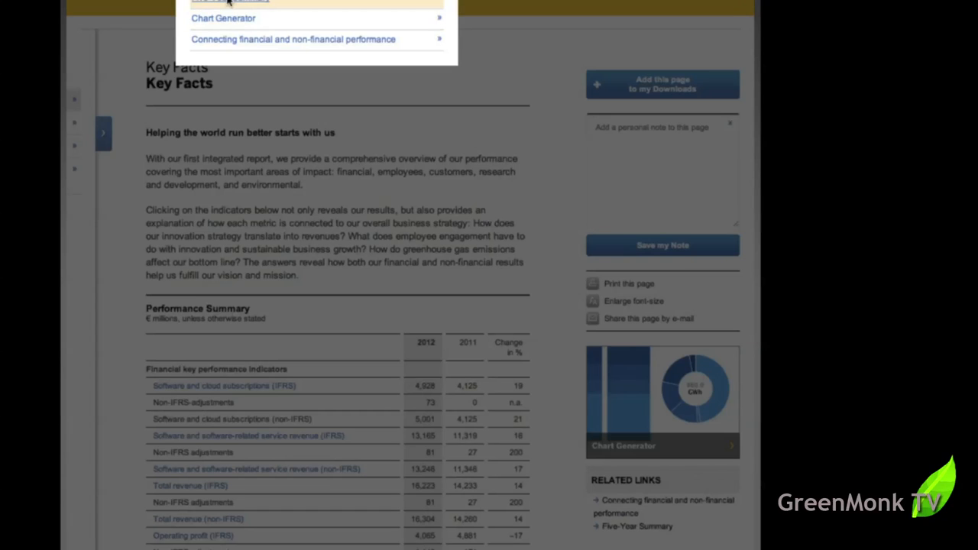
Step: Open the Five-Year Summary and scroll through its table rows and trend charts, then back up
{"action": "left_click", "coordinate": [229, 3]}
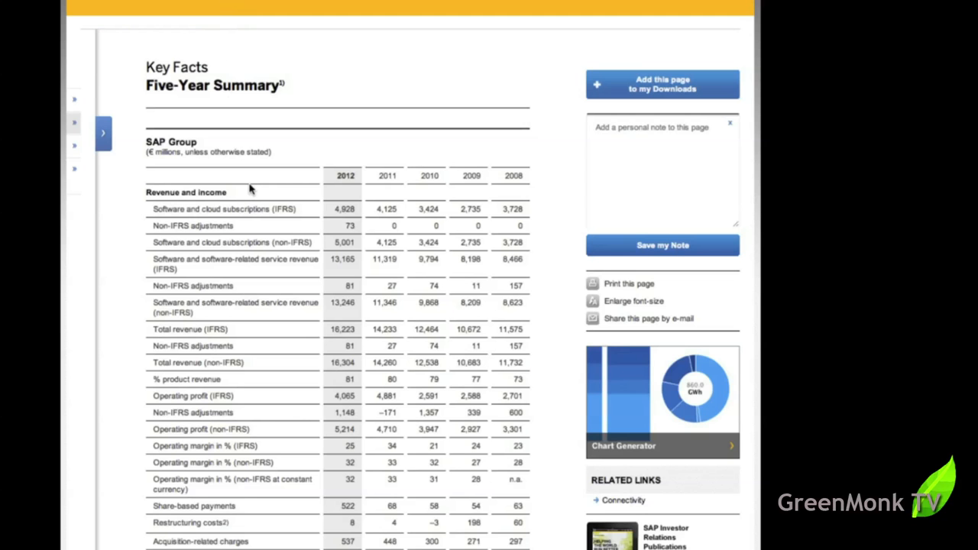
{"action": "mouse_move", "coordinate": [233, 209]}
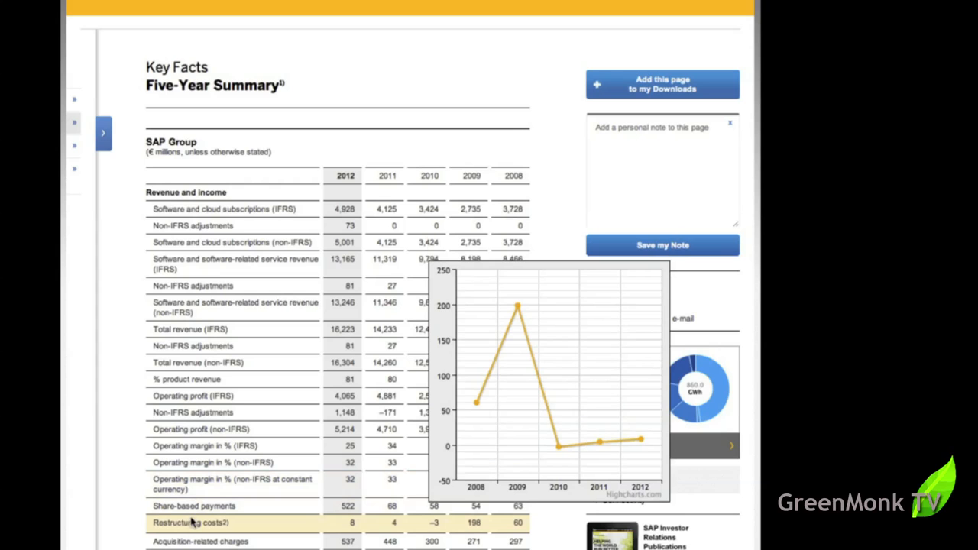
{"action": "scroll", "scroll_direction": "down", "scroll_amount": 3}
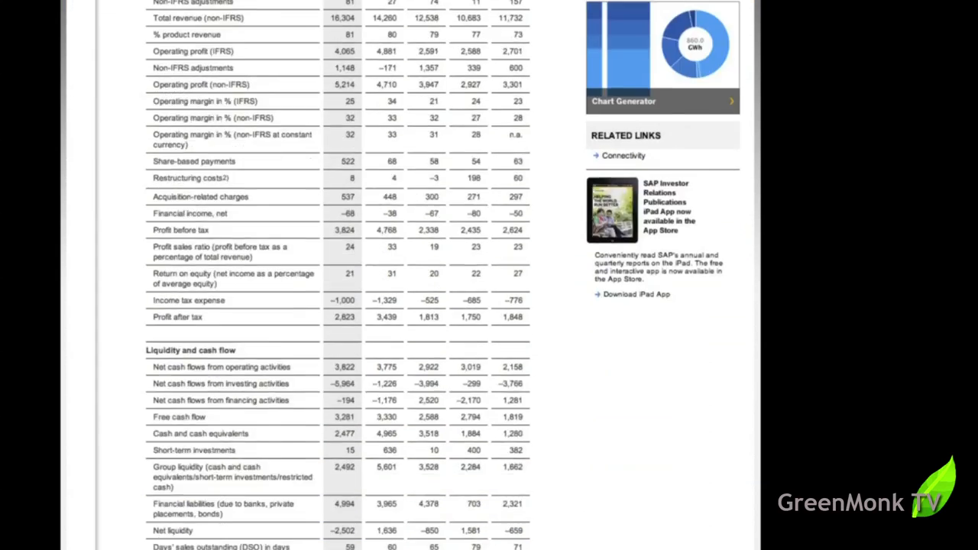
{"action": "scroll", "scroll_direction": "down", "scroll_amount": 3}
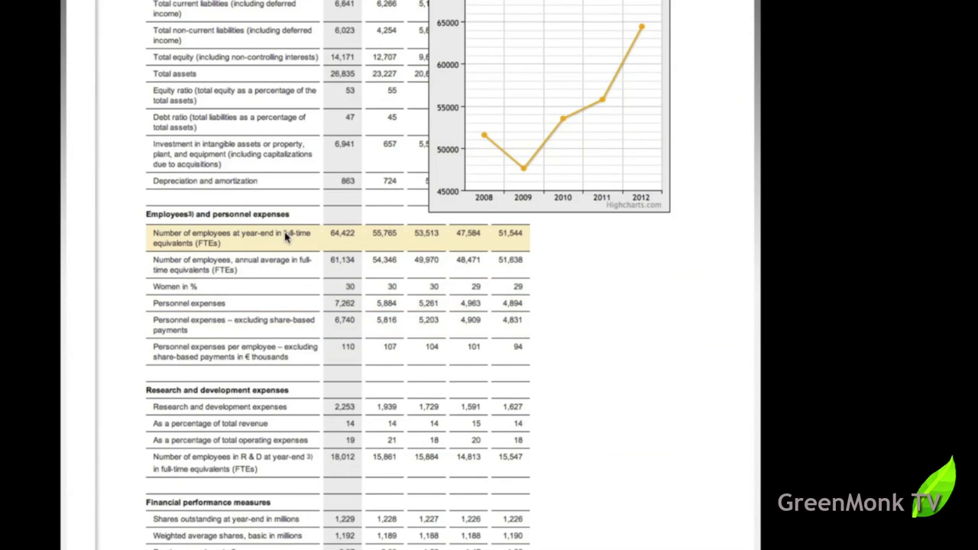
{"action": "mouse_move", "coordinate": [260, 245]}
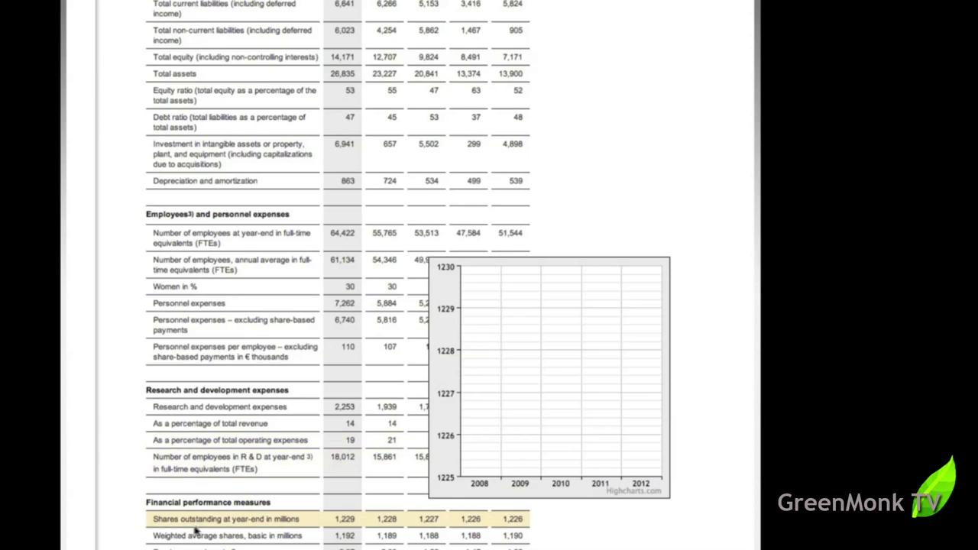
{"action": "scroll", "scroll_direction": "down", "scroll_amount": 3}
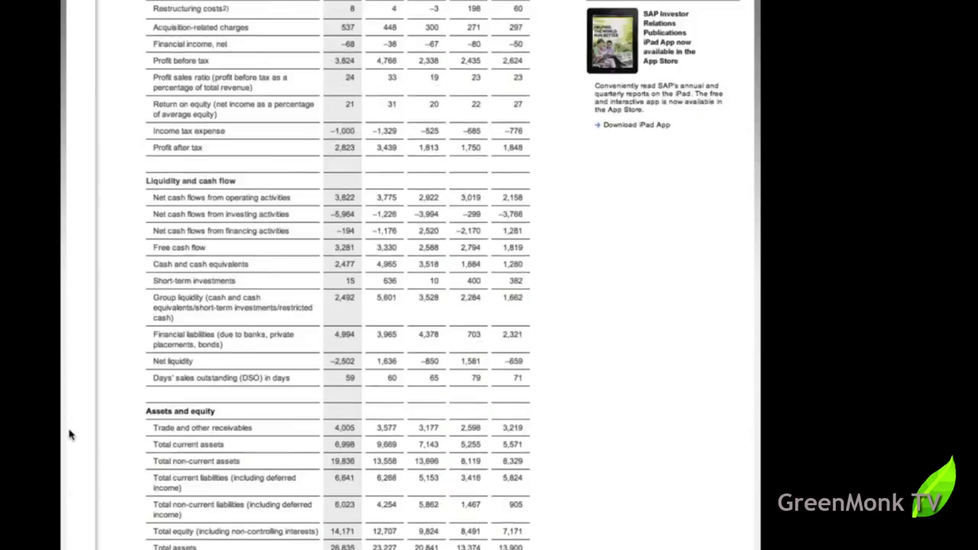
{"action": "scroll", "scroll_direction": "up", "scroll_amount": 3}
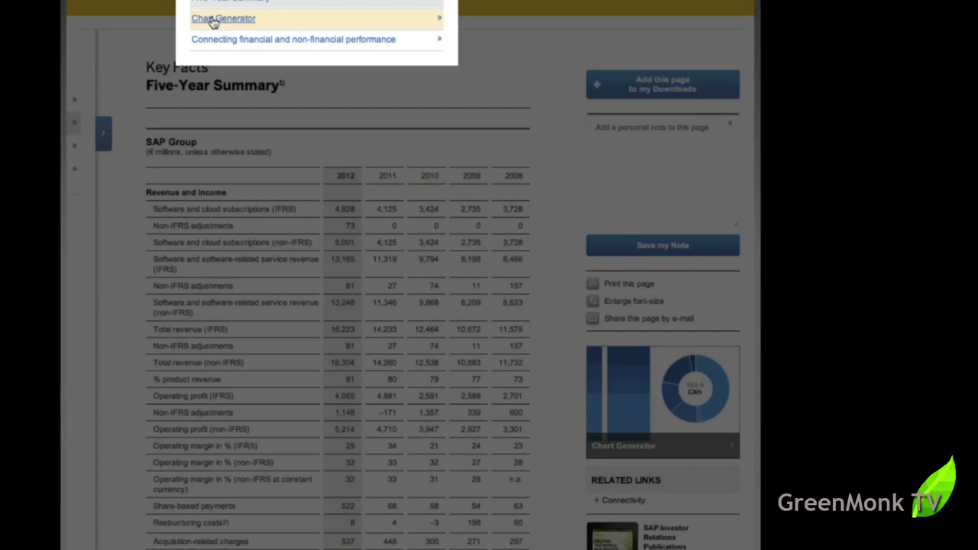
Step: In Chart Generator, chart Employees > Age groups, then return to software revenue by region
{"action": "left_click", "coordinate": [223, 17]}
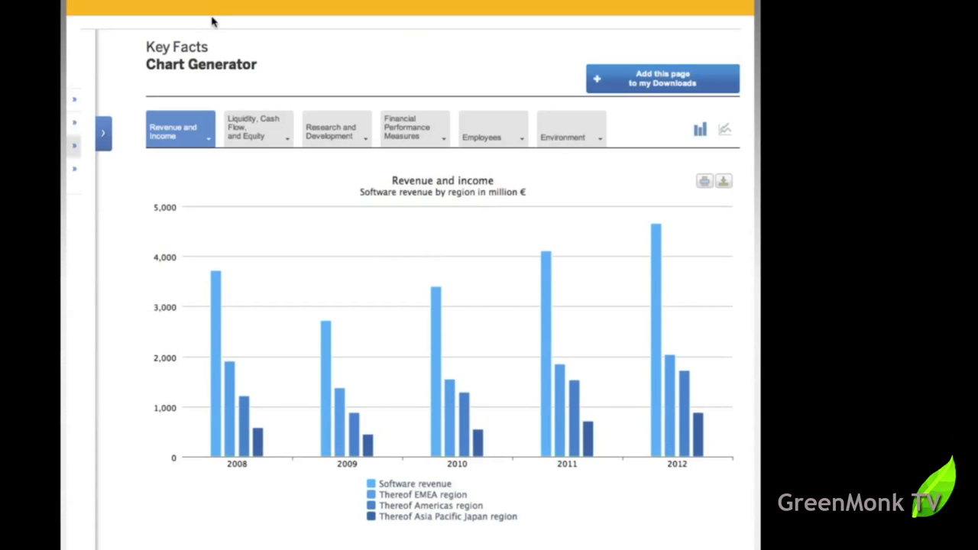
{"action": "left_click", "coordinate": [179, 130]}
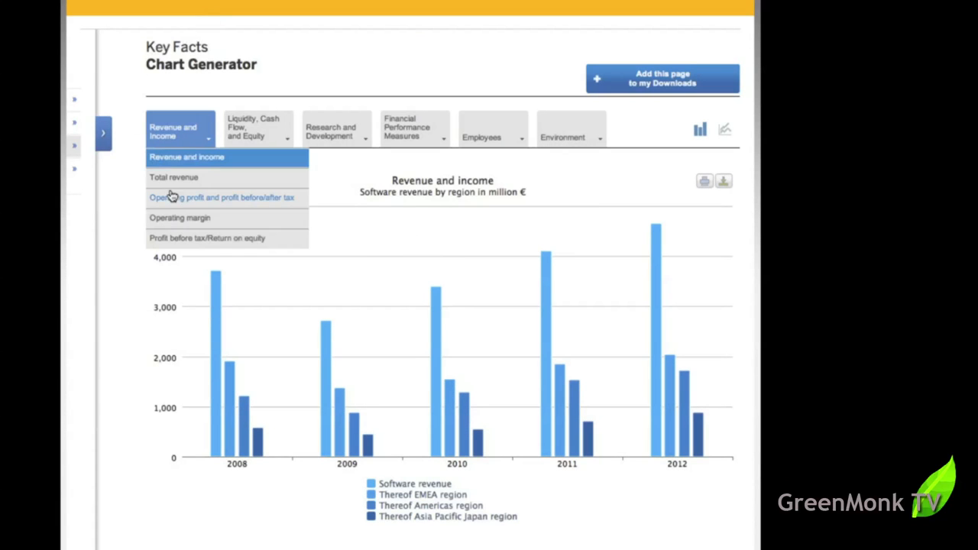
{"action": "mouse_move", "coordinate": [178, 141]}
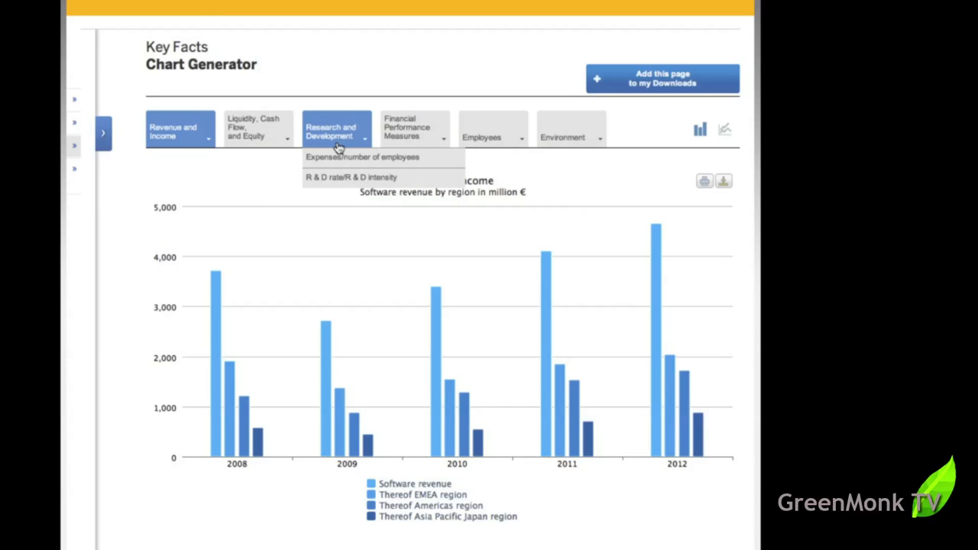
{"action": "left_click", "coordinate": [492, 128]}
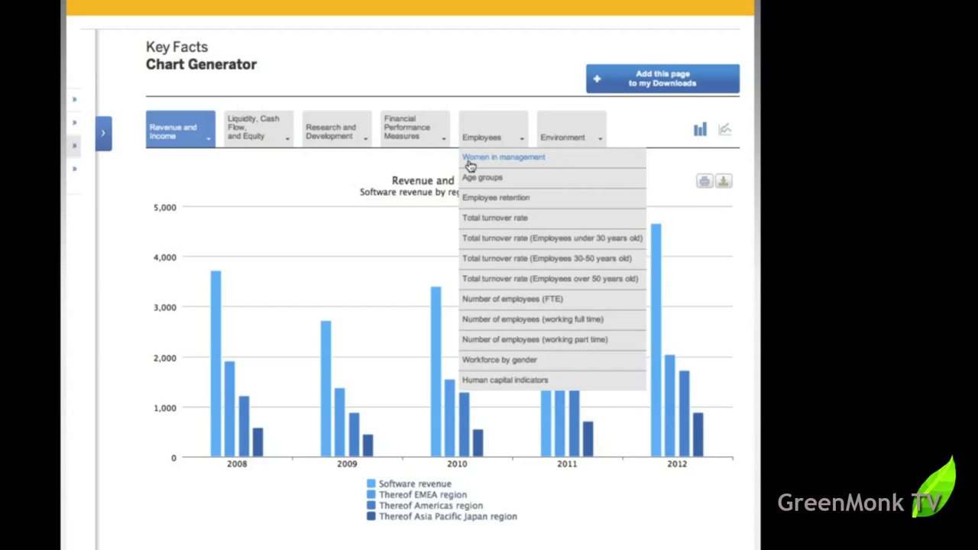
{"action": "mouse_move", "coordinate": [488, 141]}
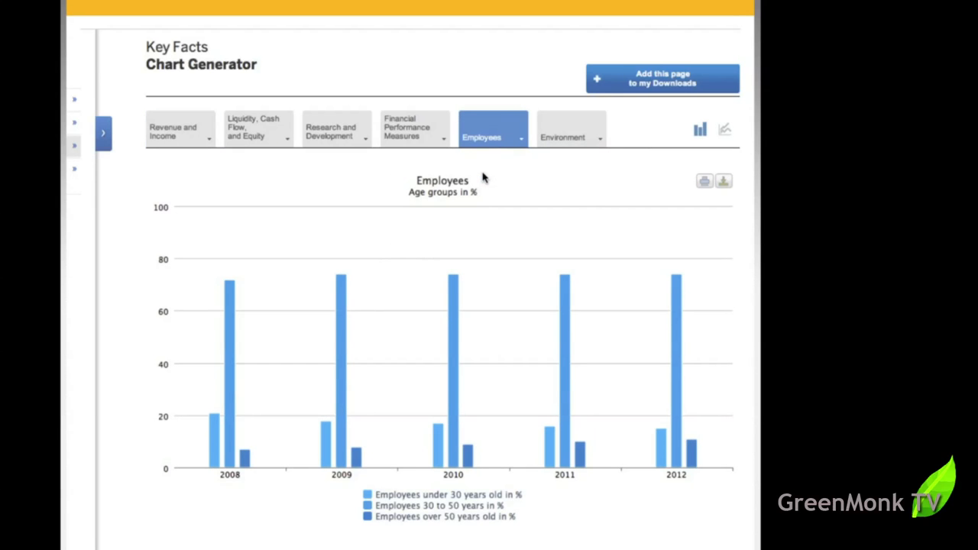
{"action": "mouse_move", "coordinate": [467, 322]}
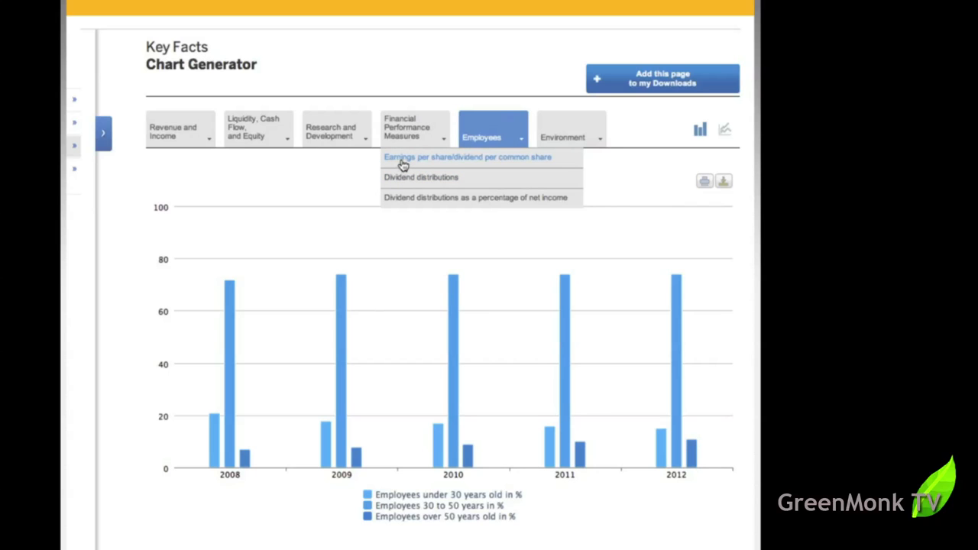
{"action": "left_click", "coordinate": [336, 131]}
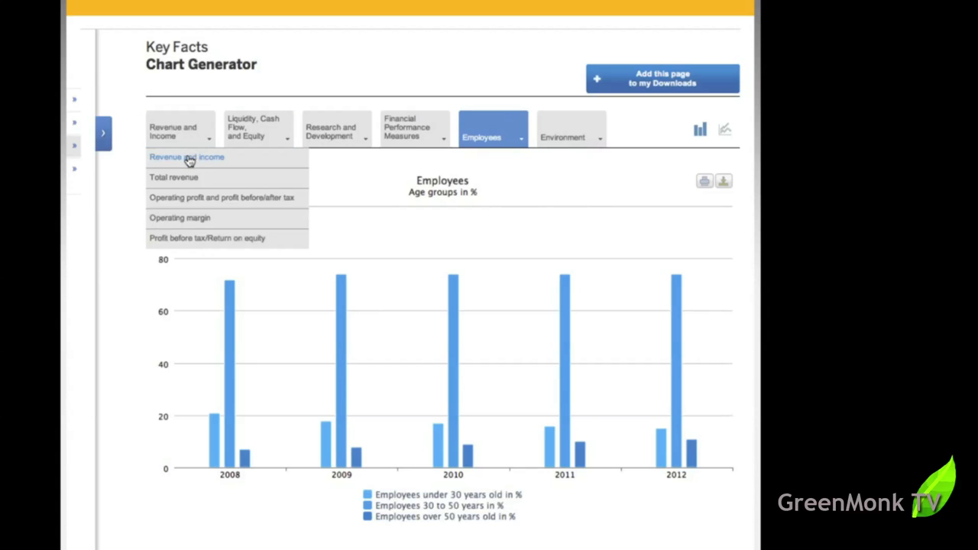
{"action": "left_click", "coordinate": [186, 156]}
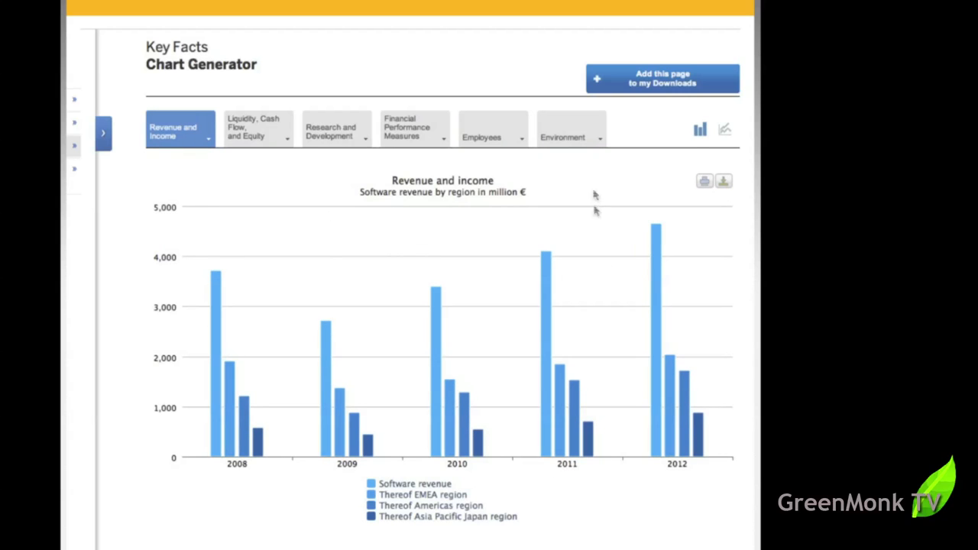
{"action": "left_click", "coordinate": [565, 130]}
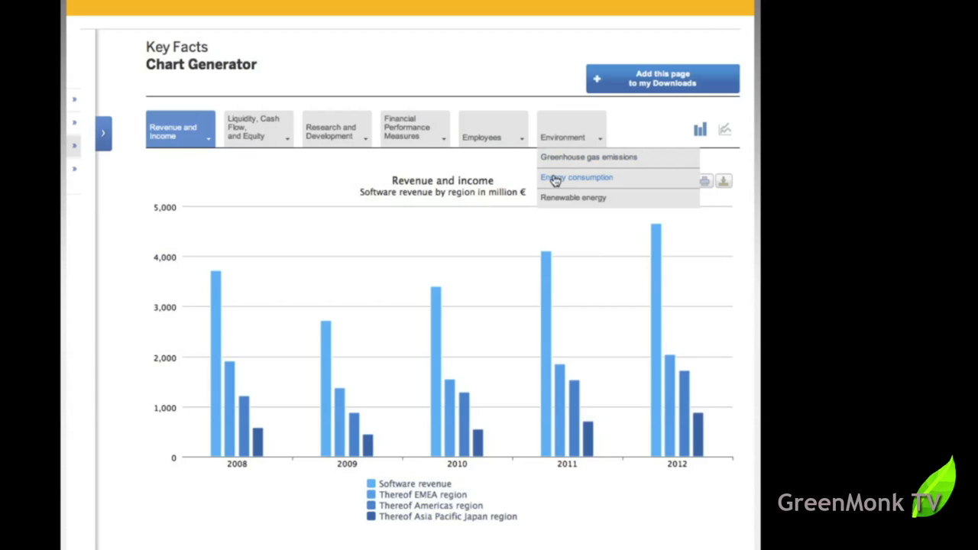
{"action": "mouse_move", "coordinate": [573, 197]}
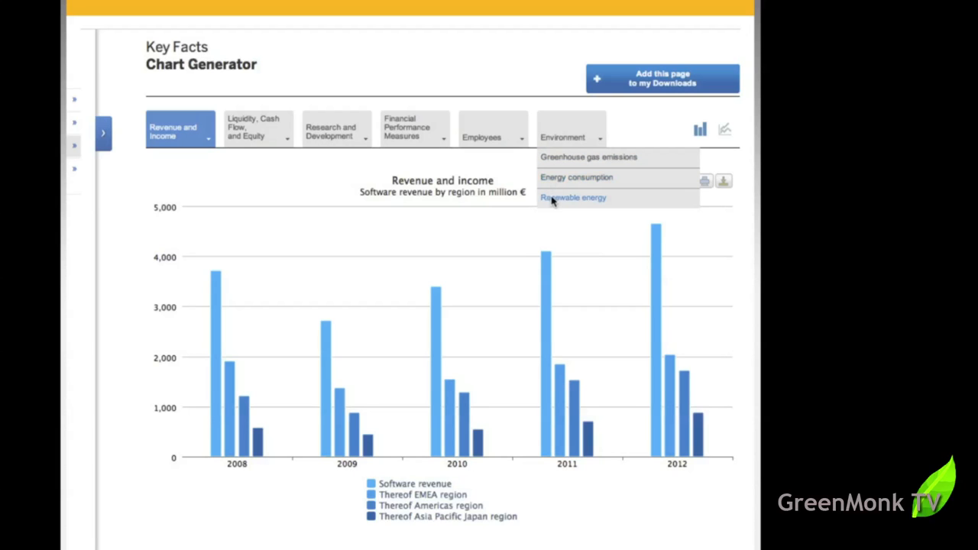
Step: Chart renewable energy, then greenhouse gas emissions by source with Absolute and Global figures
{"action": "left_click", "coordinate": [573, 197]}
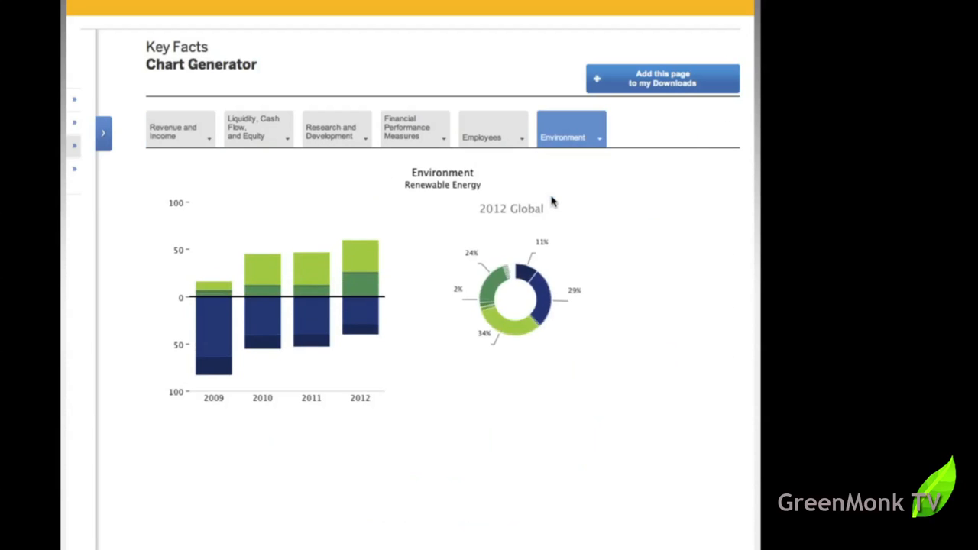
{"action": "mouse_move", "coordinate": [214, 336]}
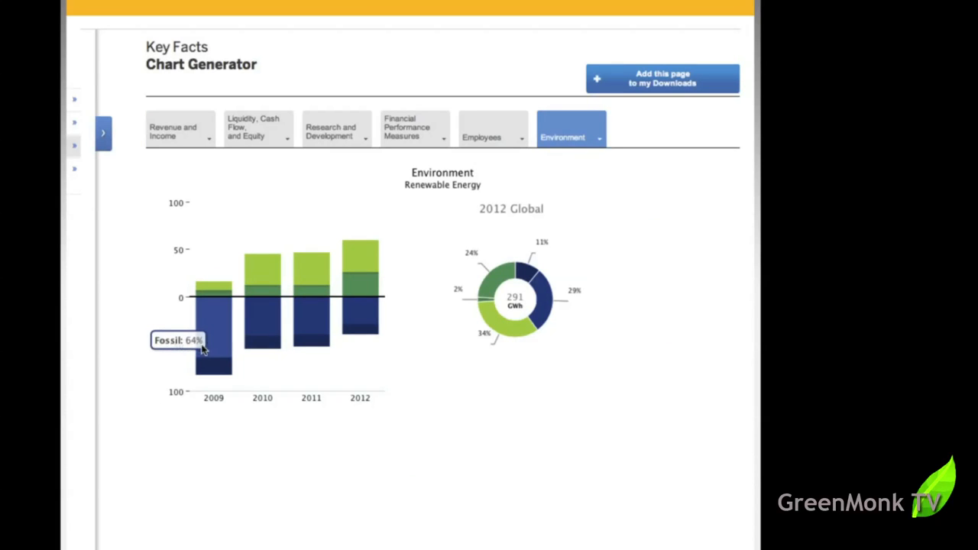
{"action": "mouse_move", "coordinate": [217, 336]}
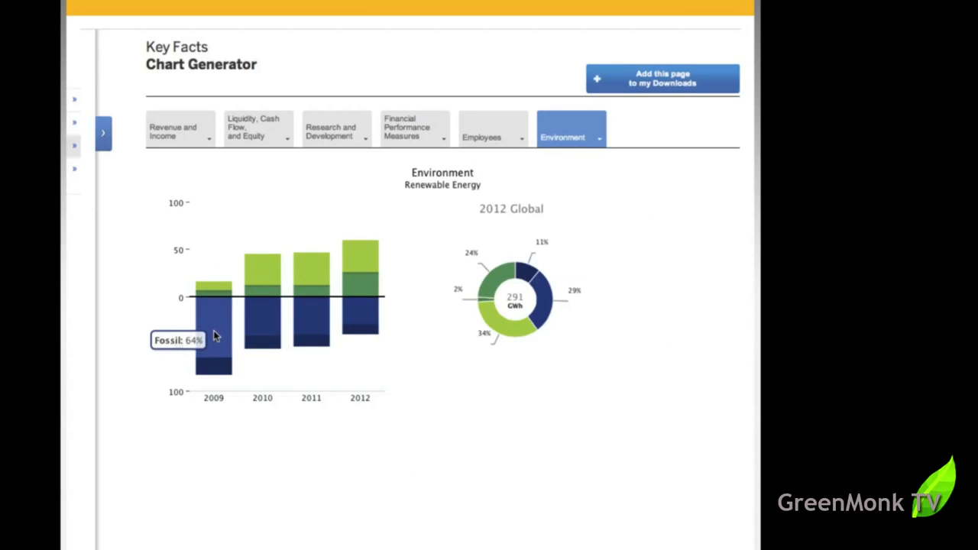
{"action": "mouse_move", "coordinate": [278, 323]}
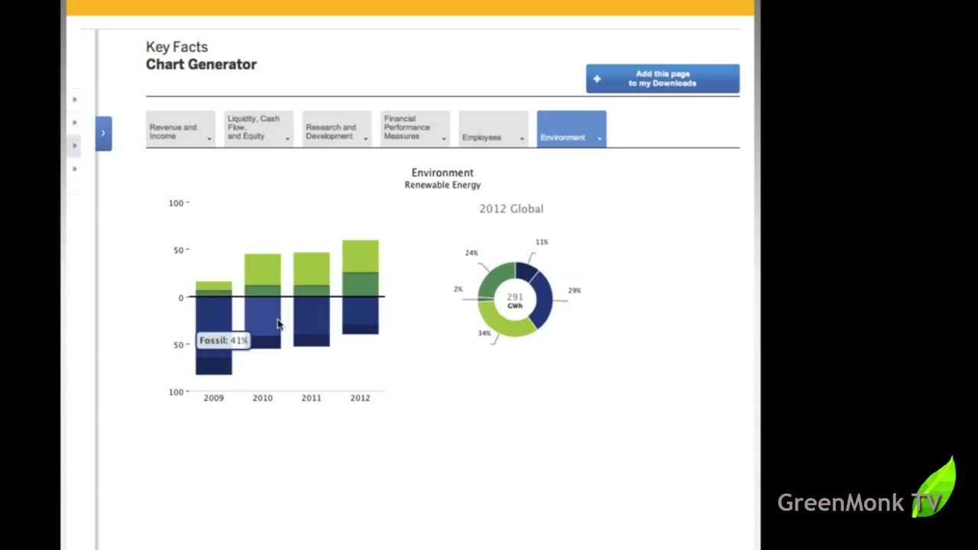
{"action": "mouse_move", "coordinate": [367, 314]}
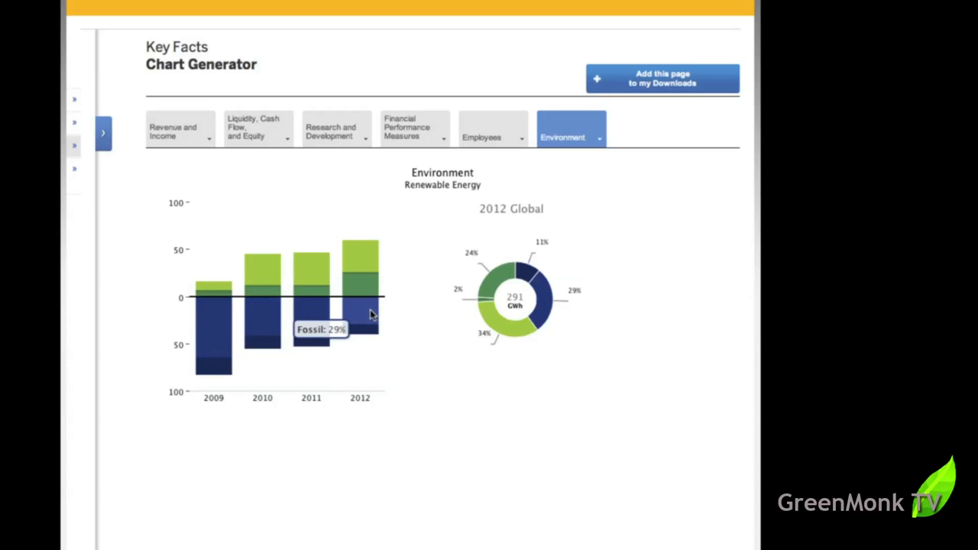
{"action": "mouse_move", "coordinate": [401, 240]}
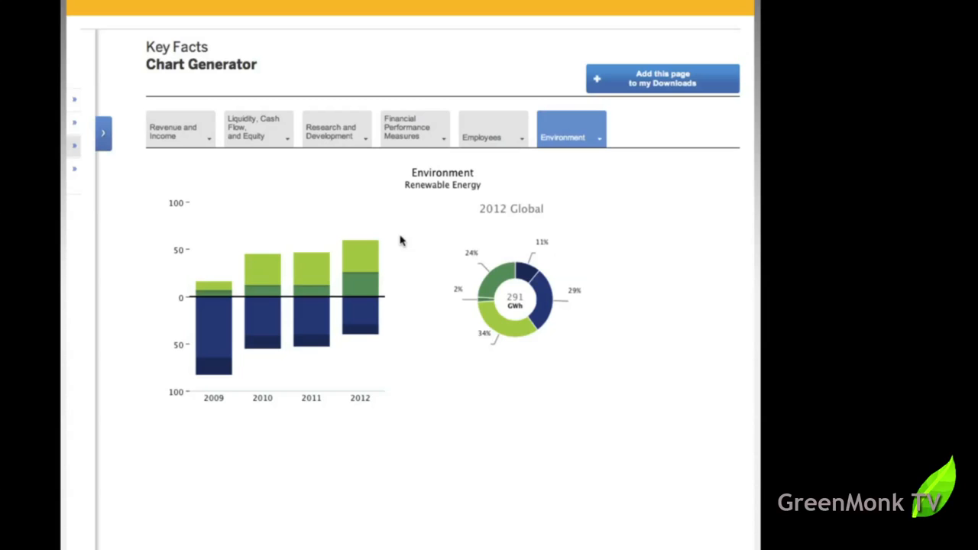
{"action": "mouse_move", "coordinate": [405, 276]}
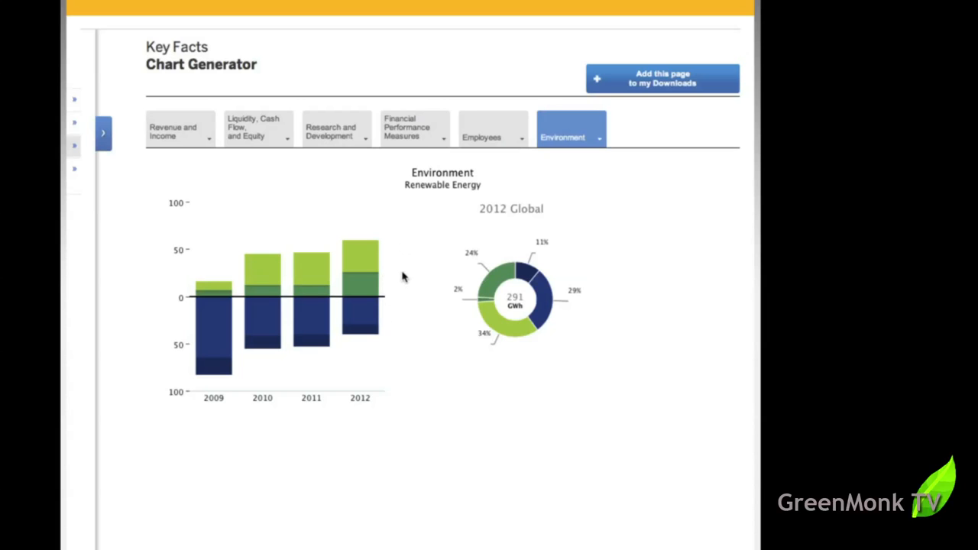
{"action": "mouse_move", "coordinate": [443, 279]}
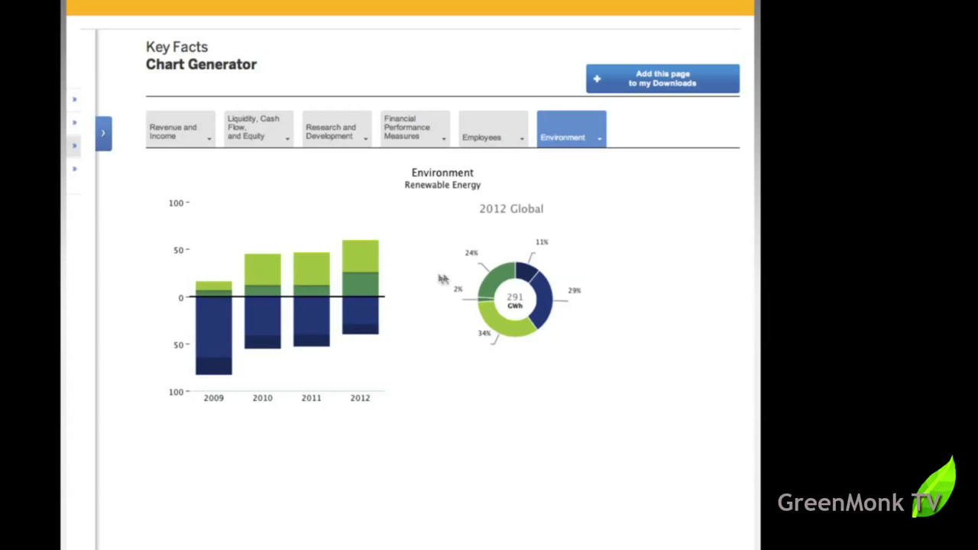
{"action": "mouse_move", "coordinate": [497, 275]}
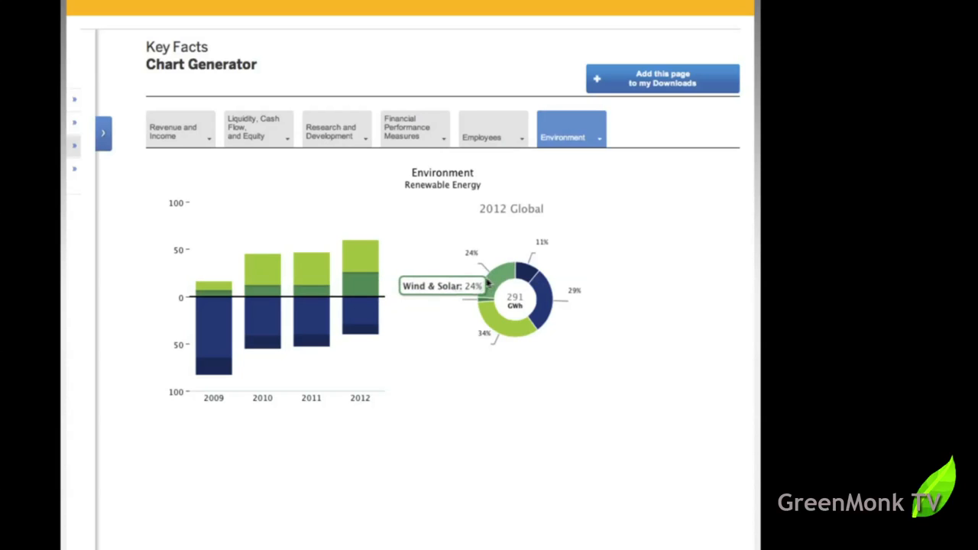
{"action": "mouse_move", "coordinate": [493, 319]}
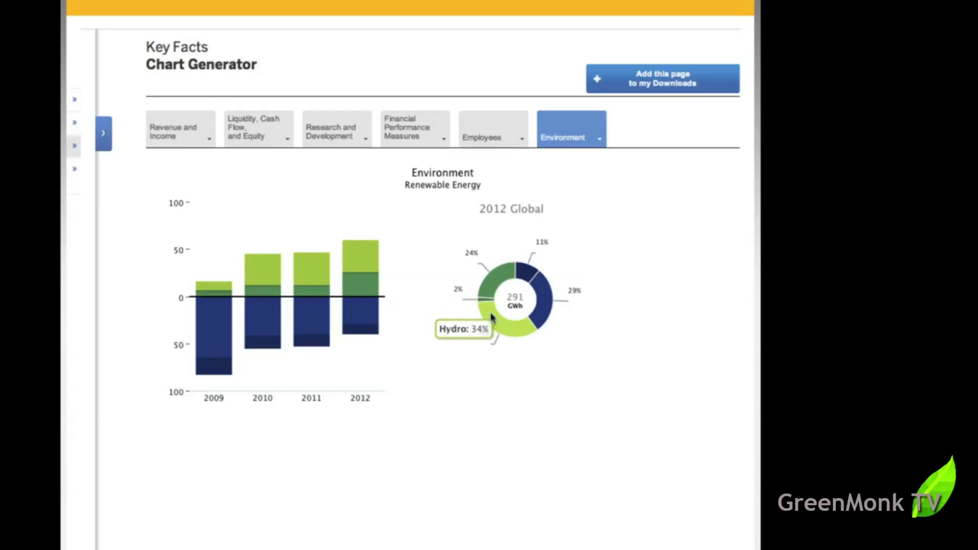
{"action": "mouse_move", "coordinate": [481, 303]}
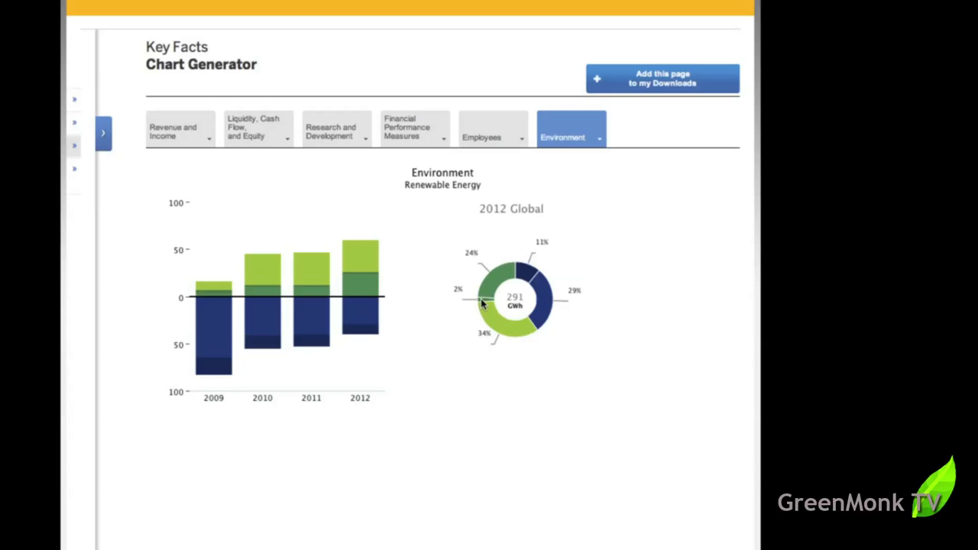
{"action": "mouse_move", "coordinate": [489, 298]}
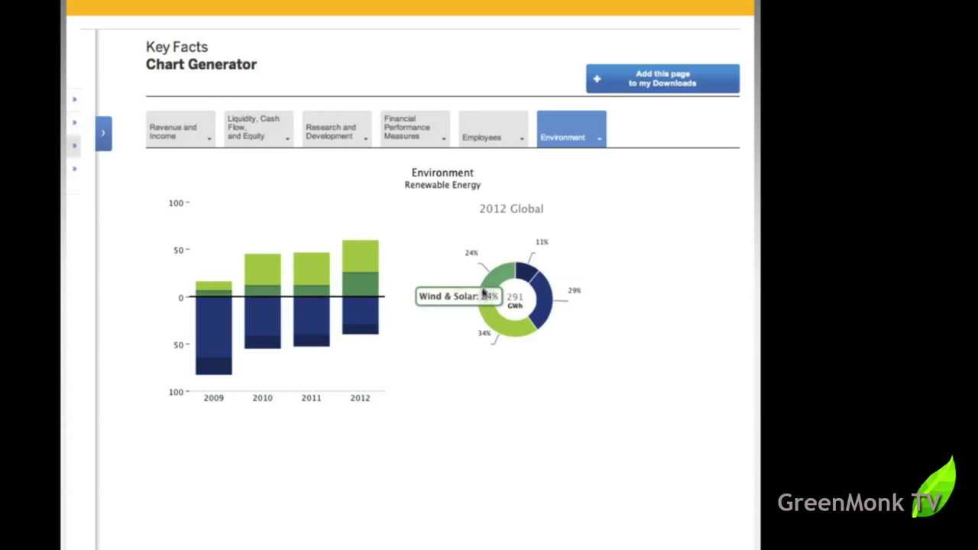
{"action": "mouse_move", "coordinate": [525, 275]}
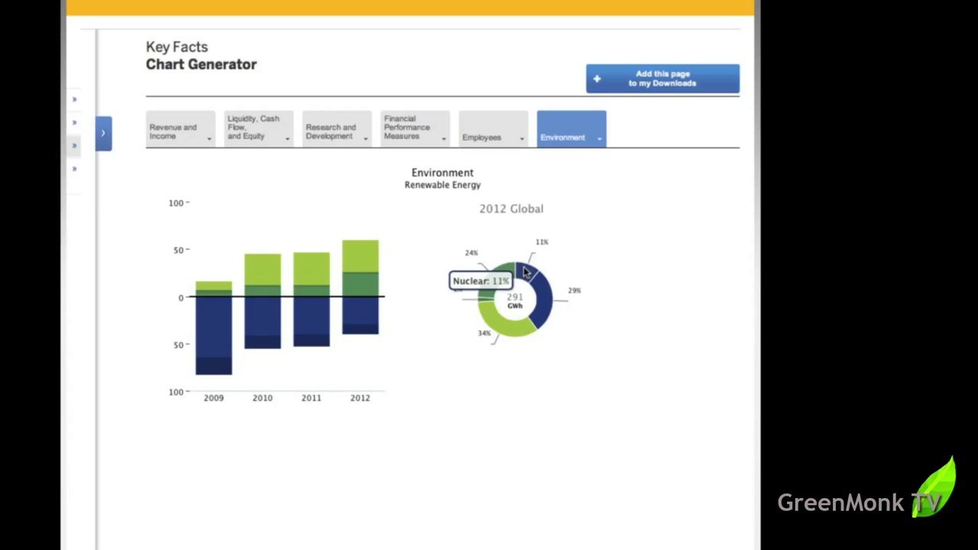
{"action": "mouse_move", "coordinate": [412, 280]}
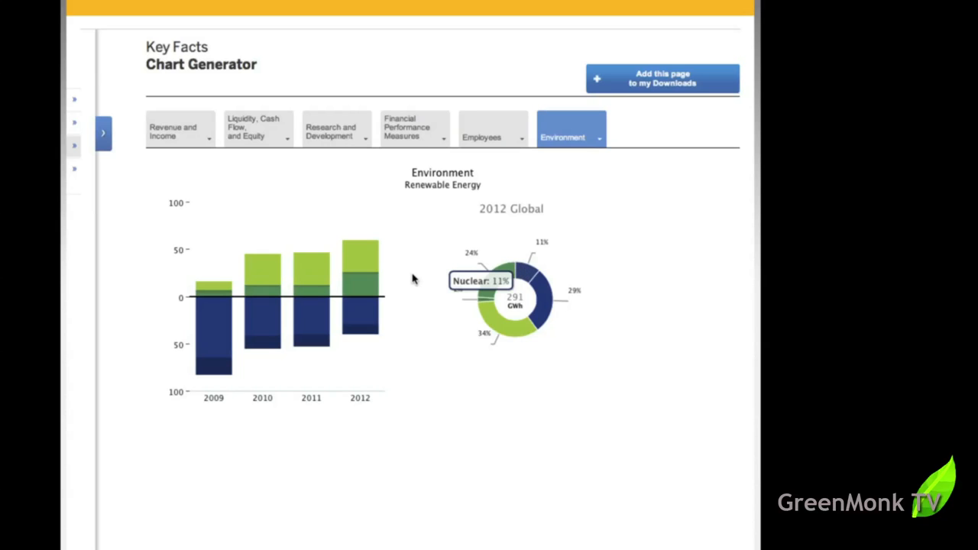
{"action": "mouse_move", "coordinate": [394, 333]}
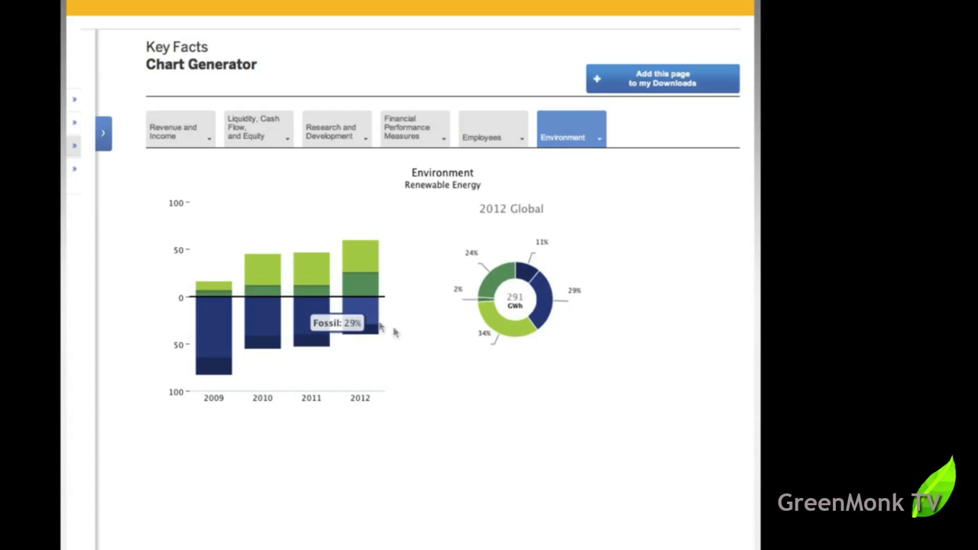
{"action": "left_click", "coordinate": [569, 130]}
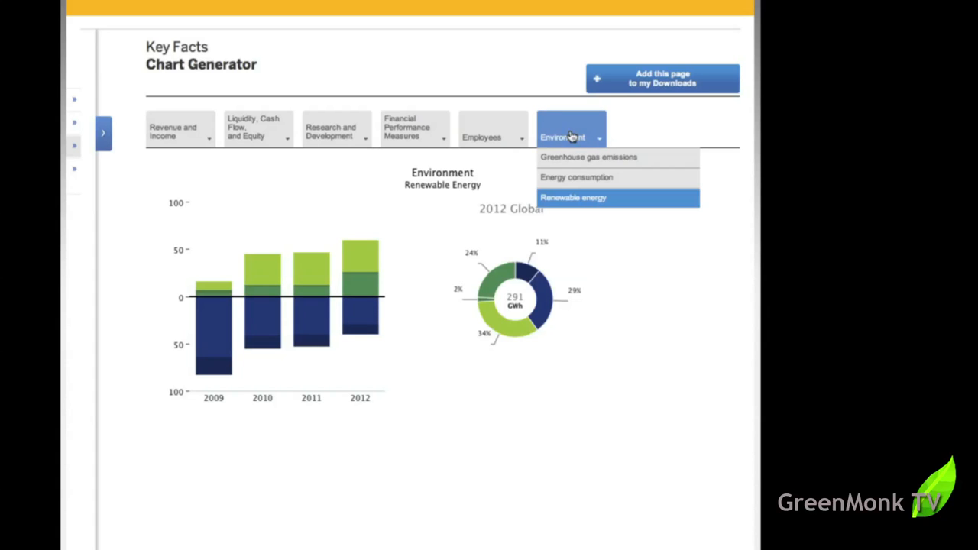
{"action": "mouse_move", "coordinate": [571, 162]}
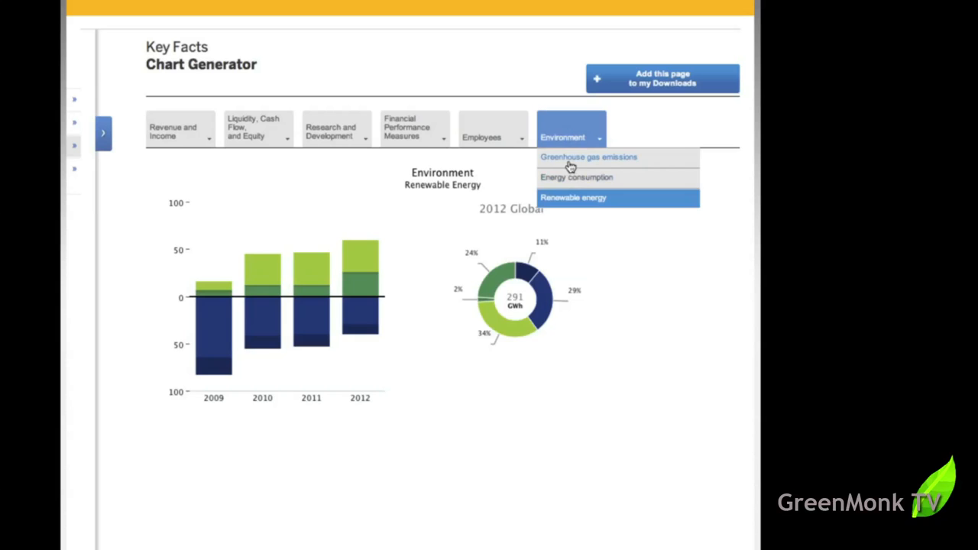
{"action": "left_click", "coordinate": [588, 156]}
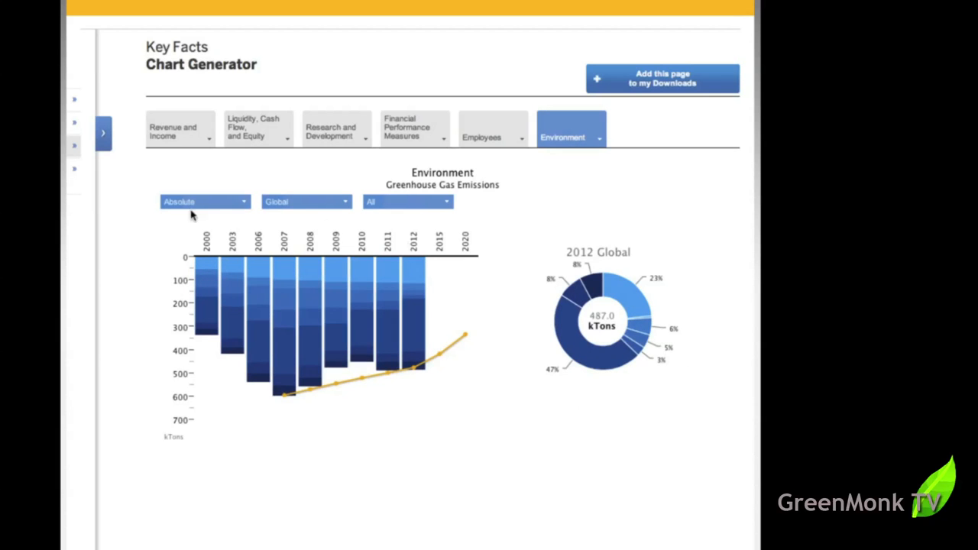
{"action": "left_click", "coordinate": [204, 201]}
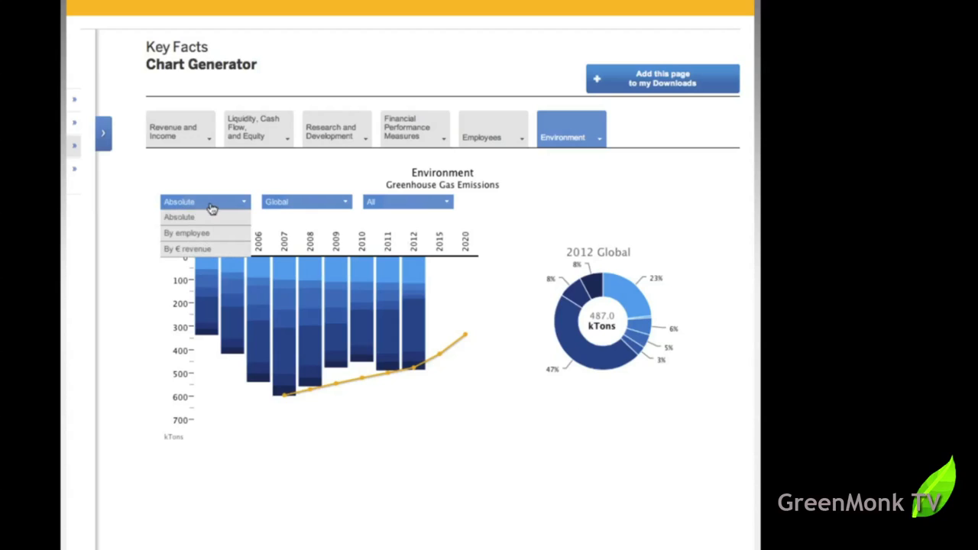
{"action": "mouse_move", "coordinate": [187, 233]}
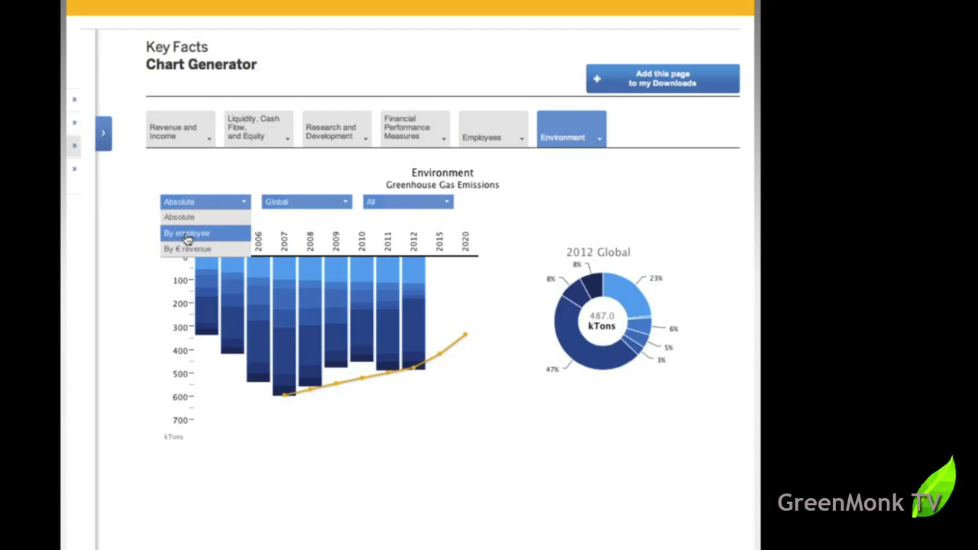
{"action": "mouse_move", "coordinate": [186, 249]}
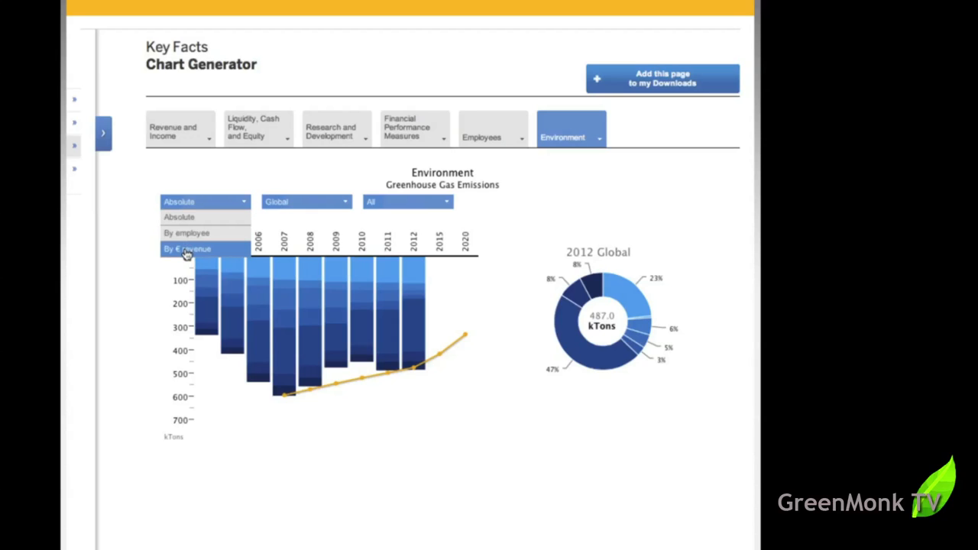
{"action": "mouse_move", "coordinate": [311, 206]}
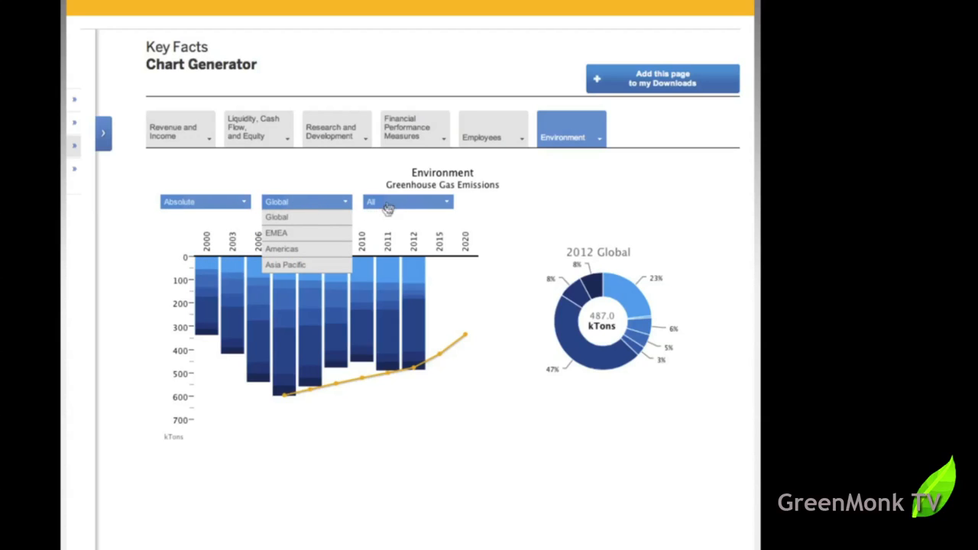
{"action": "left_click", "coordinate": [407, 201]}
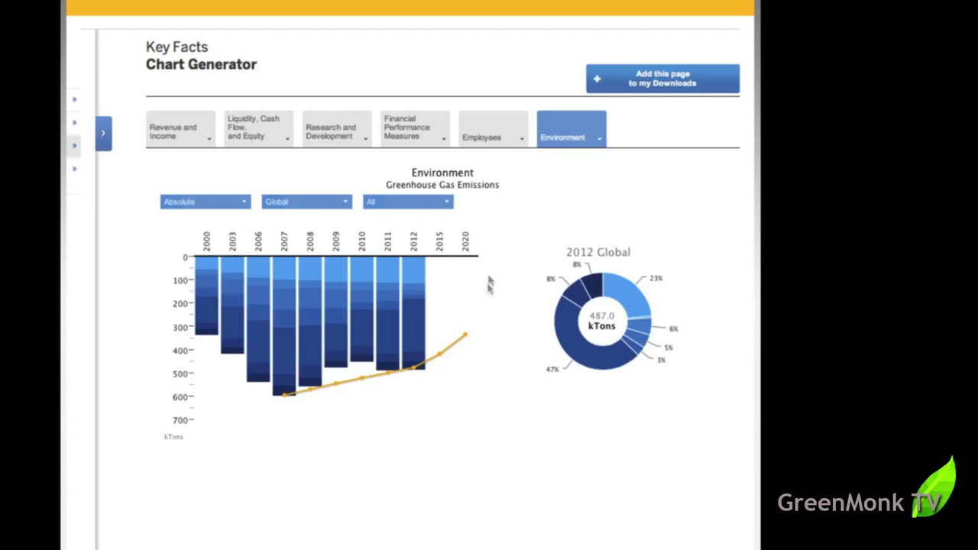
{"action": "mouse_move", "coordinate": [595, 290]}
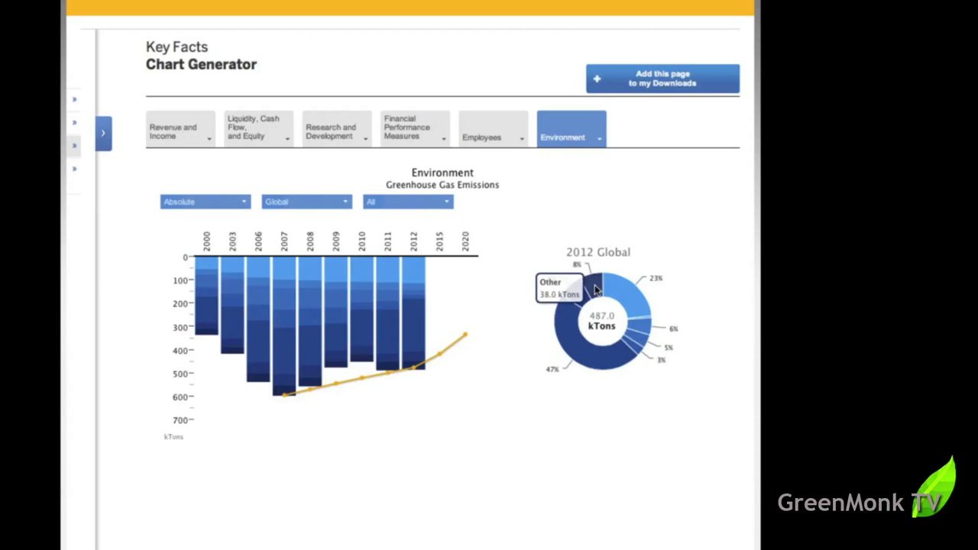
{"action": "mouse_move", "coordinate": [569, 324]}
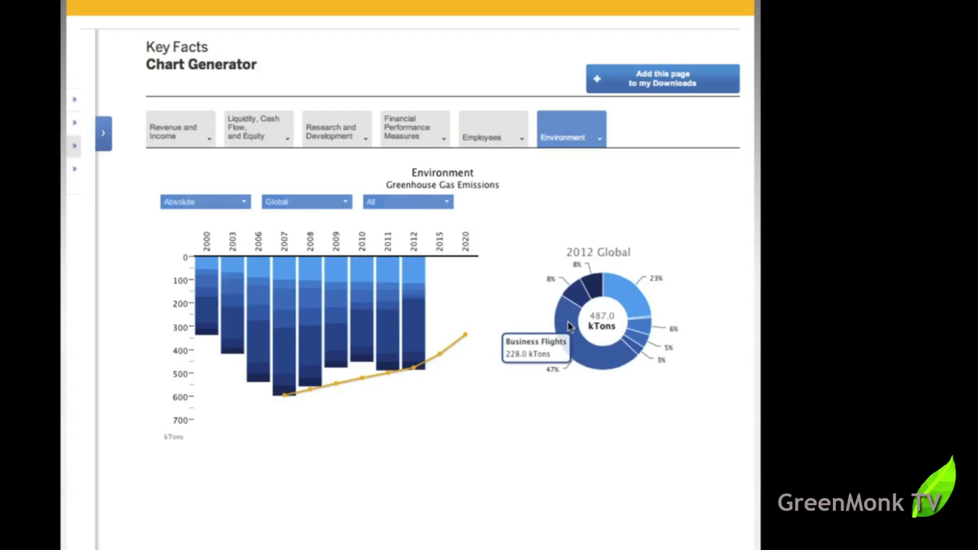
{"action": "mouse_move", "coordinate": [623, 290]}
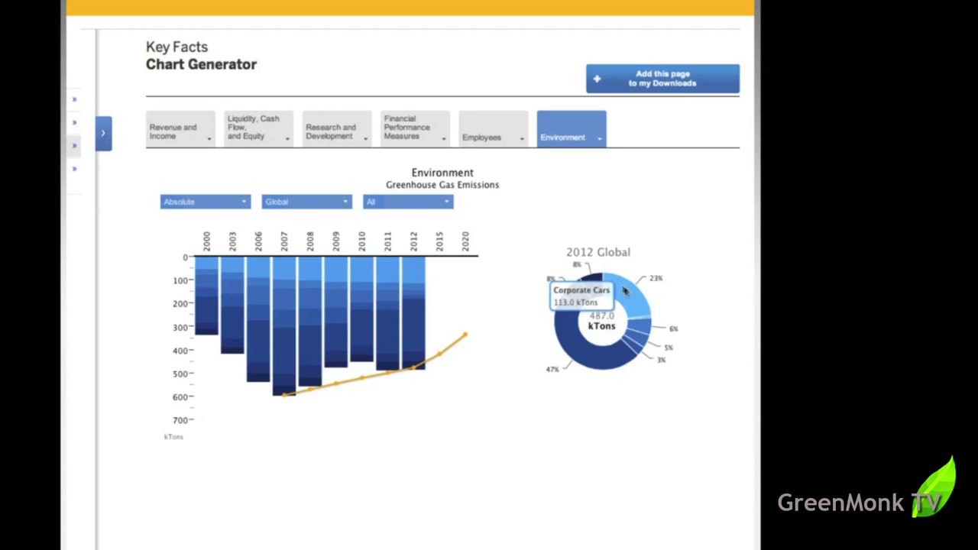
{"action": "mouse_move", "coordinate": [633, 293]}
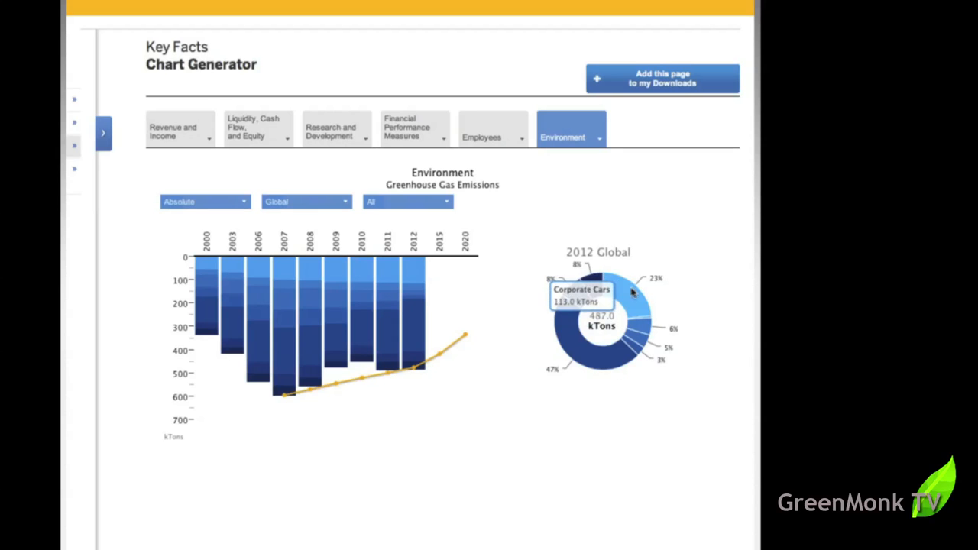
{"action": "mouse_move", "coordinate": [625, 298]}
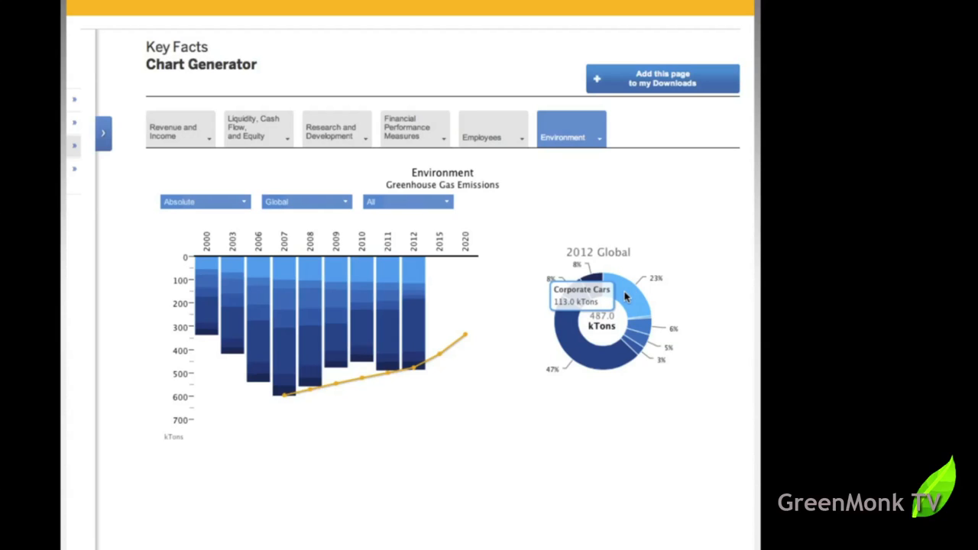
{"action": "mouse_move", "coordinate": [598, 357]}
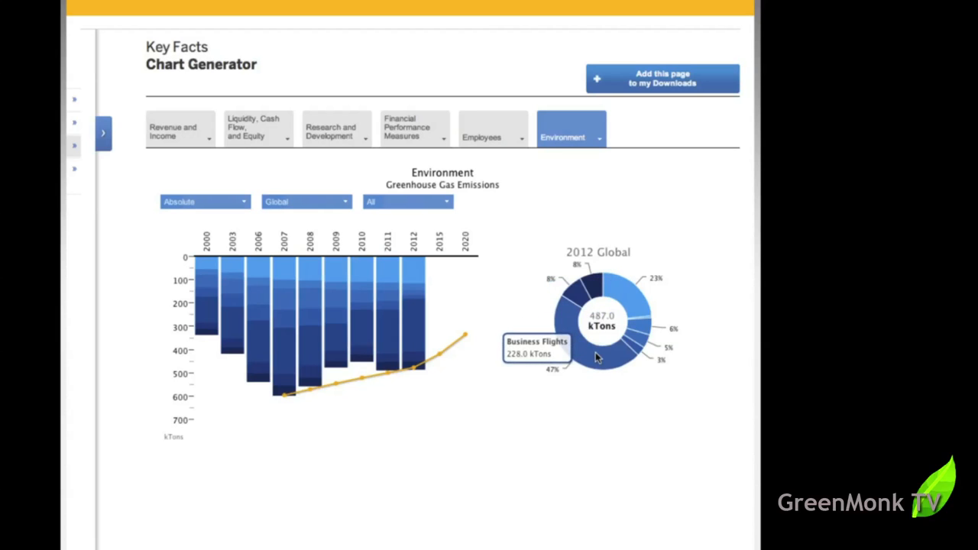
{"action": "mouse_move", "coordinate": [577, 298]}
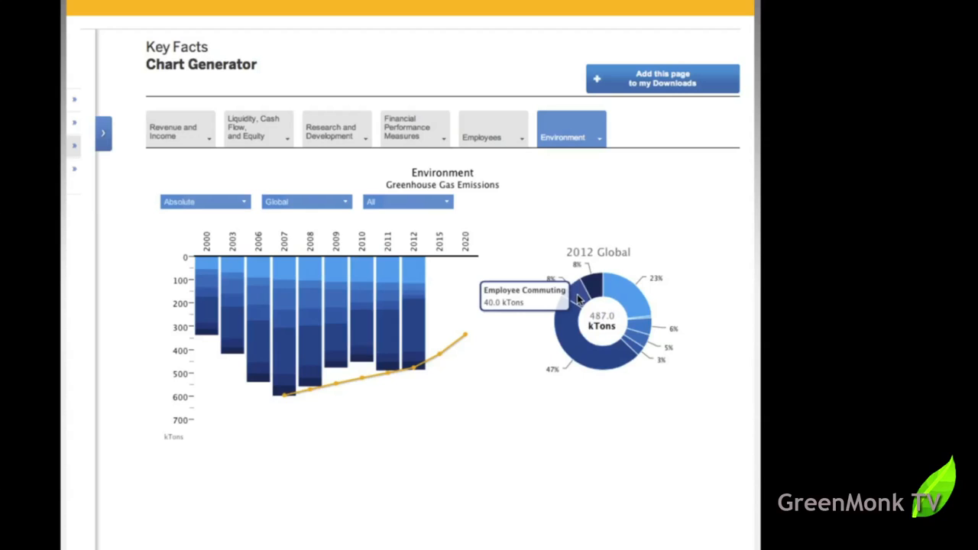
{"action": "left_click", "coordinate": [571, 128]}
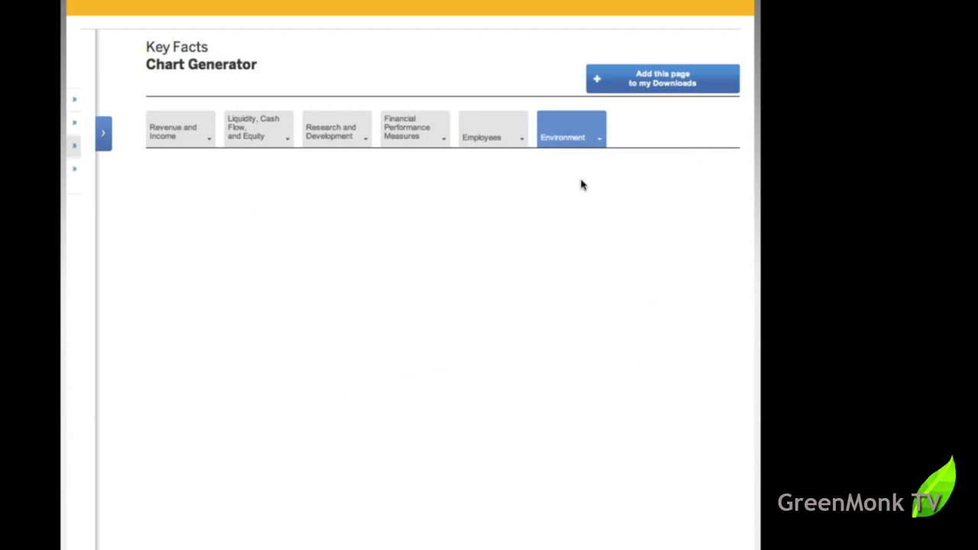
Step: Chart global energy consumption for 2009–2012 (860 GWh in 2012), keeping absolute figures
{"action": "left_click", "coordinate": [570, 128]}
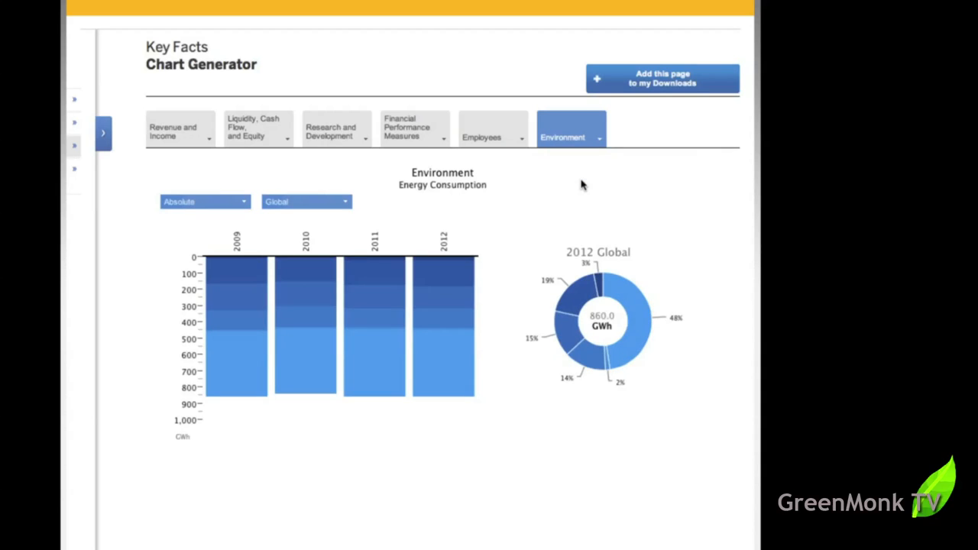
{"action": "mouse_move", "coordinate": [568, 297]}
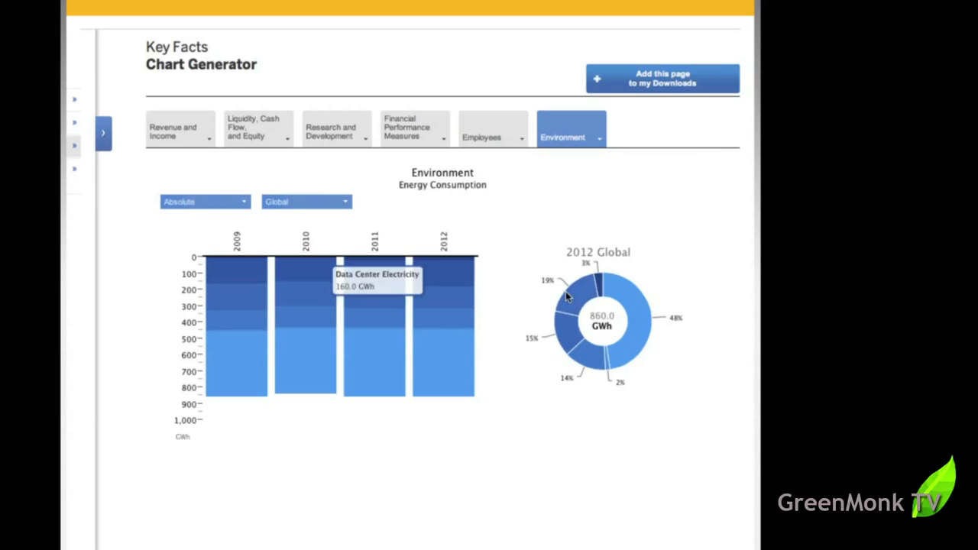
{"action": "mouse_move", "coordinate": [565, 302]}
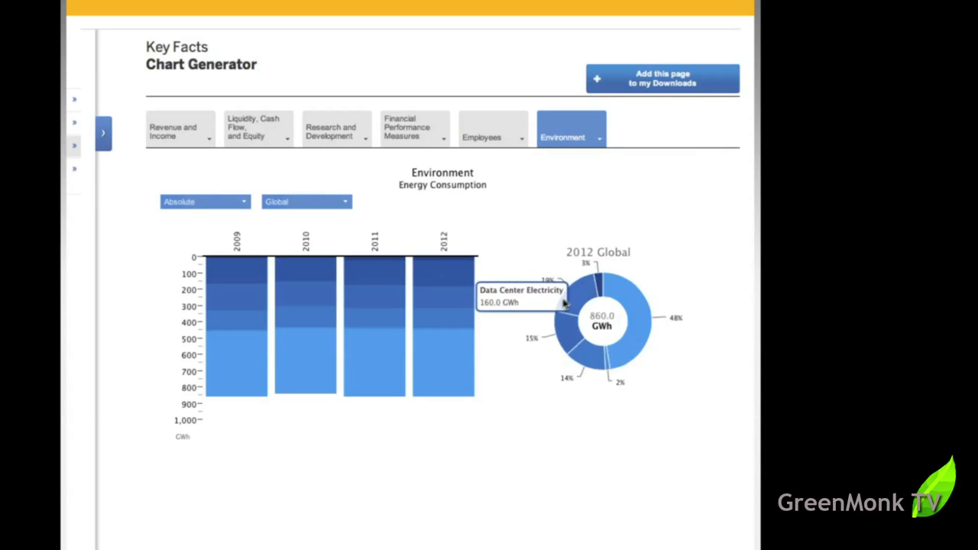
{"action": "mouse_move", "coordinate": [582, 297]}
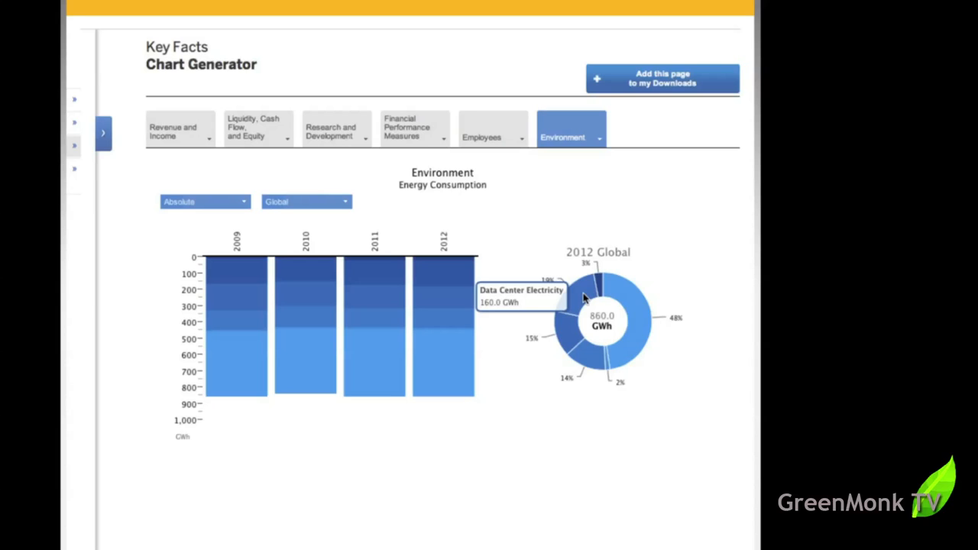
{"action": "mouse_move", "coordinate": [683, 272]}
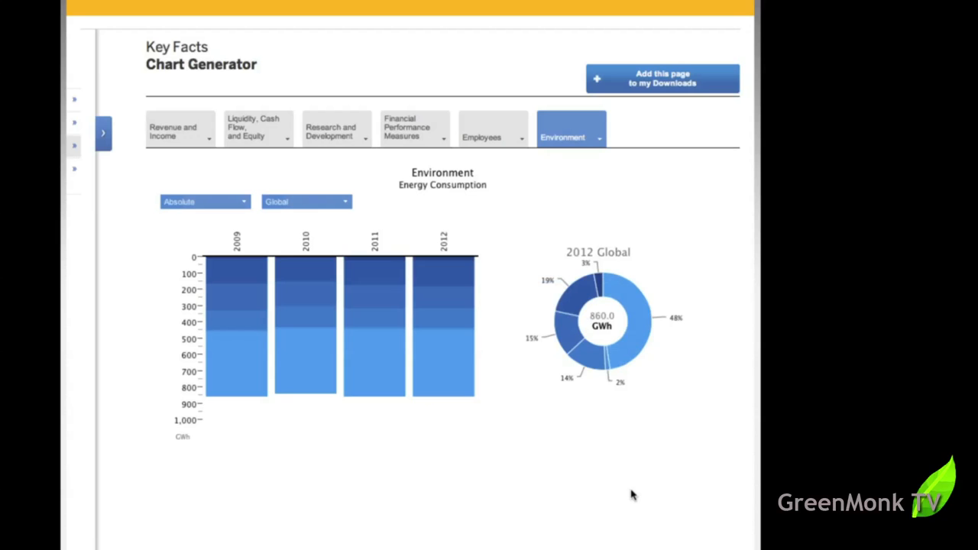
{"action": "mouse_move", "coordinate": [374, 321]}
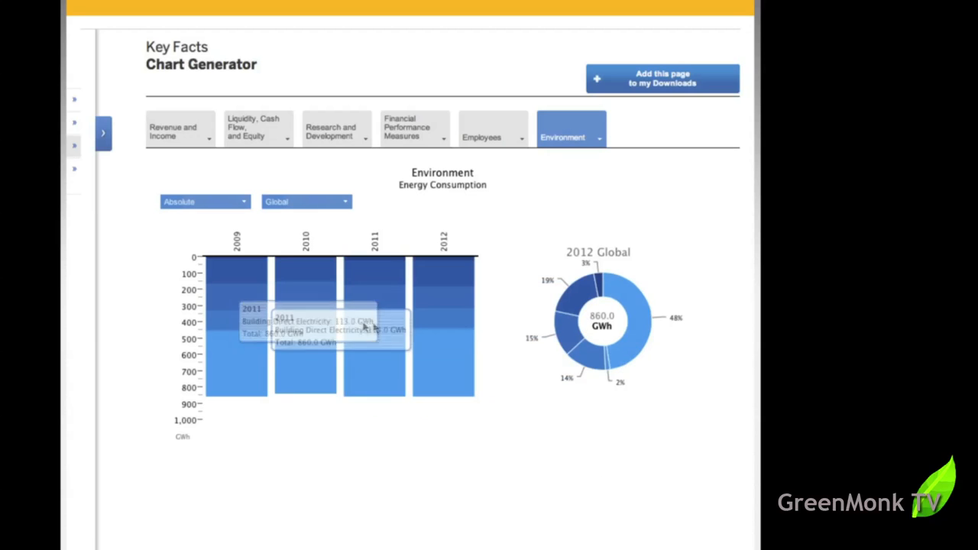
{"action": "left_click", "coordinate": [204, 201]}
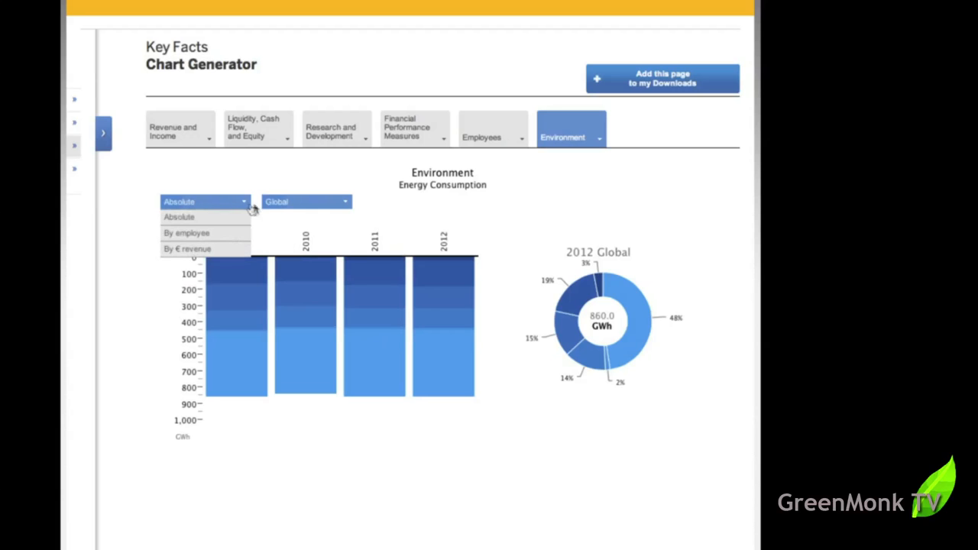
{"action": "left_click", "coordinate": [306, 200]}
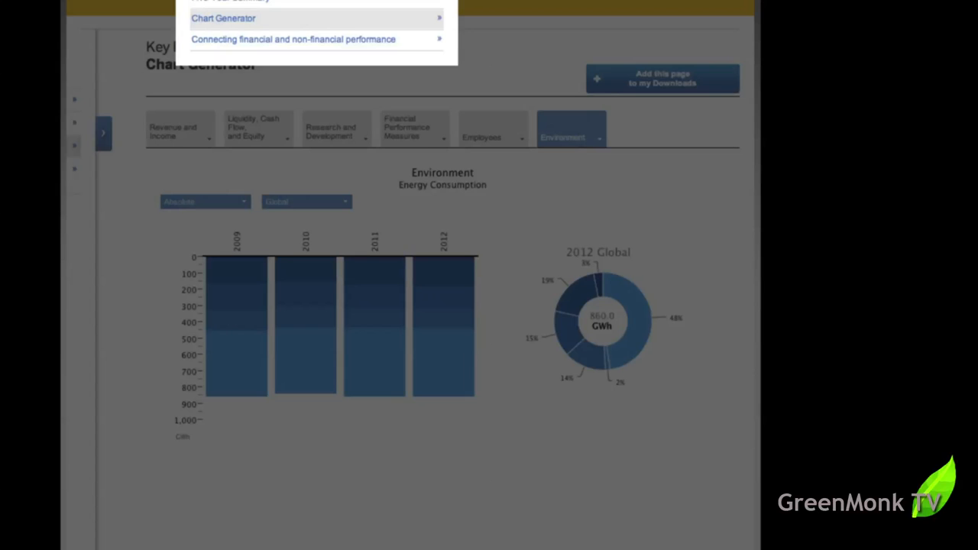
Step: Open the 'Connecting financial and non-financial performance' page and scroll through its indicator diagram
{"action": "left_click", "coordinate": [293, 39]}
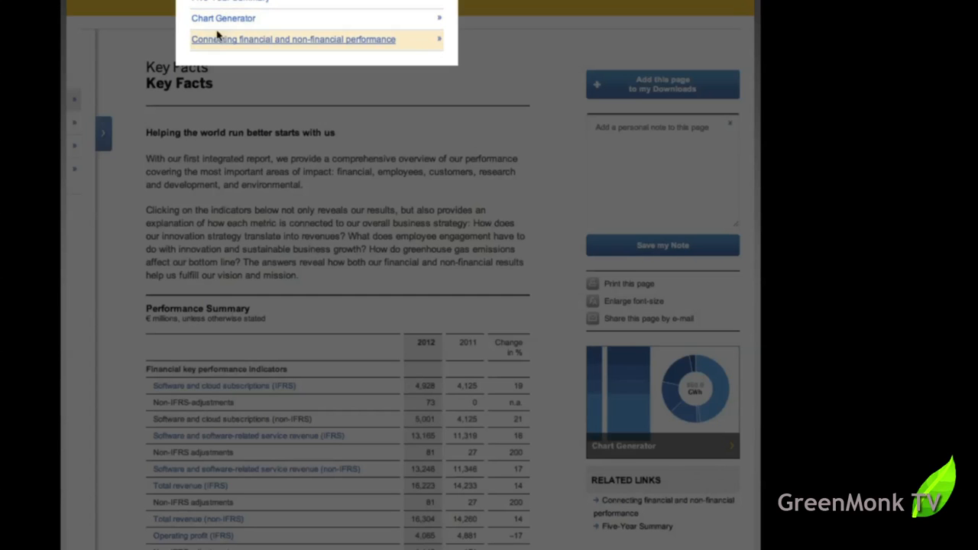
{"action": "mouse_move", "coordinate": [218, 40]}
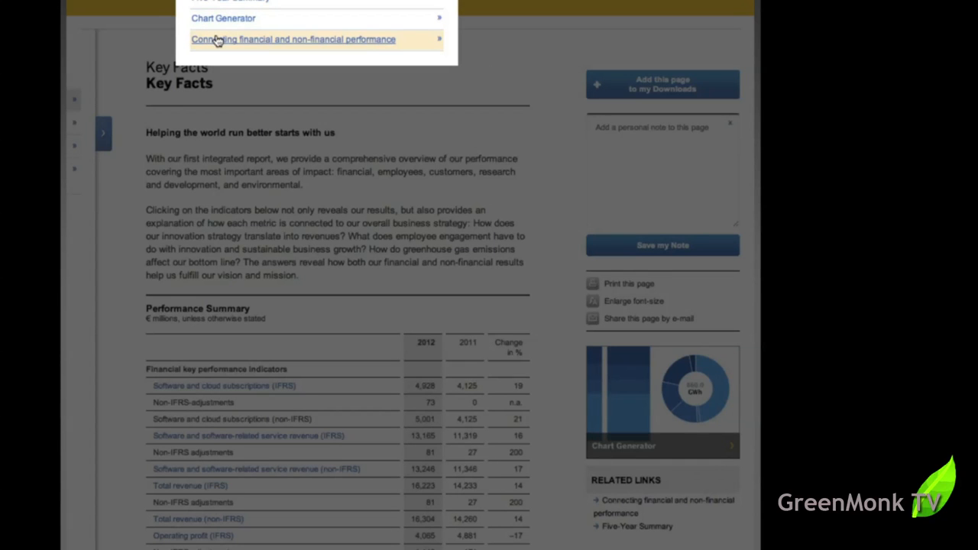
{"action": "left_click", "coordinate": [293, 39]}
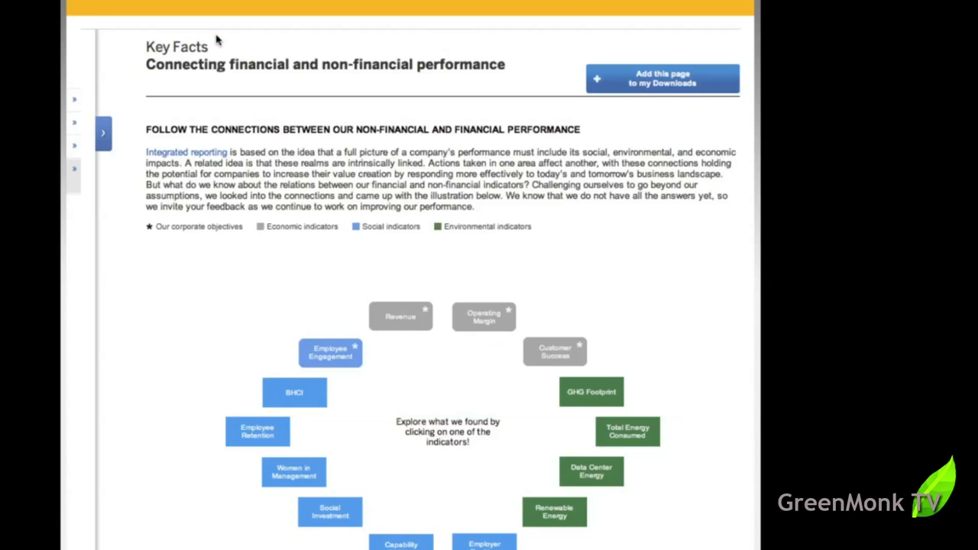
{"action": "scroll", "scroll_direction": "down", "scroll_amount": 3}
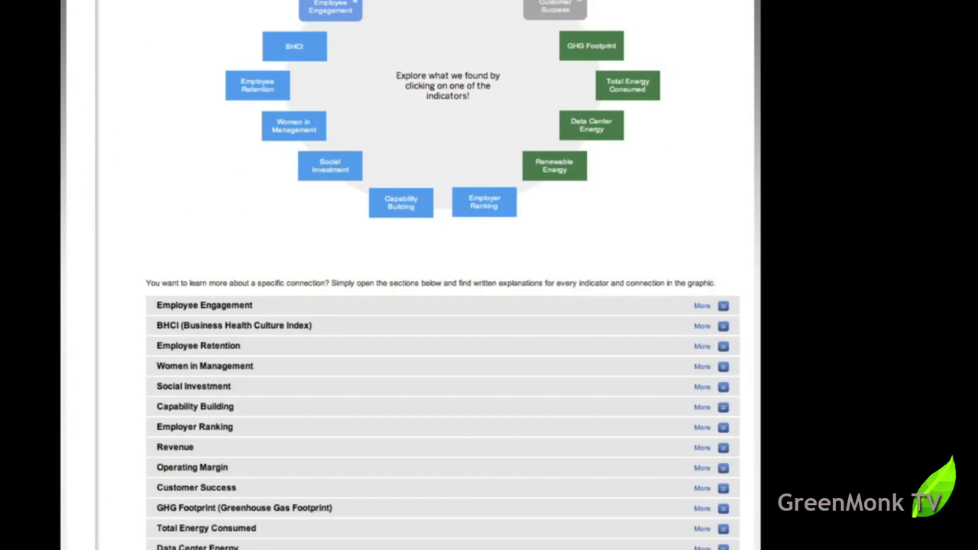
{"action": "scroll", "scroll_direction": "up", "scroll_amount": 3}
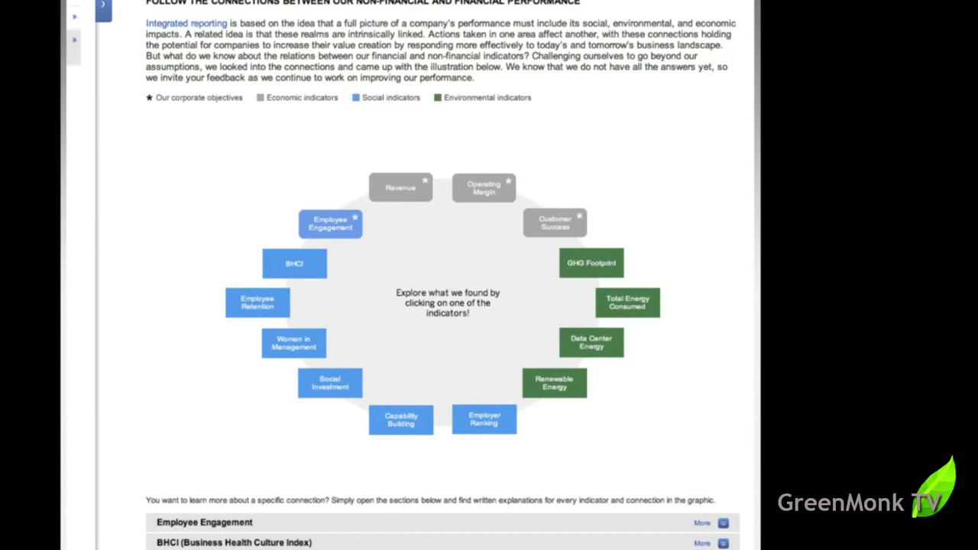
{"action": "mouse_move", "coordinate": [704, 351]}
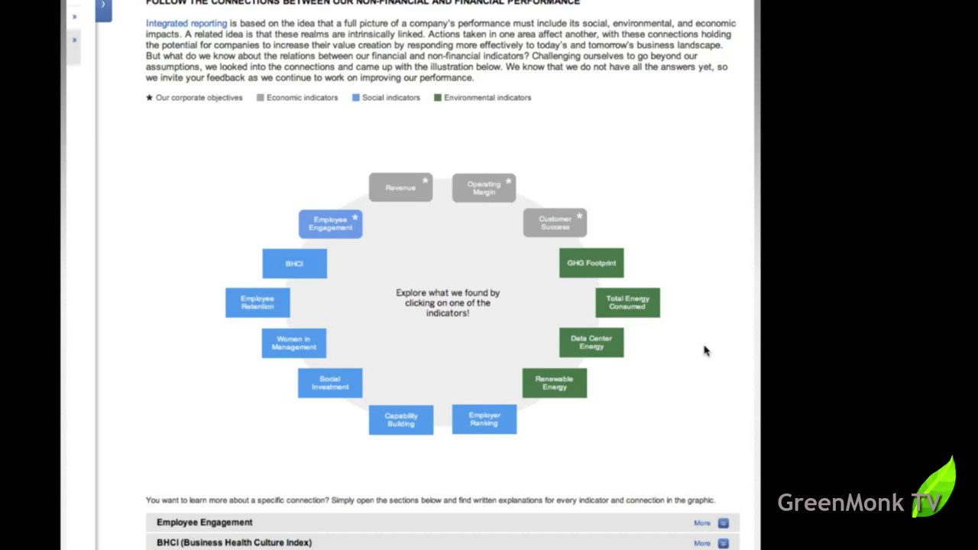
{"action": "mouse_move", "coordinate": [201, 240]}
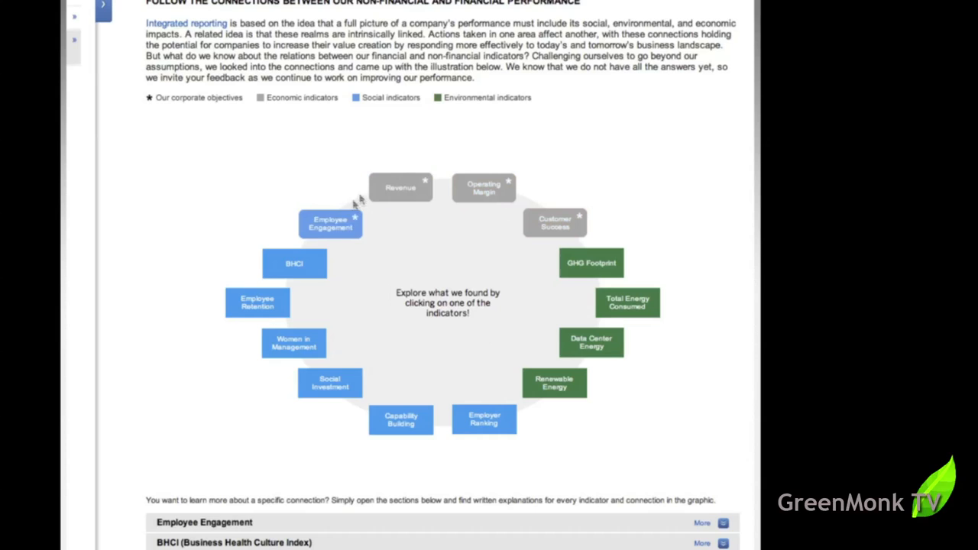
{"action": "mouse_move", "coordinate": [554, 223]}
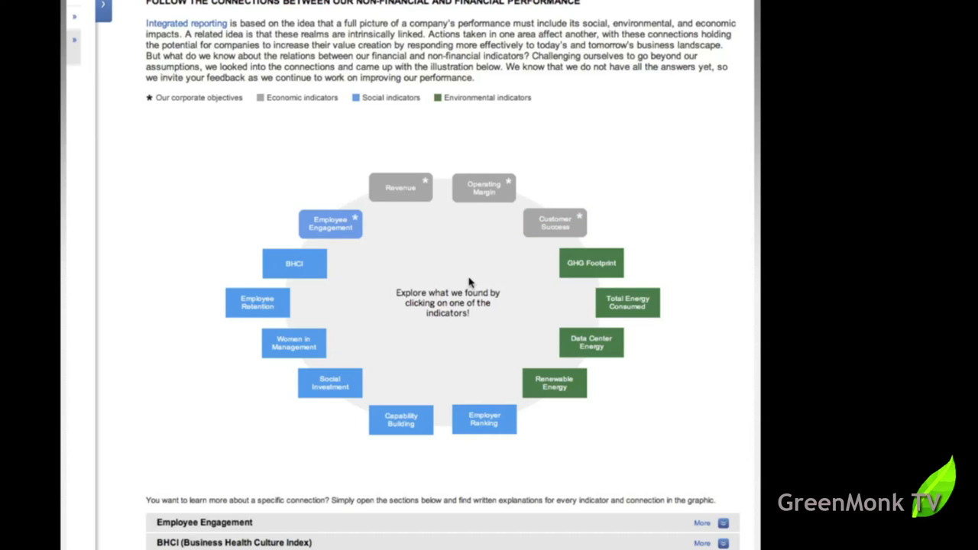
{"action": "mouse_move", "coordinate": [541, 280]}
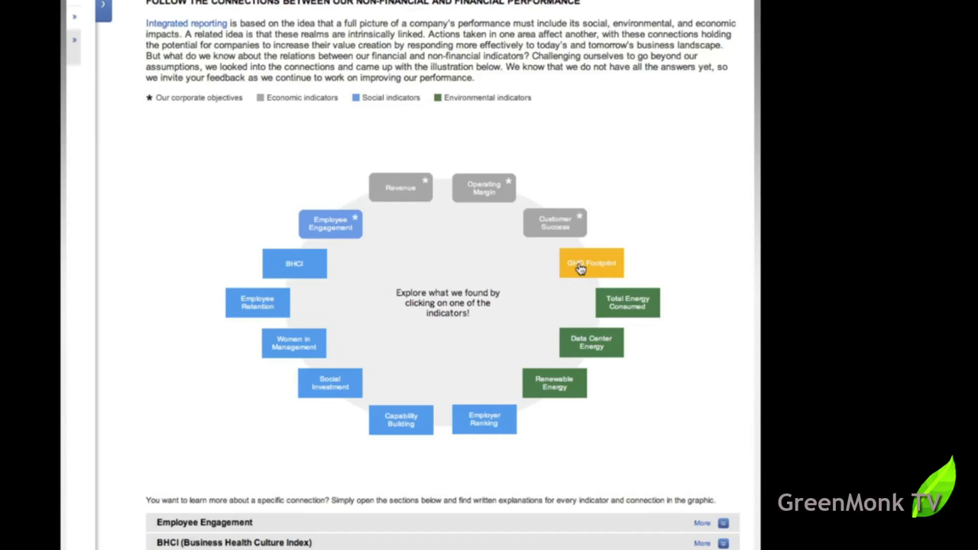
{"action": "left_click", "coordinate": [591, 262]}
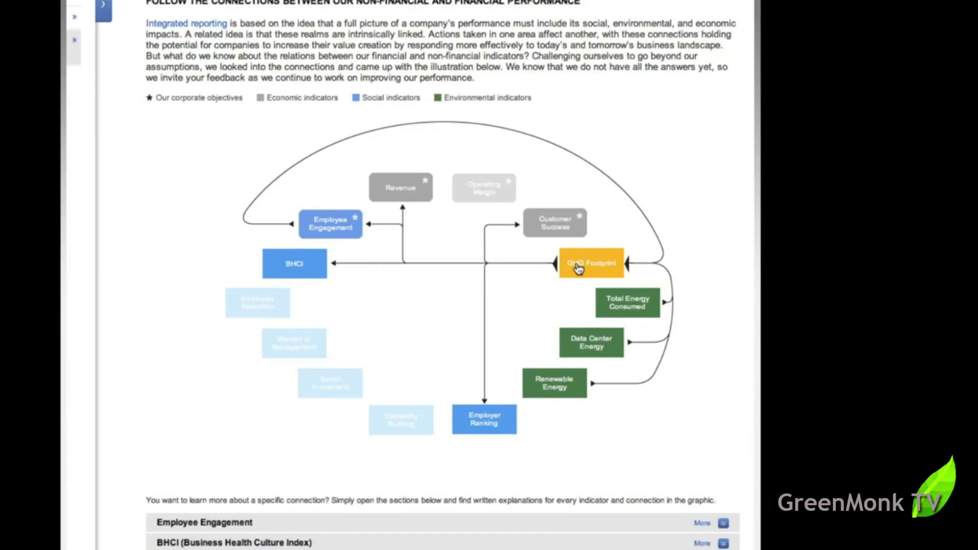
{"action": "mouse_move", "coordinate": [483, 419]}
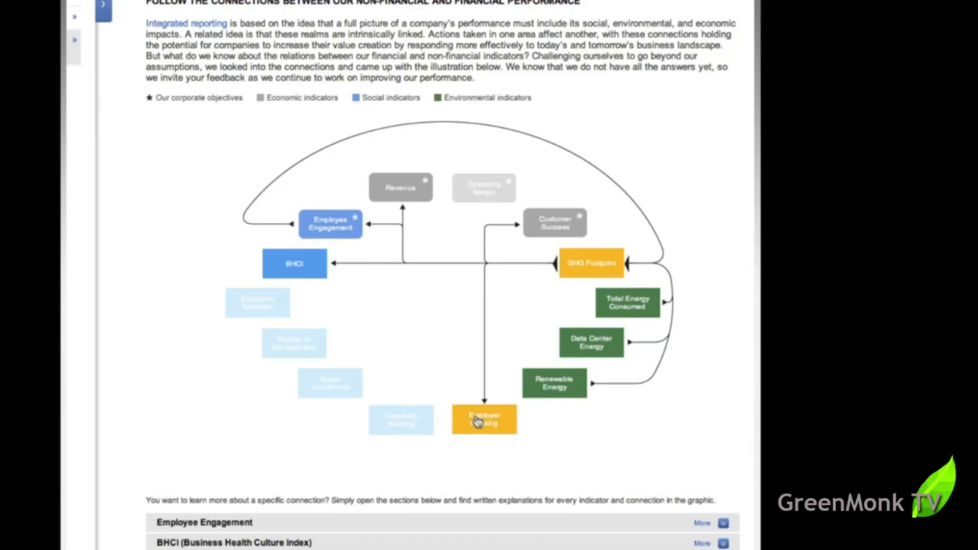
{"action": "mouse_move", "coordinate": [483, 429]}
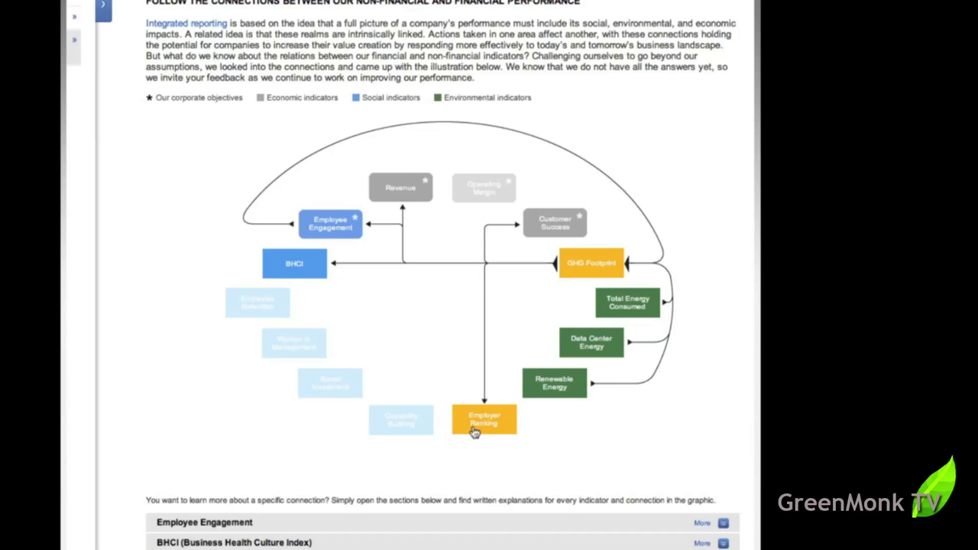
{"action": "mouse_move", "coordinate": [462, 434]}
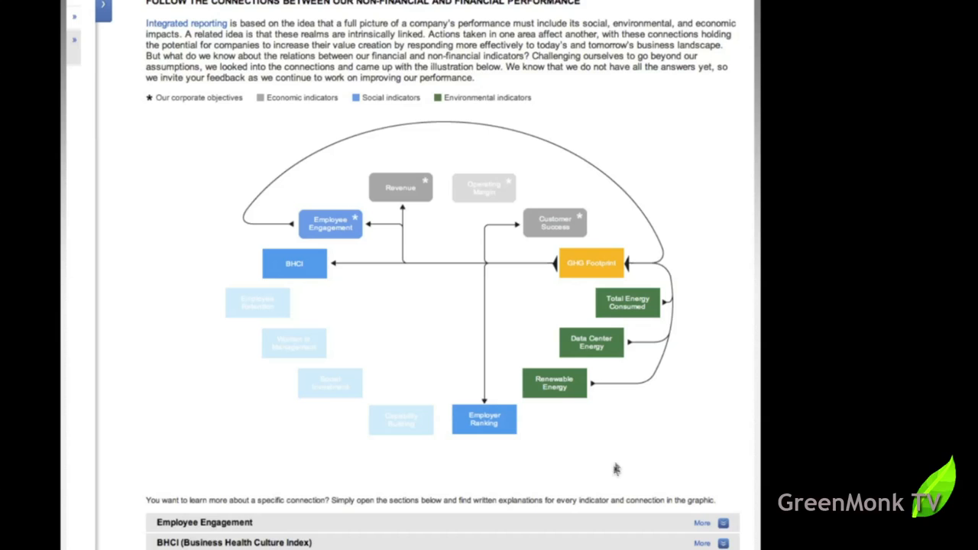
{"action": "scroll", "scroll_direction": "down", "scroll_amount": 3}
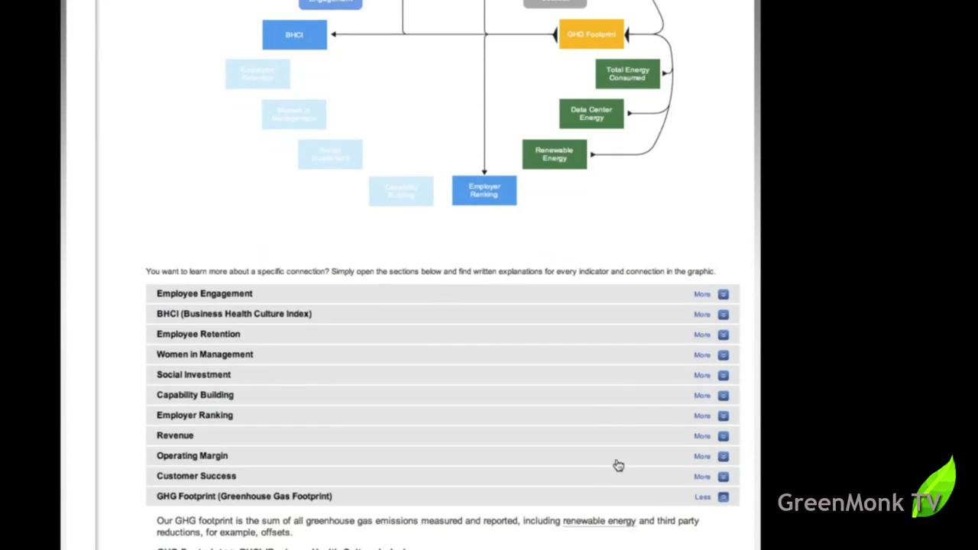
{"action": "scroll", "scroll_direction": "down", "scroll_amount": 3}
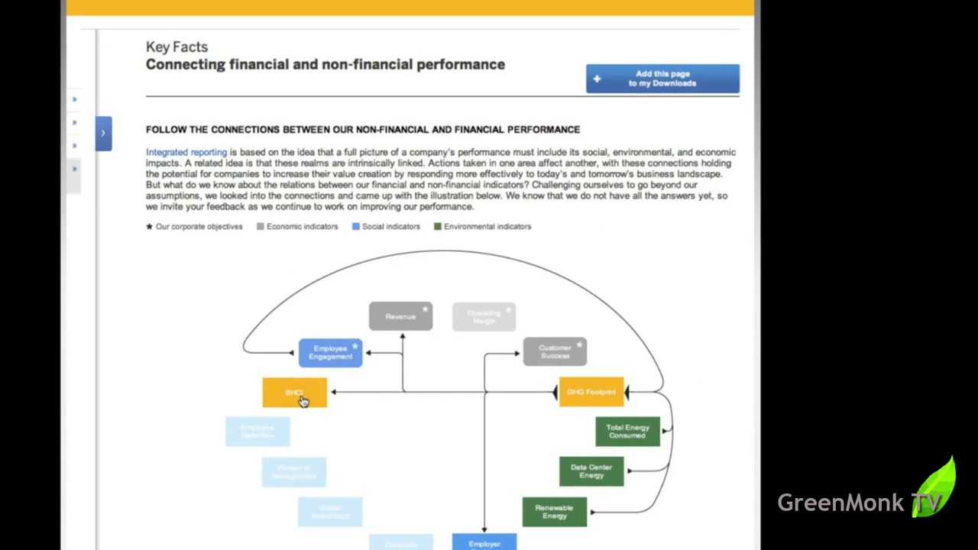
{"action": "mouse_move", "coordinate": [321, 402]}
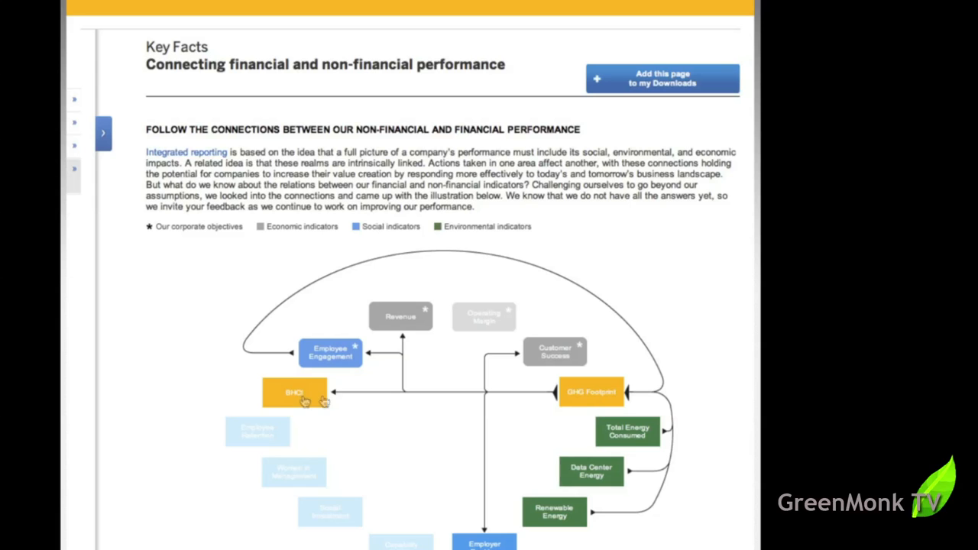
{"action": "scroll", "scroll_direction": "down", "scroll_amount": 3}
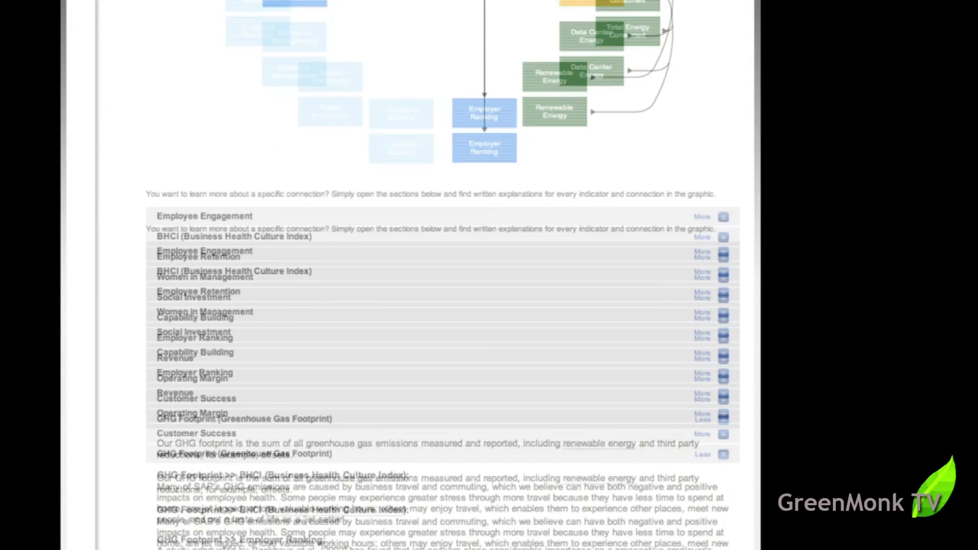
{"action": "scroll", "scroll_direction": "down", "scroll_amount": 3}
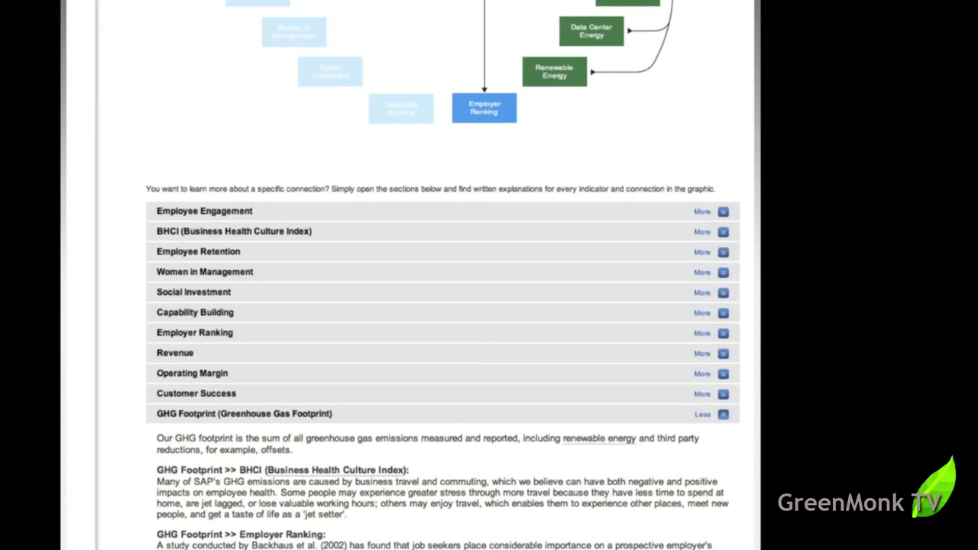
{"action": "scroll", "scroll_direction": "up", "scroll_amount": 3}
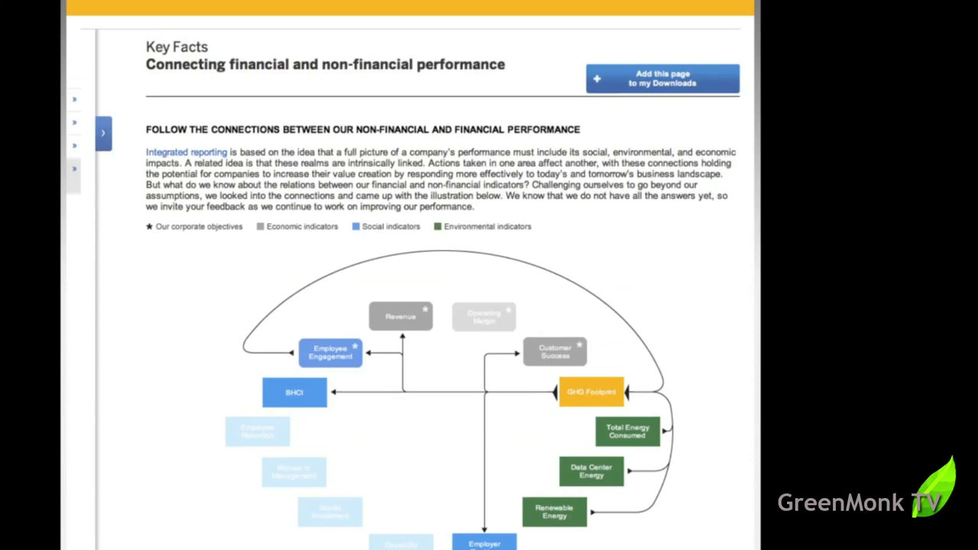
{"action": "mouse_move", "coordinate": [592, 392]}
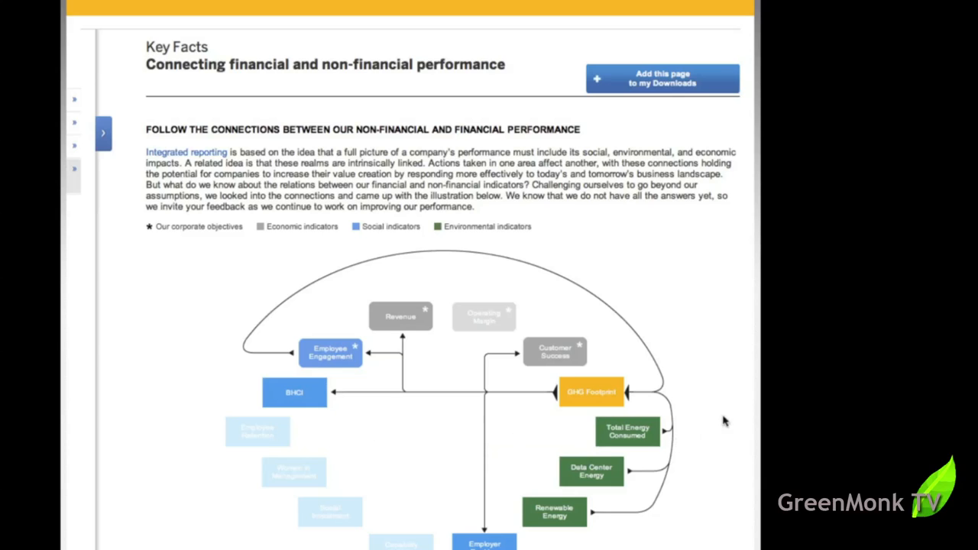
{"action": "mouse_move", "coordinate": [406, 387]}
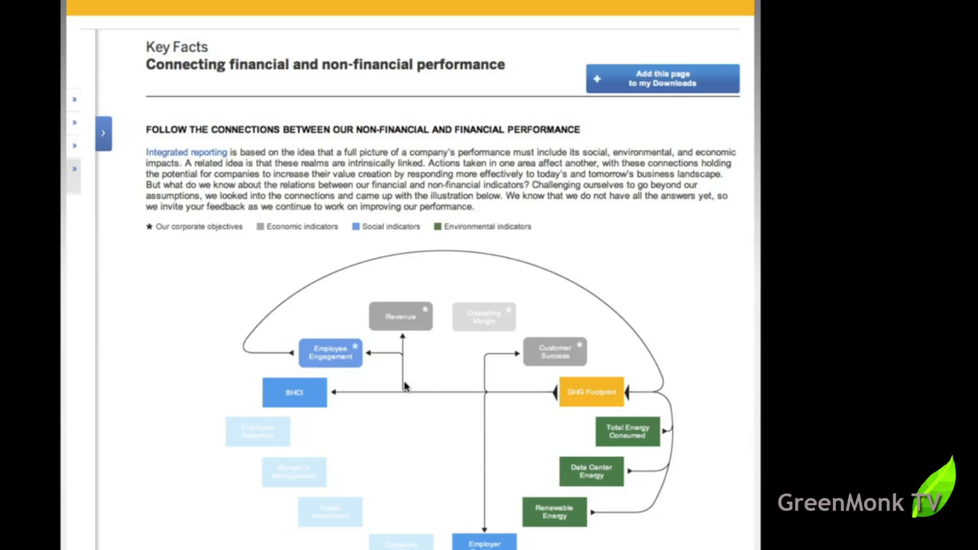
{"action": "mouse_move", "coordinate": [372, 366]}
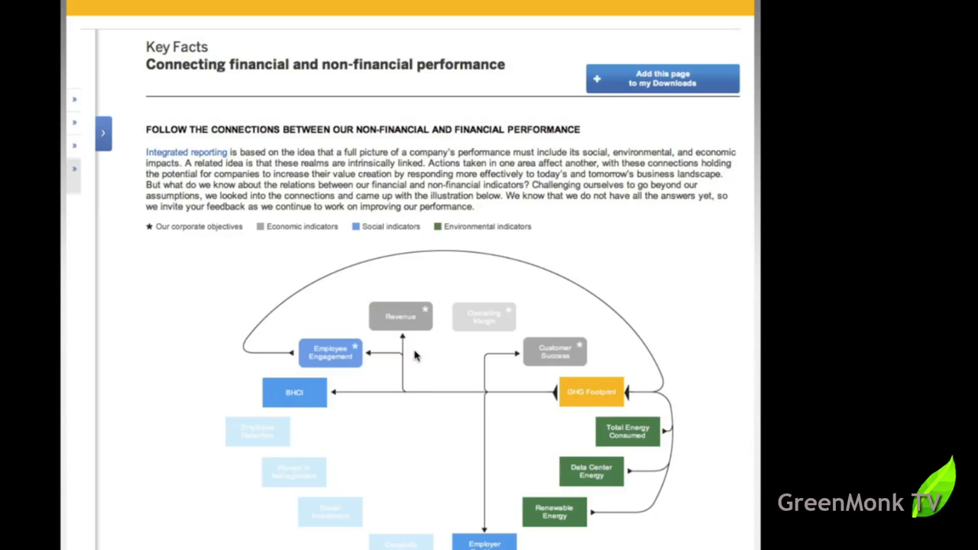
{"action": "mouse_move", "coordinate": [592, 392]}
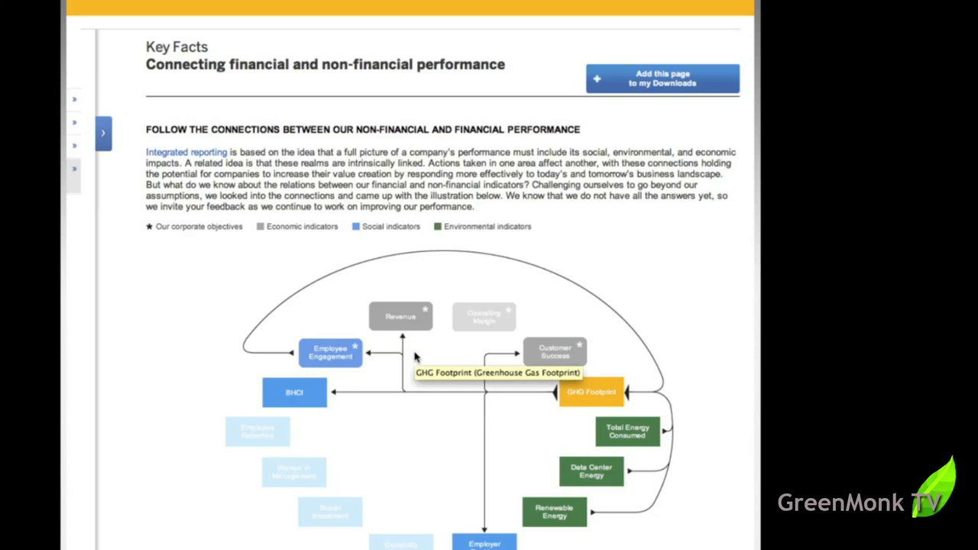
{"action": "mouse_move", "coordinate": [418, 345]}
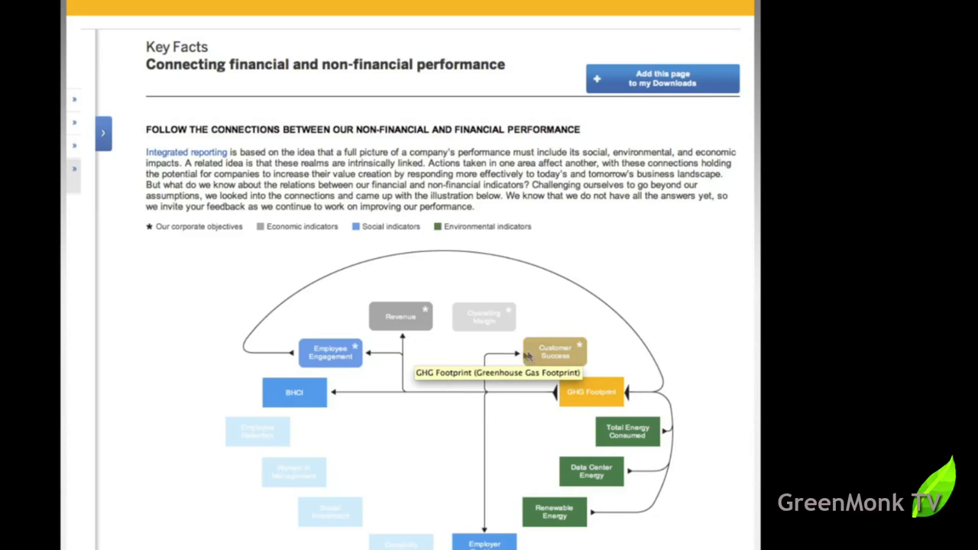
{"action": "mouse_move", "coordinate": [534, 356]}
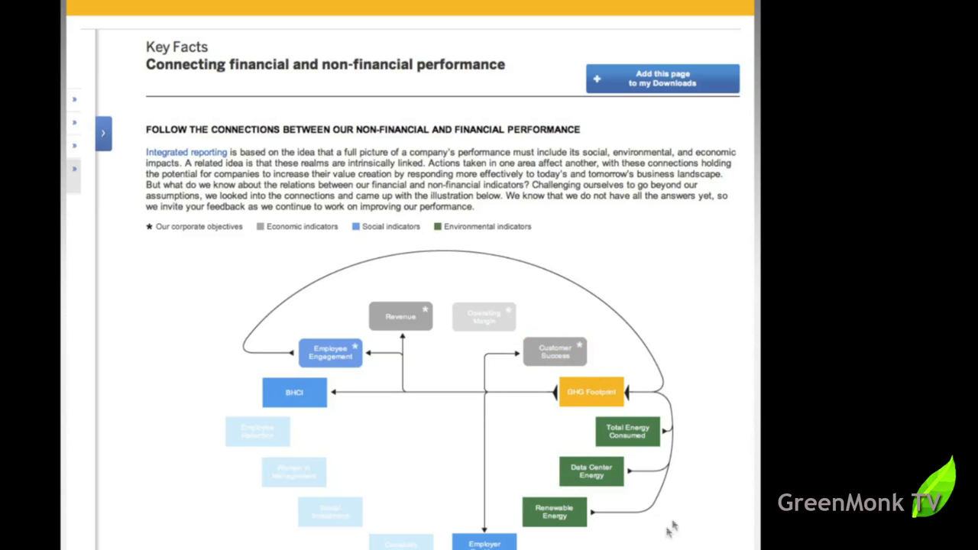
{"action": "mouse_move", "coordinate": [693, 452]}
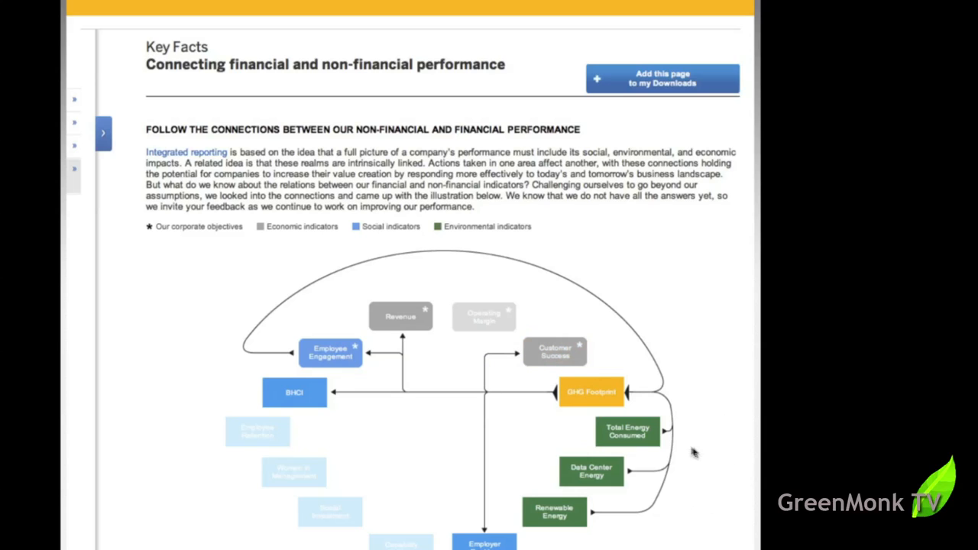
{"action": "mouse_move", "coordinate": [671, 518]}
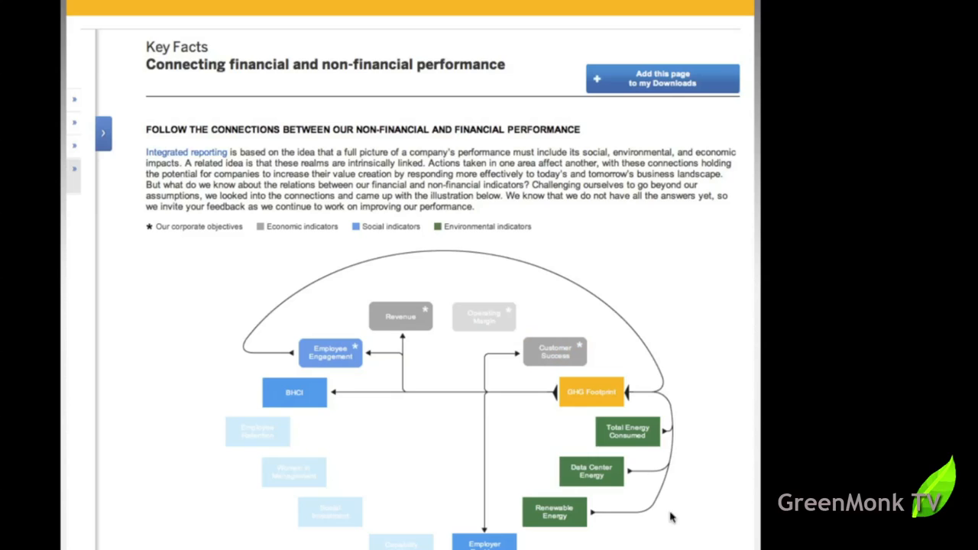
{"action": "mouse_move", "coordinate": [611, 546]}
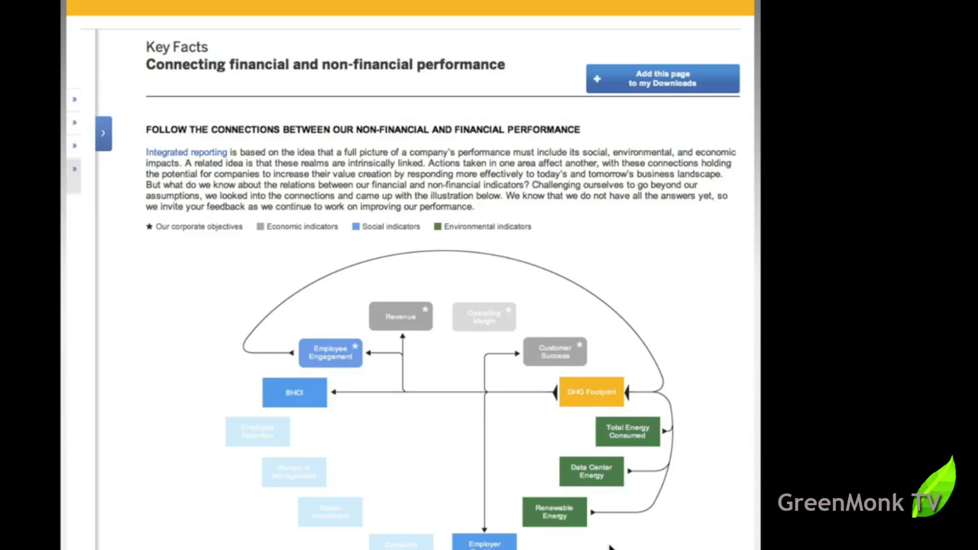
{"action": "mouse_move", "coordinate": [405, 464]}
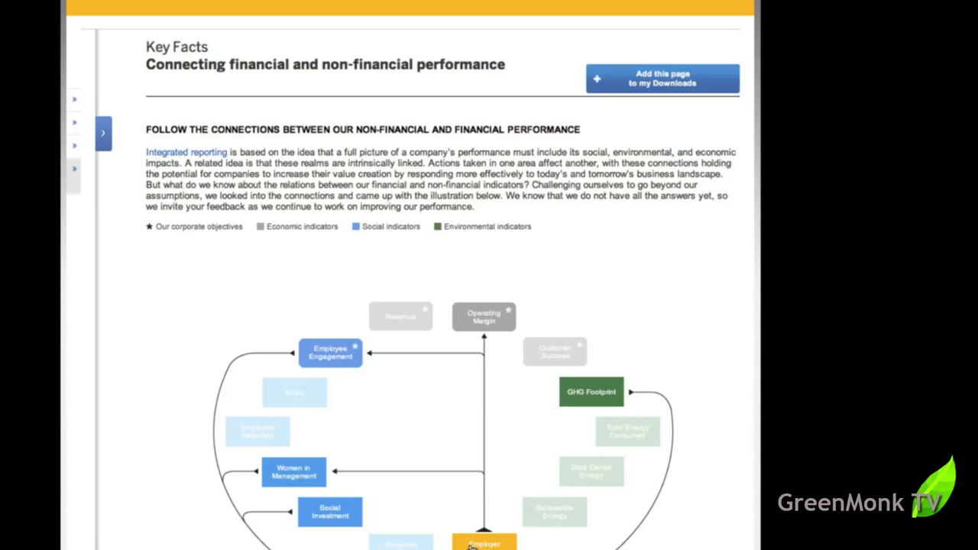
{"action": "mouse_move", "coordinate": [495, 338]}
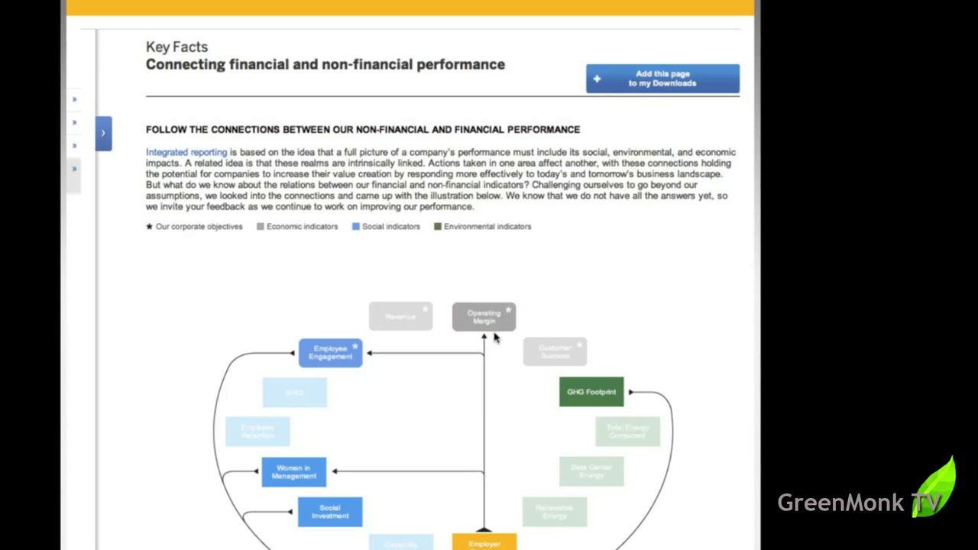
{"action": "mouse_move", "coordinate": [468, 372]}
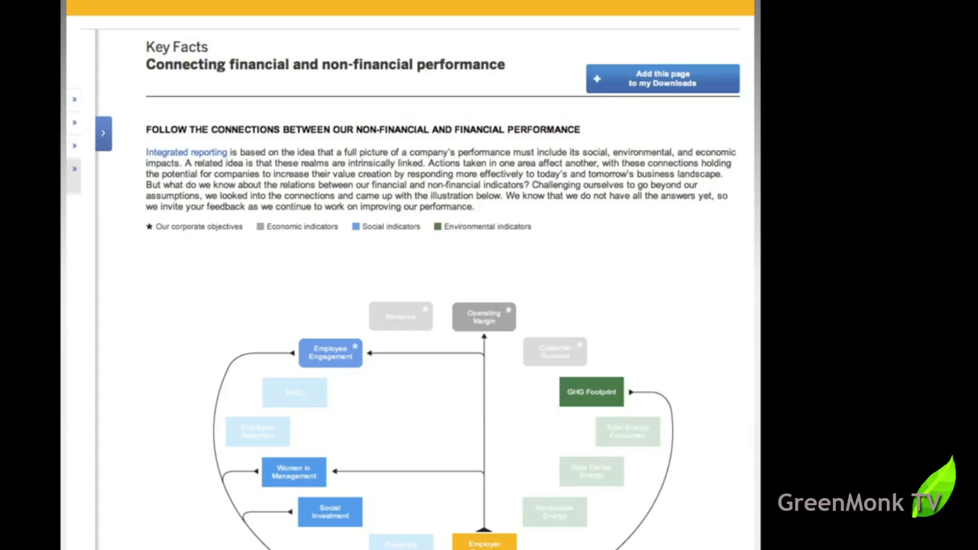
{"action": "mouse_move", "coordinate": [388, 466]}
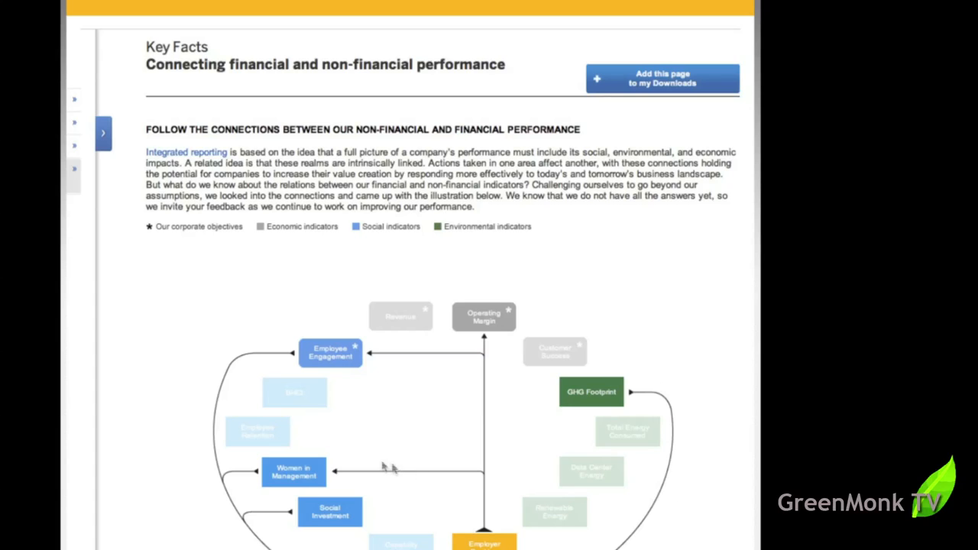
{"action": "mouse_move", "coordinate": [380, 166]}
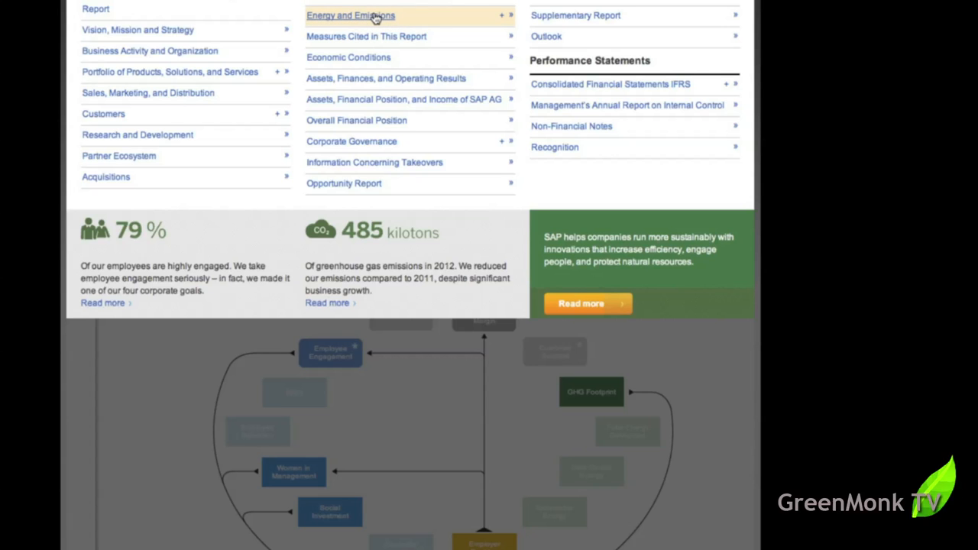
Step: Open the Energy and Emissions page, skim it, and add it to My Downloads
{"action": "left_click", "coordinate": [350, 15]}
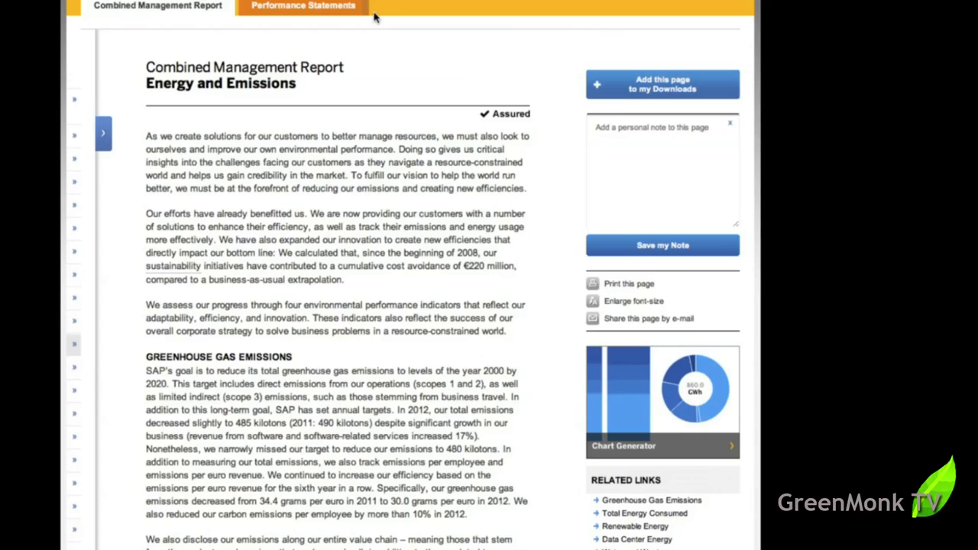
{"action": "mouse_move", "coordinate": [390, 433]}
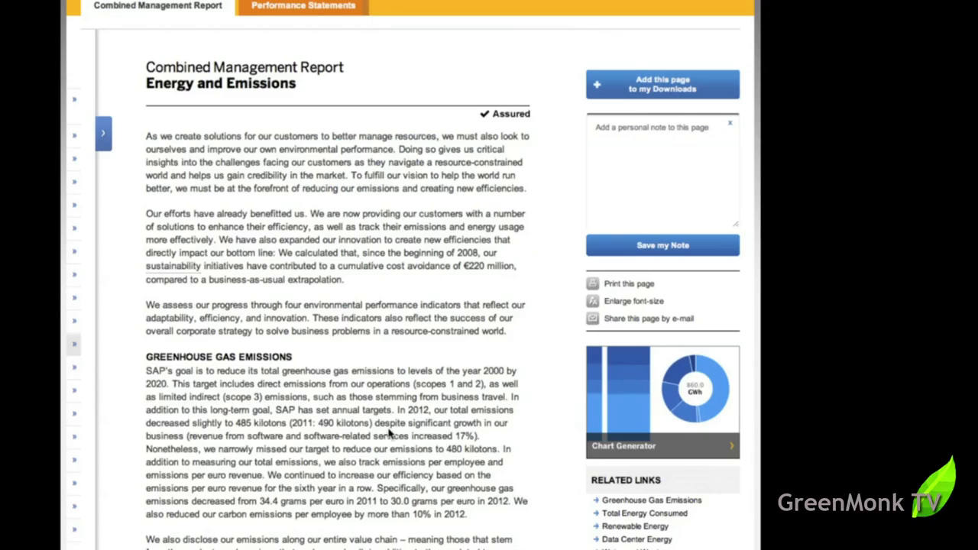
{"action": "scroll", "scroll_direction": "down", "scroll_amount": 3}
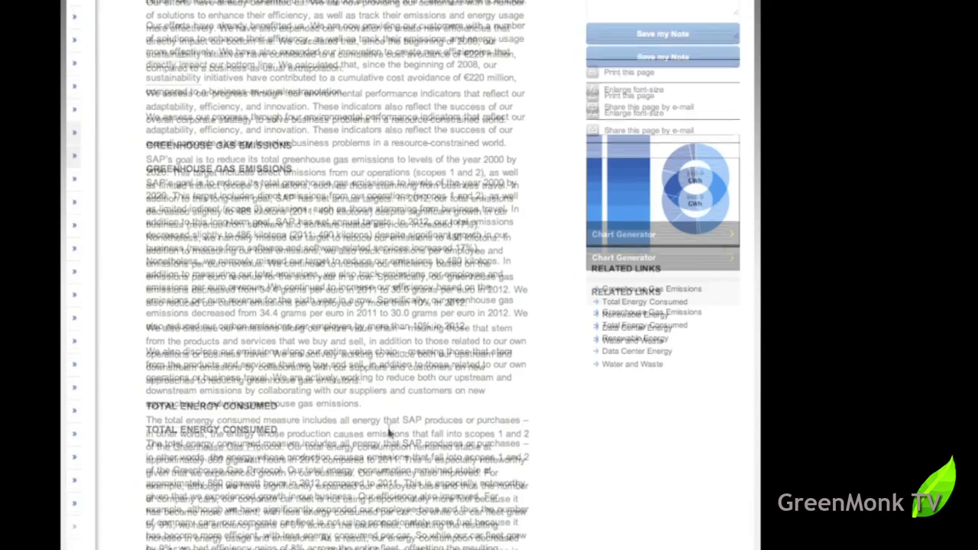
{"action": "scroll", "scroll_direction": "down", "scroll_amount": 3}
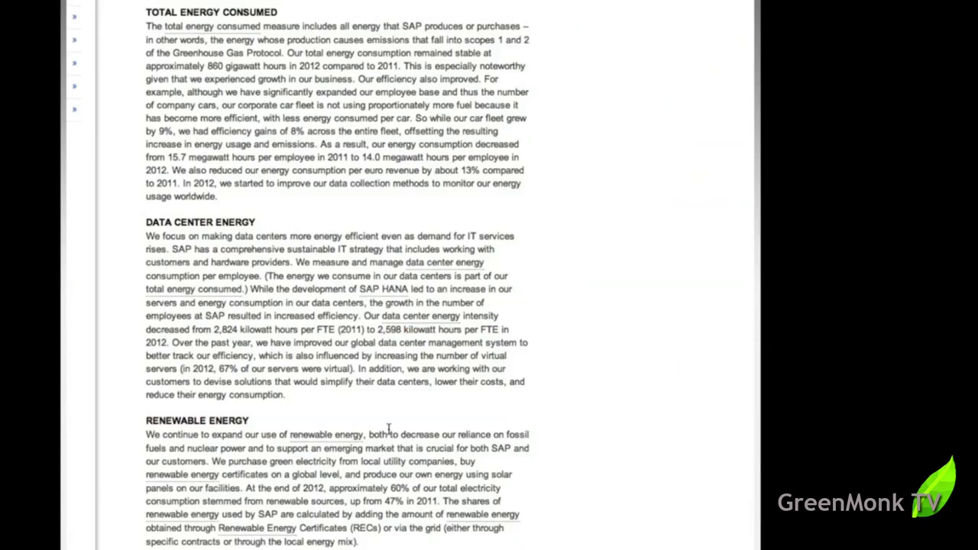
{"action": "scroll", "scroll_direction": "up", "scroll_amount": 3}
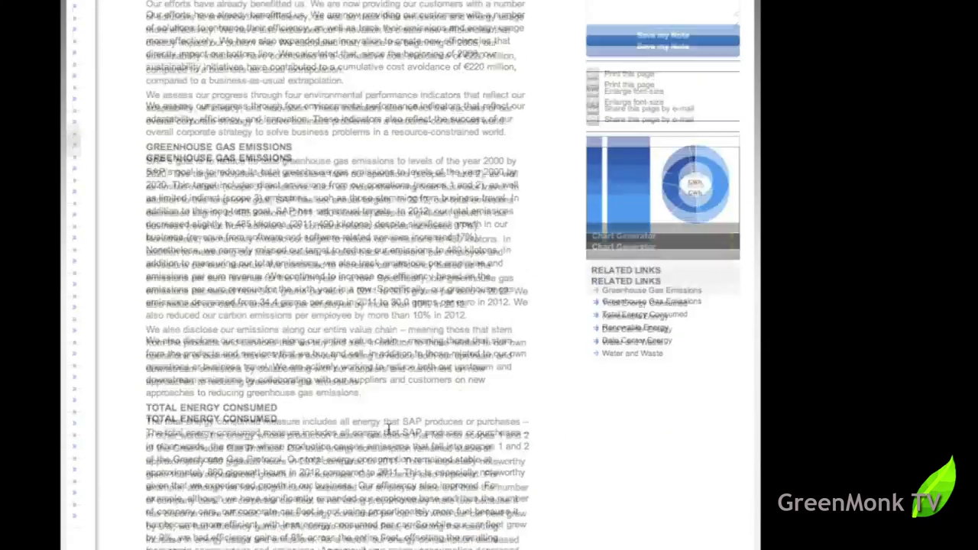
{"action": "scroll", "scroll_direction": "up", "scroll_amount": 3}
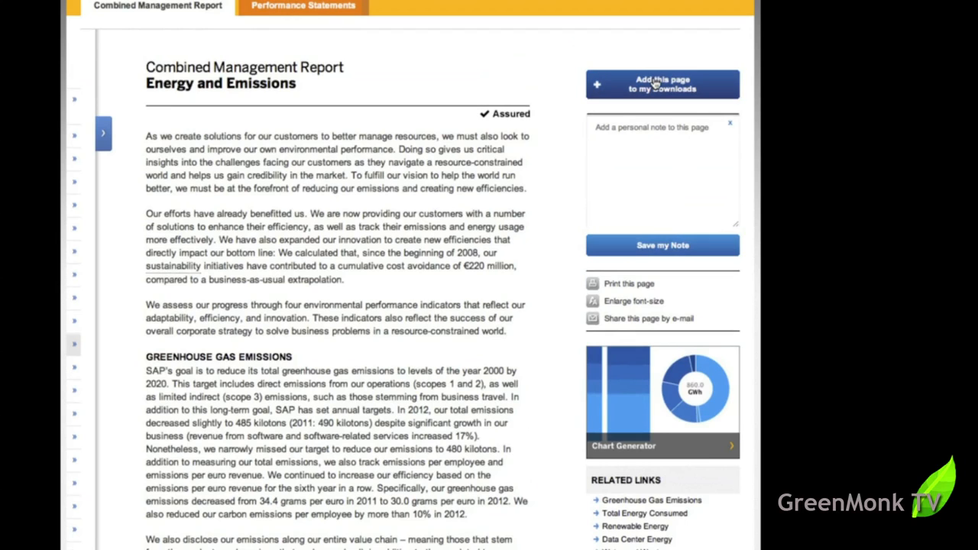
{"action": "left_click", "coordinate": [663, 83]}
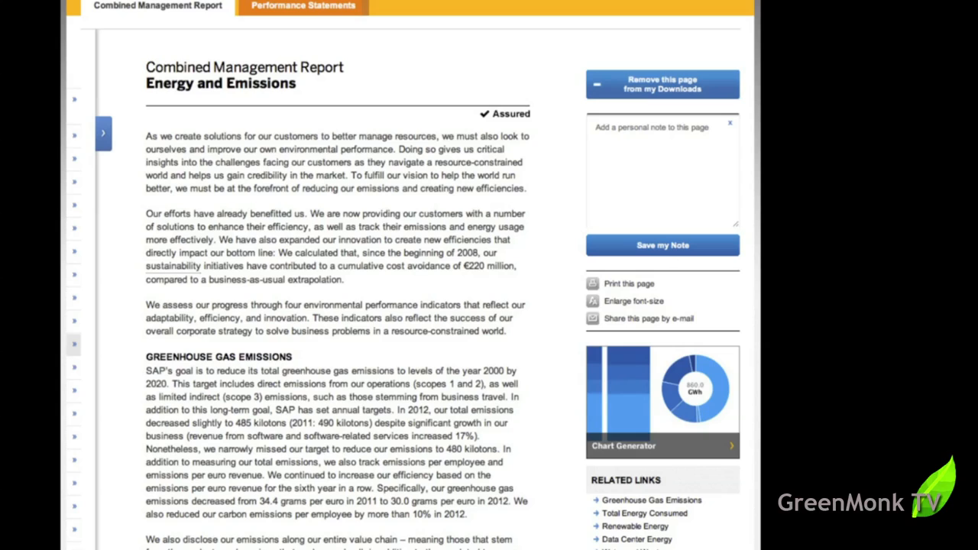
{"action": "mouse_move", "coordinate": [682, 455]}
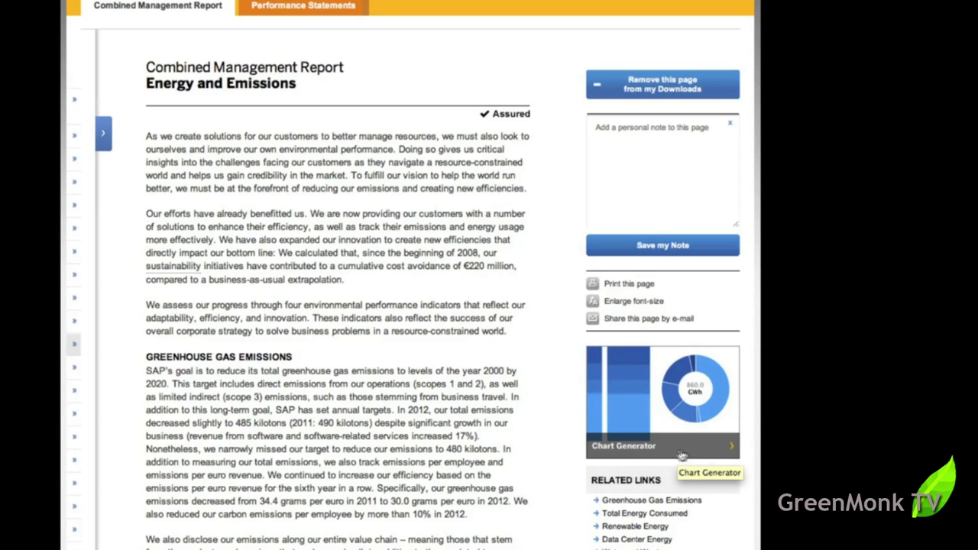
{"action": "mouse_move", "coordinate": [101, 133]}
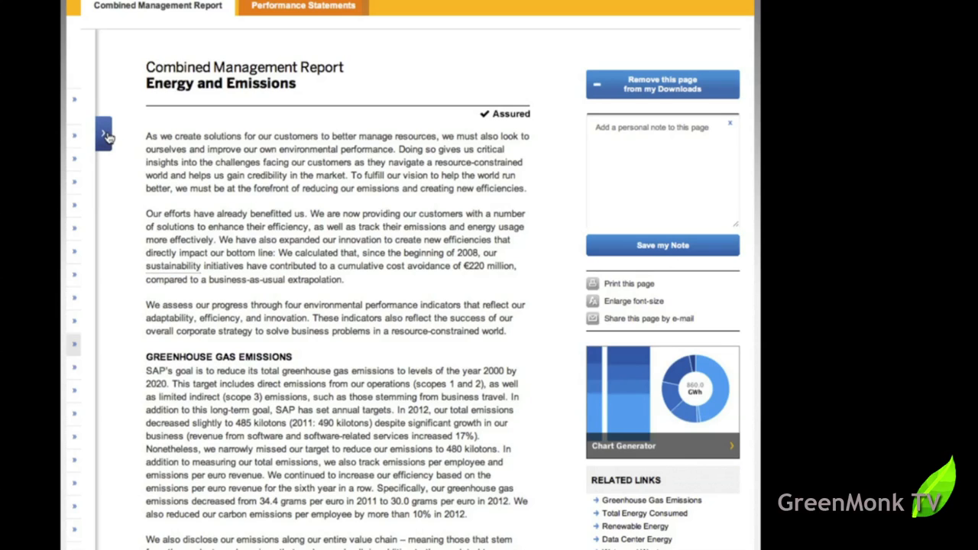
Step: View the Waste and Water page, then the Employees and Social Investment page
{"action": "left_click", "coordinate": [104, 133]}
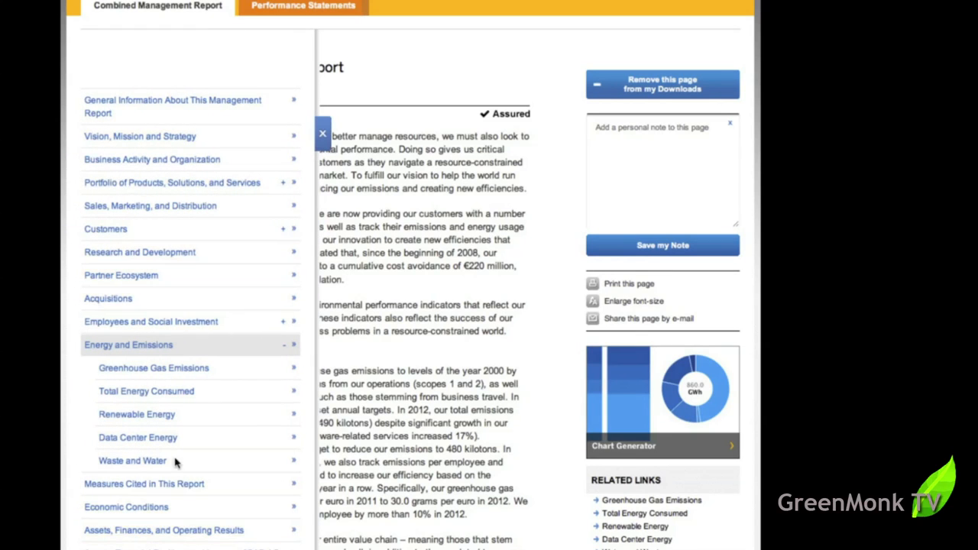
{"action": "mouse_move", "coordinate": [164, 546]}
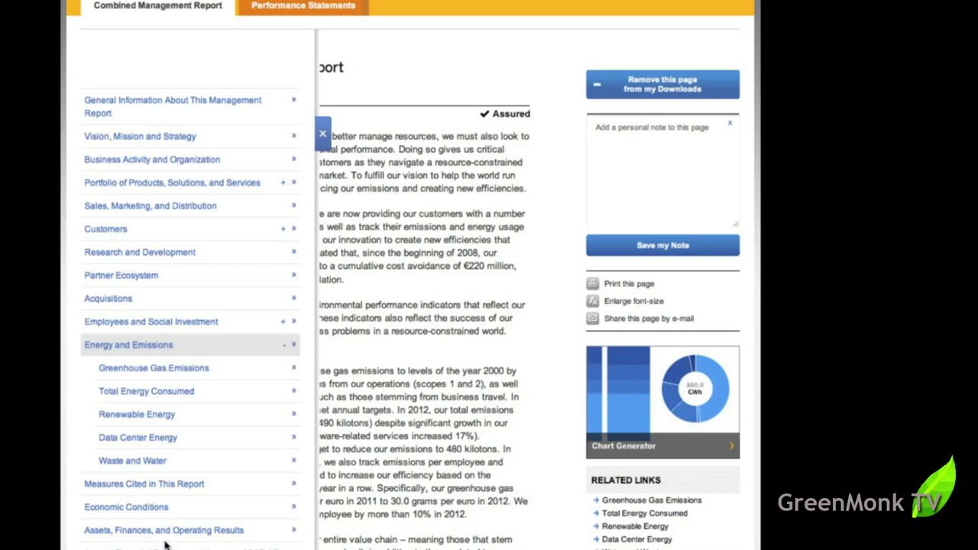
{"action": "left_click", "coordinate": [132, 460]}
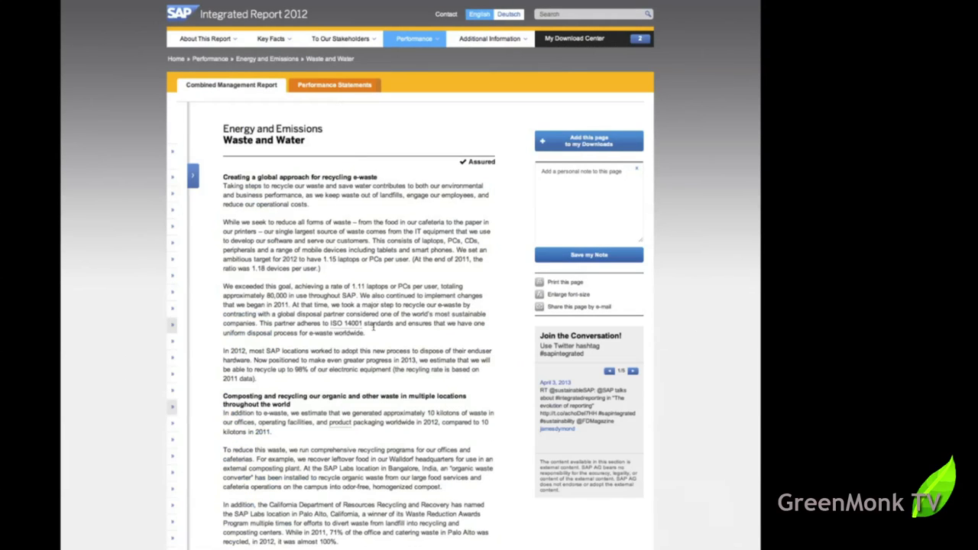
{"action": "scroll", "scroll_direction": "down", "scroll_amount": 3}
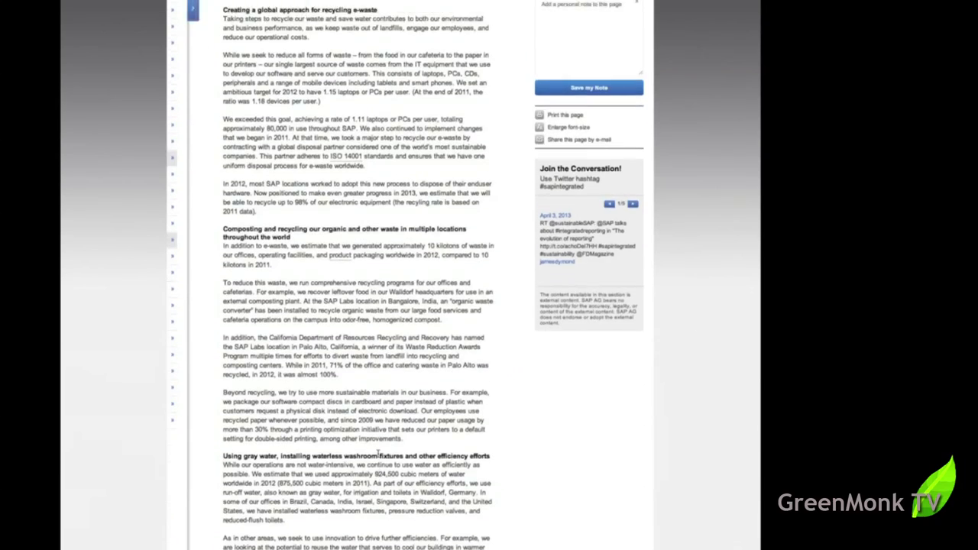
{"action": "scroll", "scroll_direction": "up", "scroll_amount": 3}
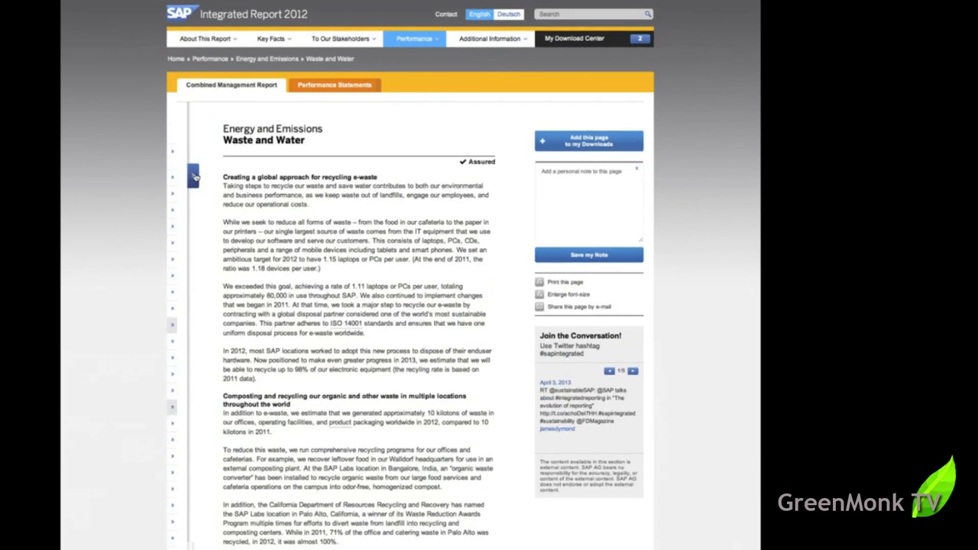
{"action": "left_click", "coordinate": [193, 174]}
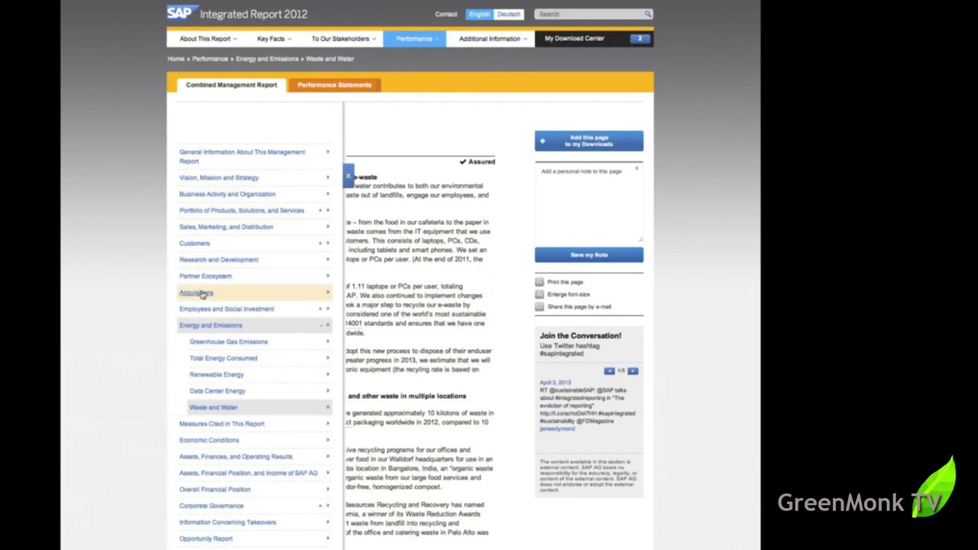
{"action": "mouse_move", "coordinate": [226, 308]}
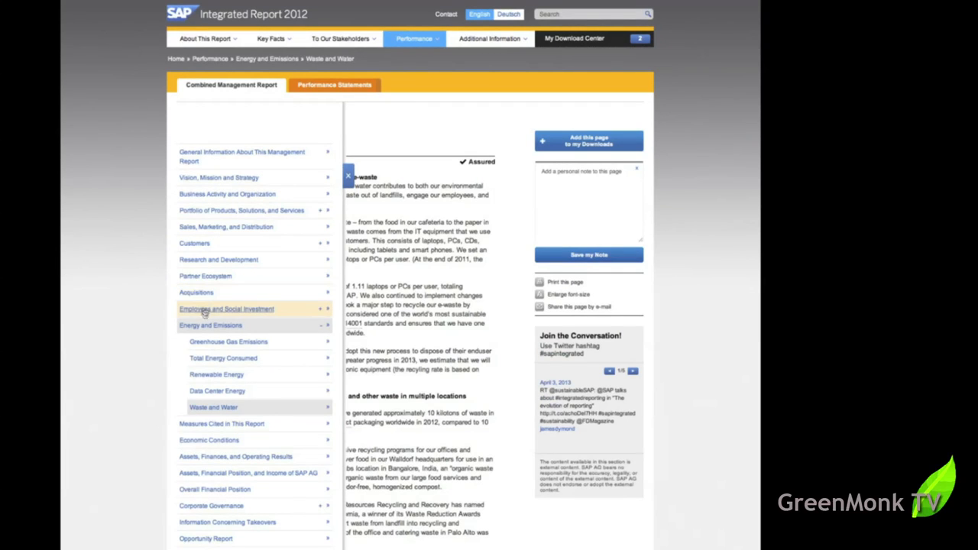
{"action": "left_click", "coordinate": [227, 309]}
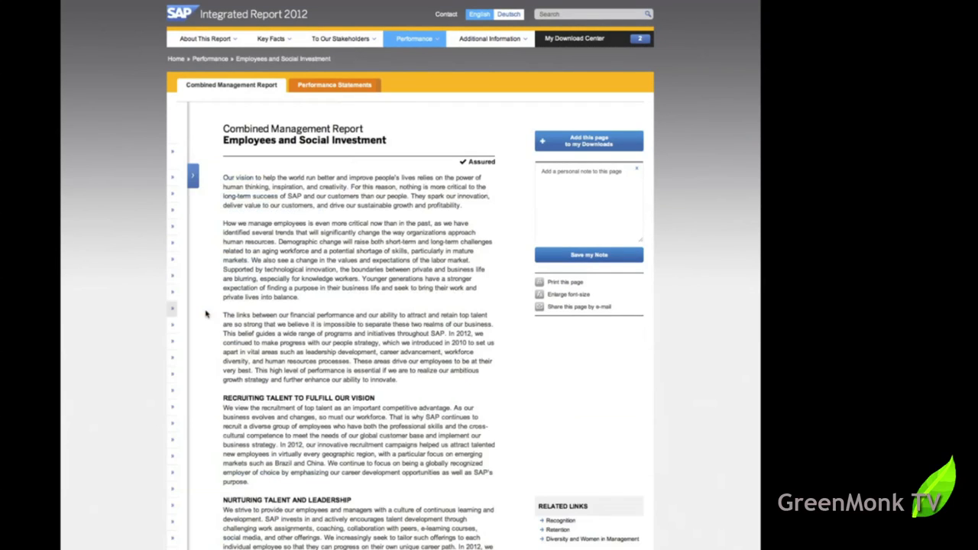
{"action": "scroll", "scroll_direction": "down", "scroll_amount": 3}
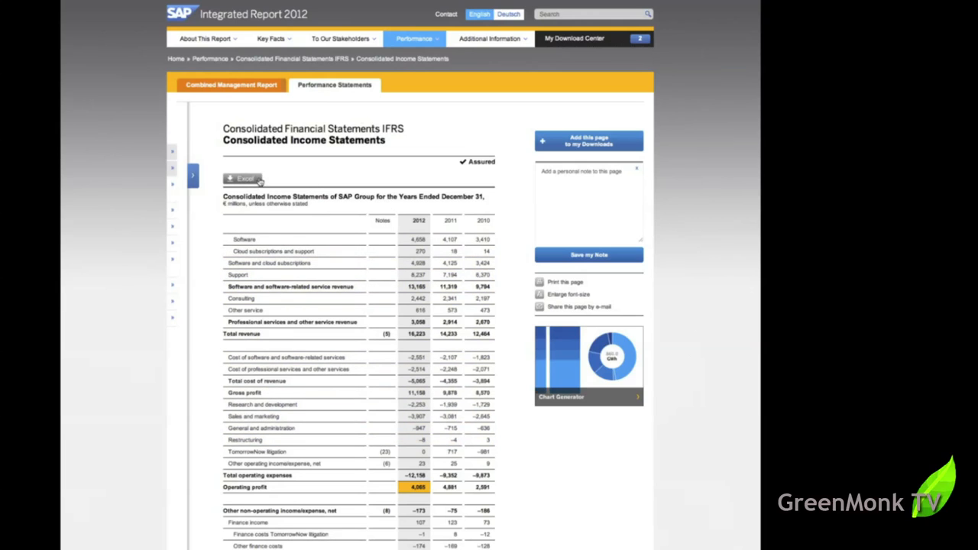
{"action": "left_click", "coordinate": [489, 39]}
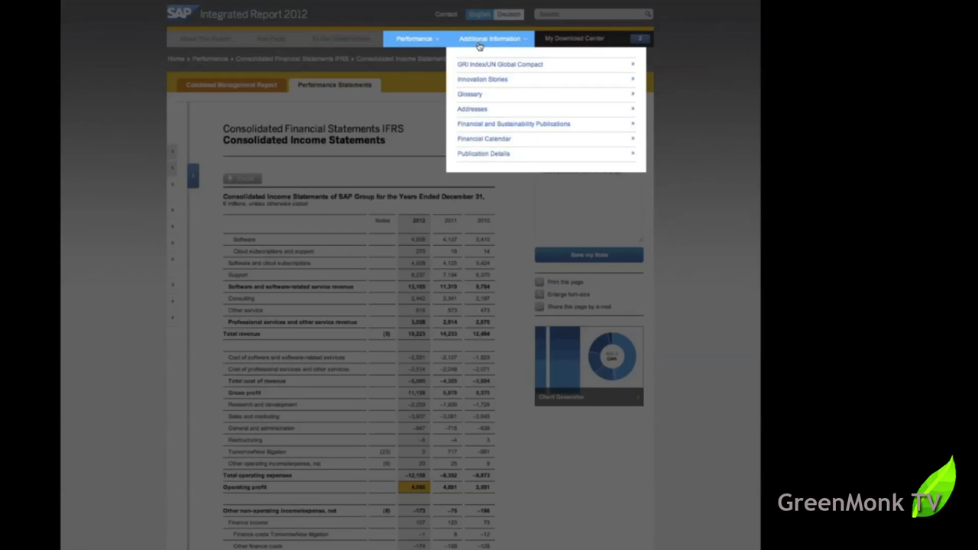
{"action": "mouse_move", "coordinate": [484, 138]}
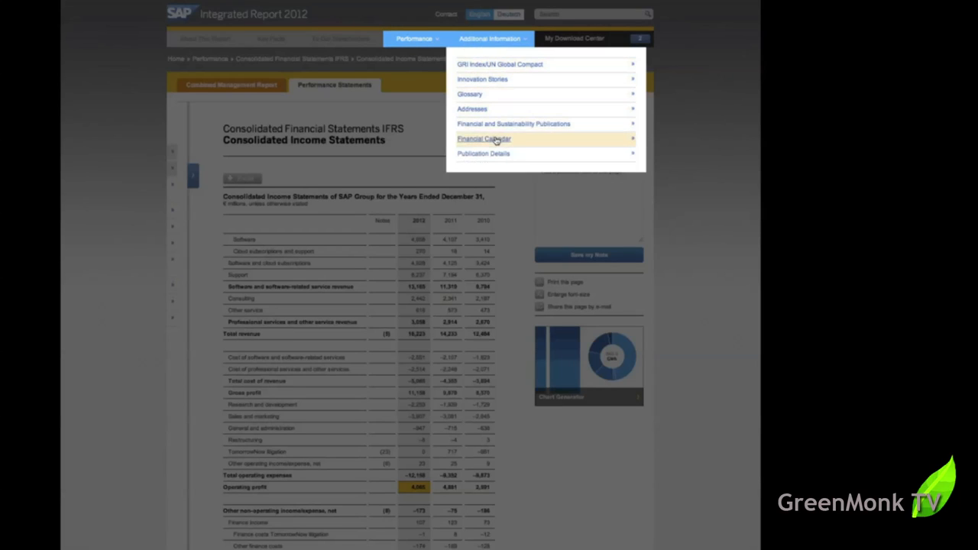
{"action": "mouse_move", "coordinate": [471, 108]}
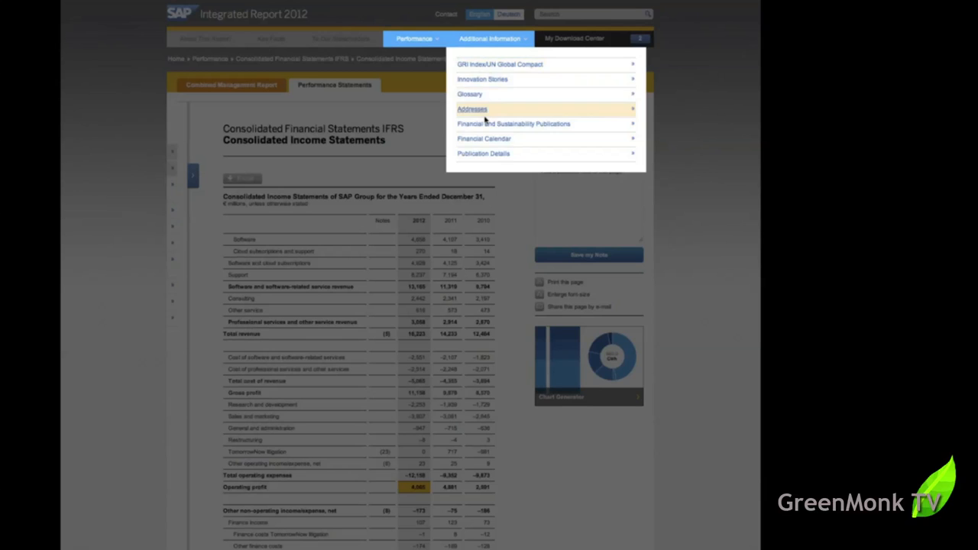
{"action": "mouse_move", "coordinate": [489, 64]}
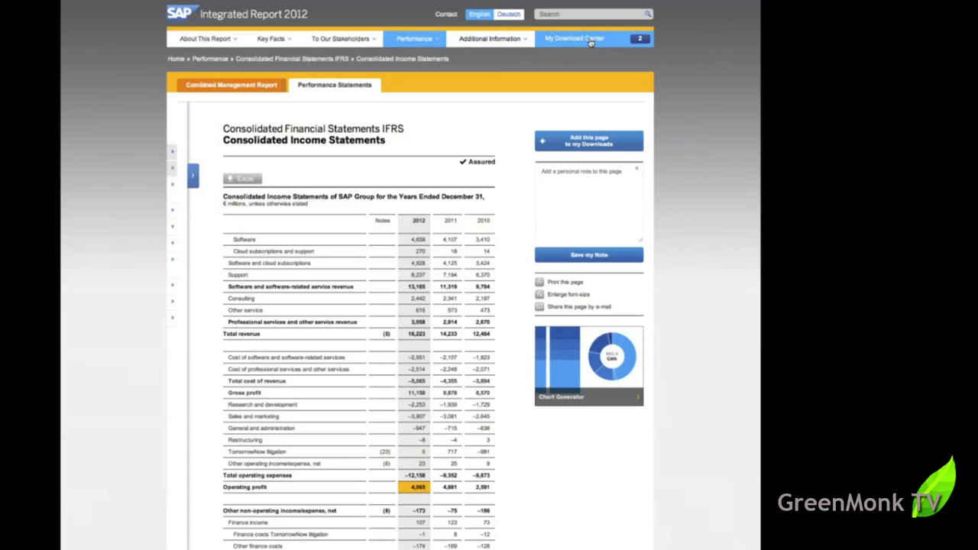
Step: Open My Download Center and scroll through its saved pages, Tables, Graphics and More Reports
{"action": "left_click", "coordinate": [573, 39]}
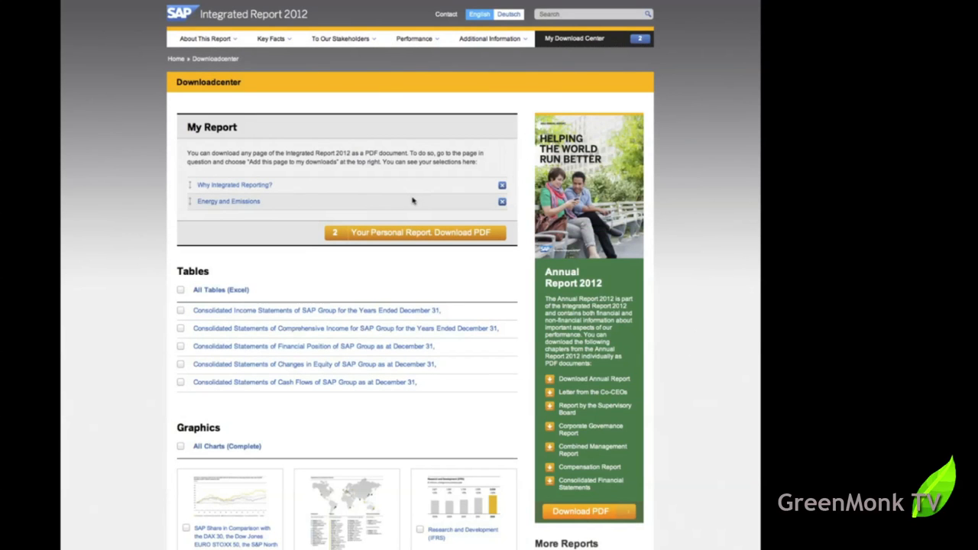
{"action": "mouse_move", "coordinate": [395, 237]}
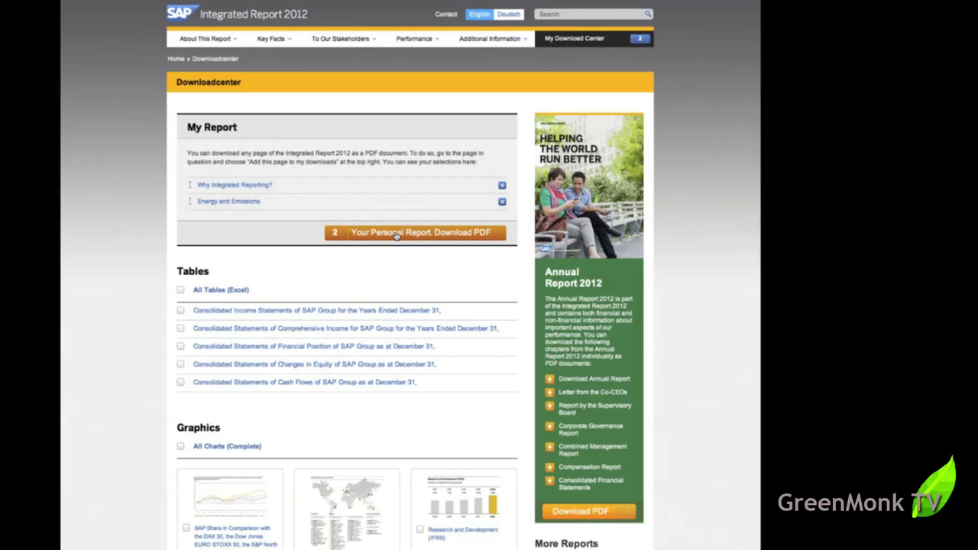
{"action": "mouse_move", "coordinate": [317, 310]}
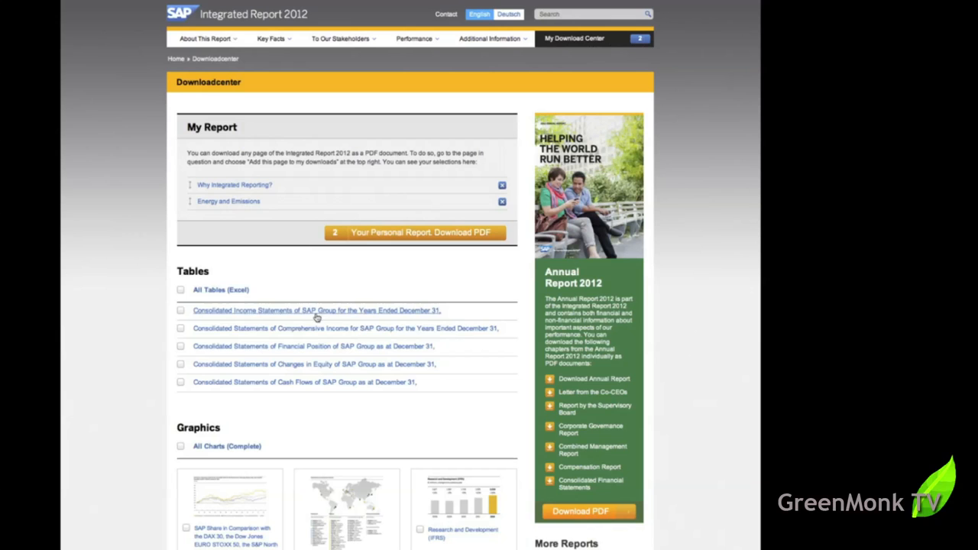
{"action": "mouse_move", "coordinate": [261, 380]}
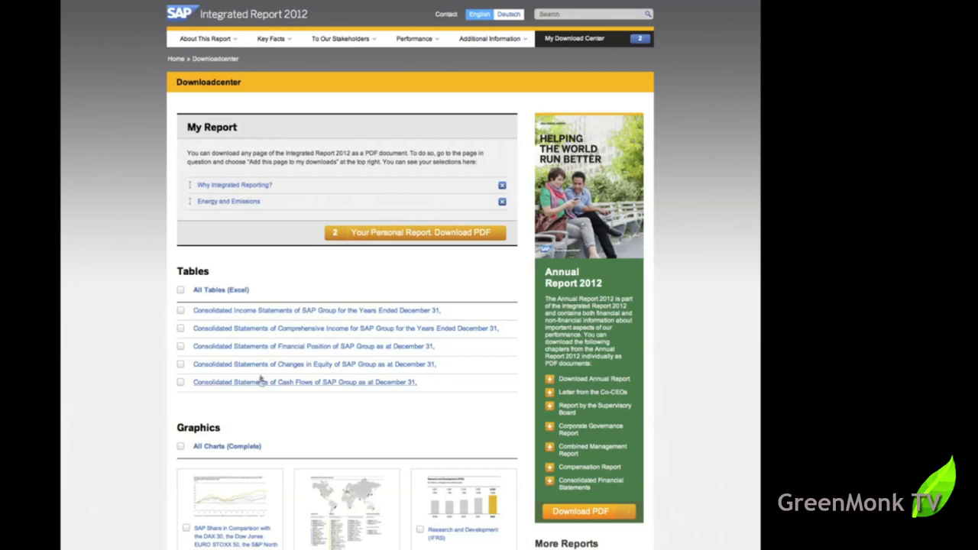
{"action": "mouse_move", "coordinate": [439, 415]}
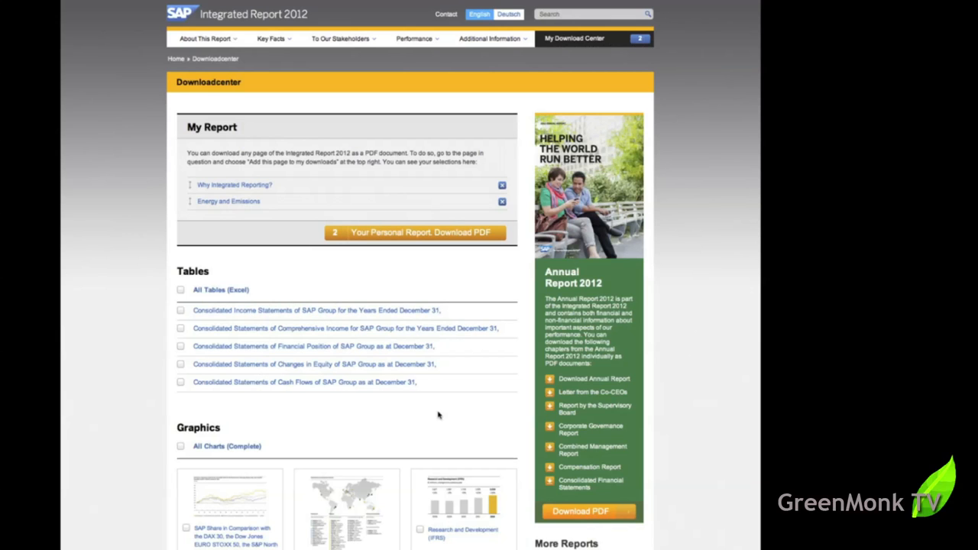
{"action": "scroll", "scroll_direction": "down", "scroll_amount": 3}
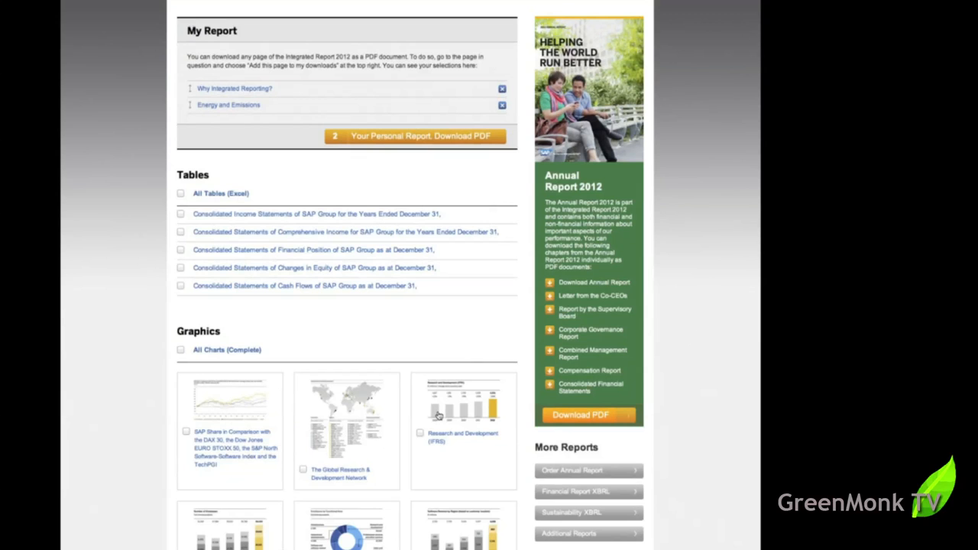
{"action": "scroll", "scroll_direction": "down", "scroll_amount": 3}
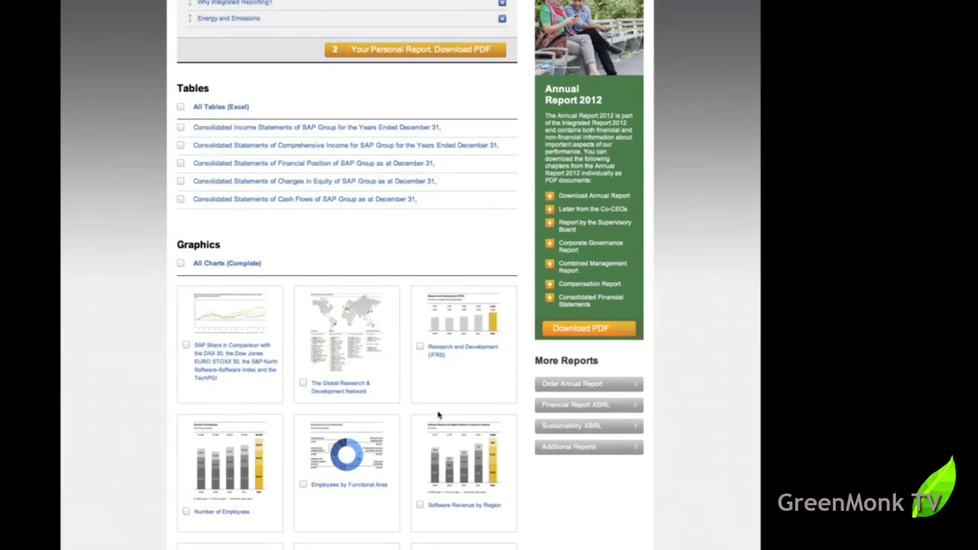
{"action": "mouse_move", "coordinate": [684, 395]}
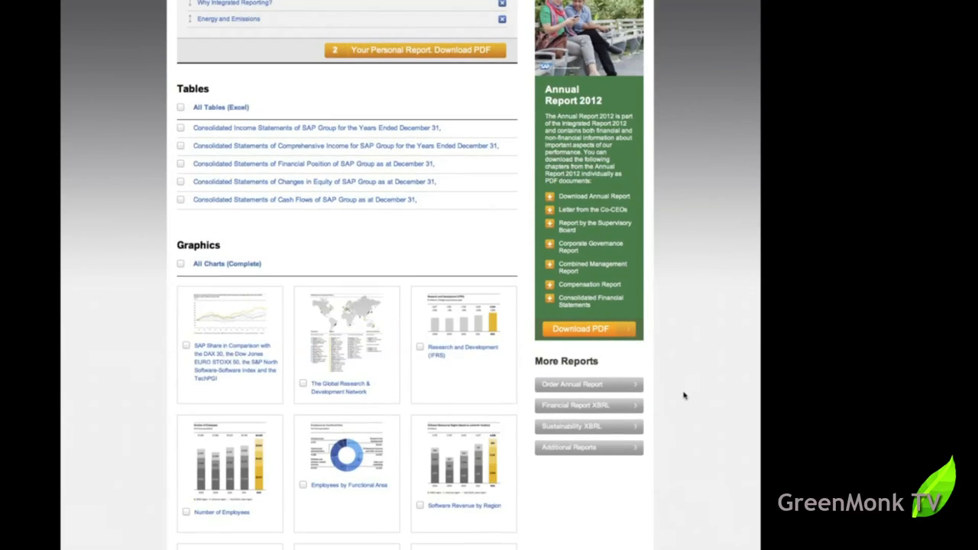
{"action": "mouse_move", "coordinate": [668, 411]}
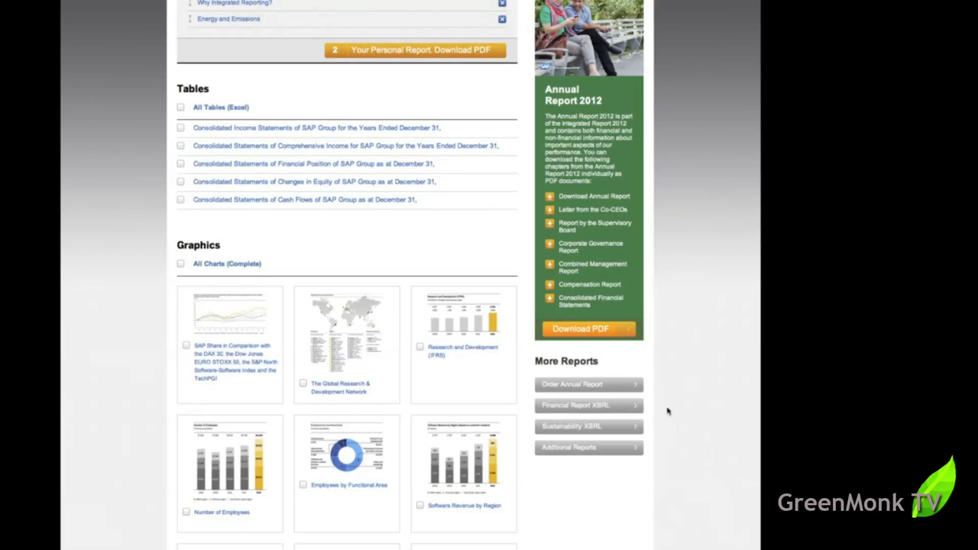
{"action": "mouse_move", "coordinate": [569, 404]}
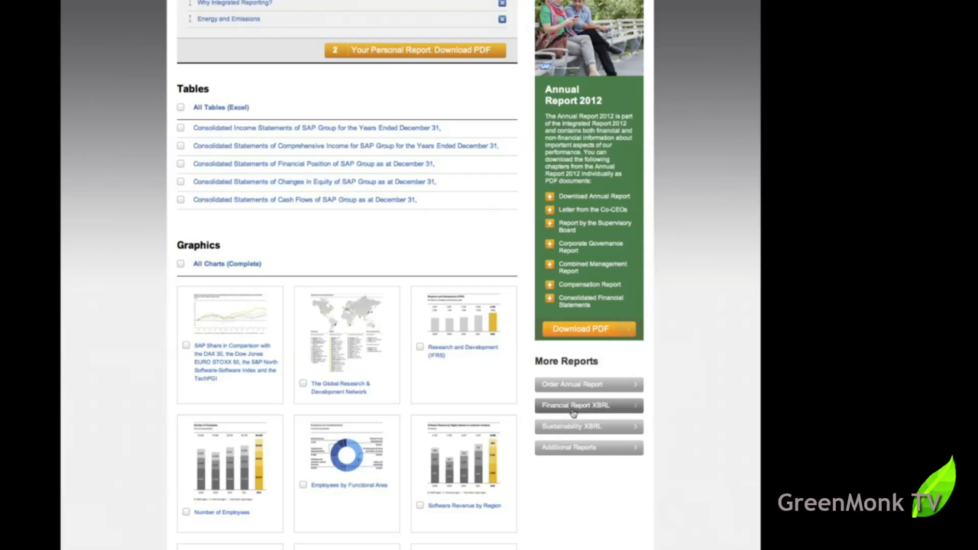
{"action": "mouse_move", "coordinate": [615, 406]}
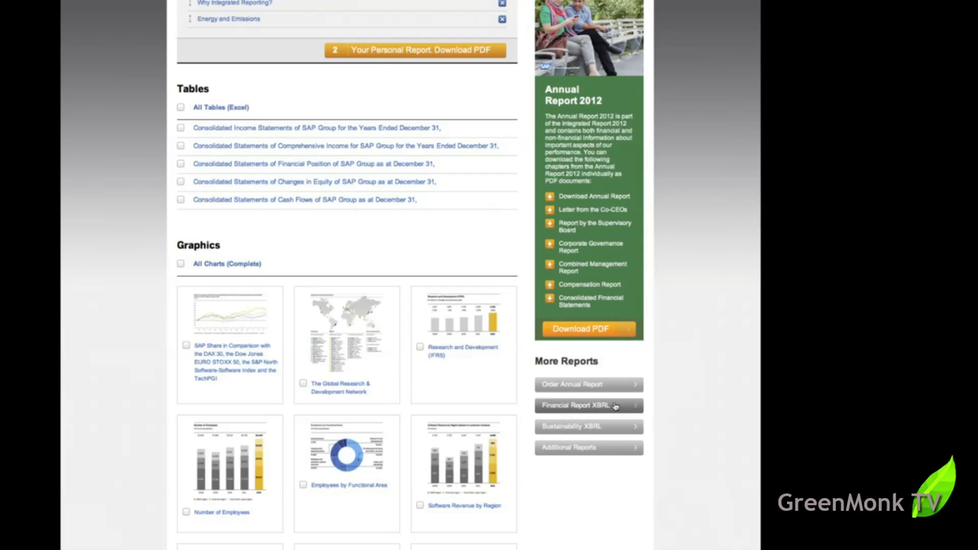
{"action": "mouse_move", "coordinate": [576, 429]}
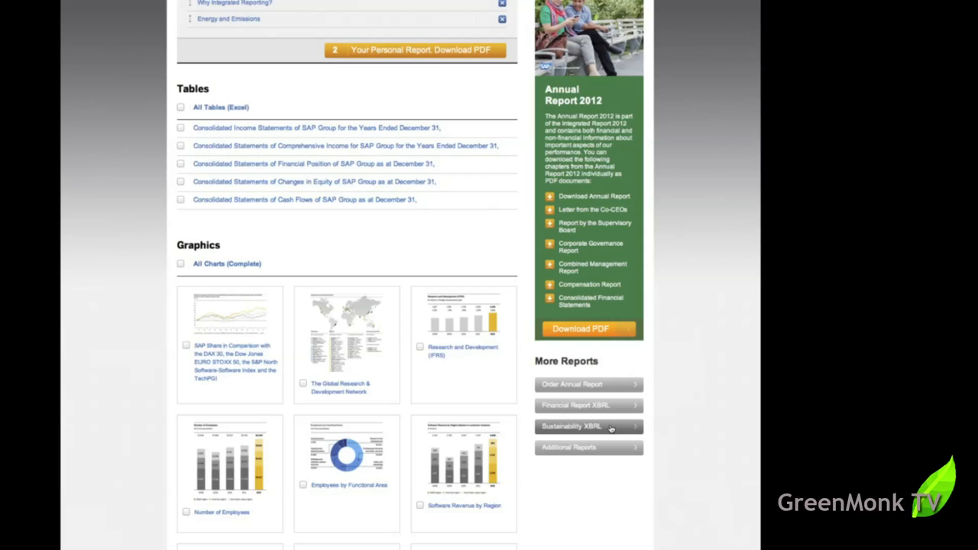
{"action": "mouse_move", "coordinate": [712, 372]}
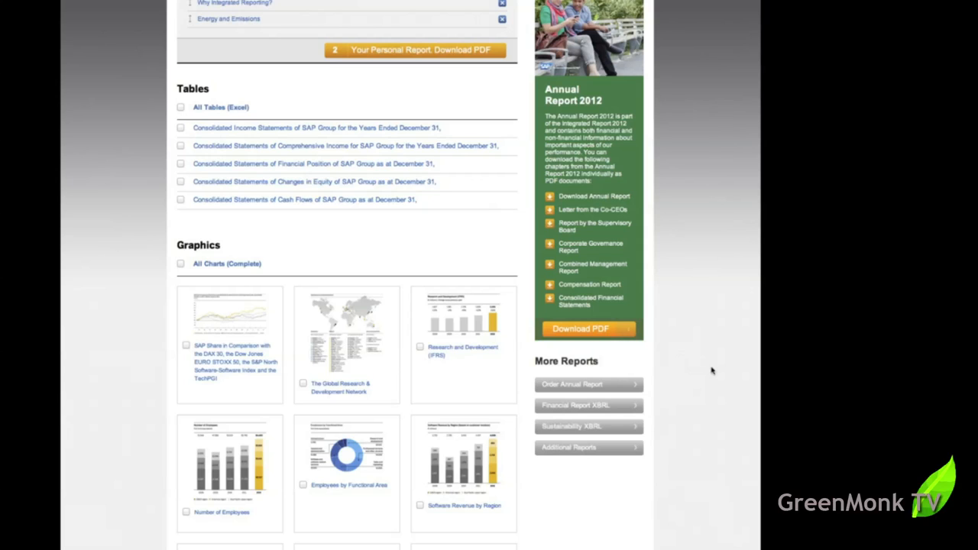
{"action": "scroll", "scroll_direction": "up", "scroll_amount": 3}
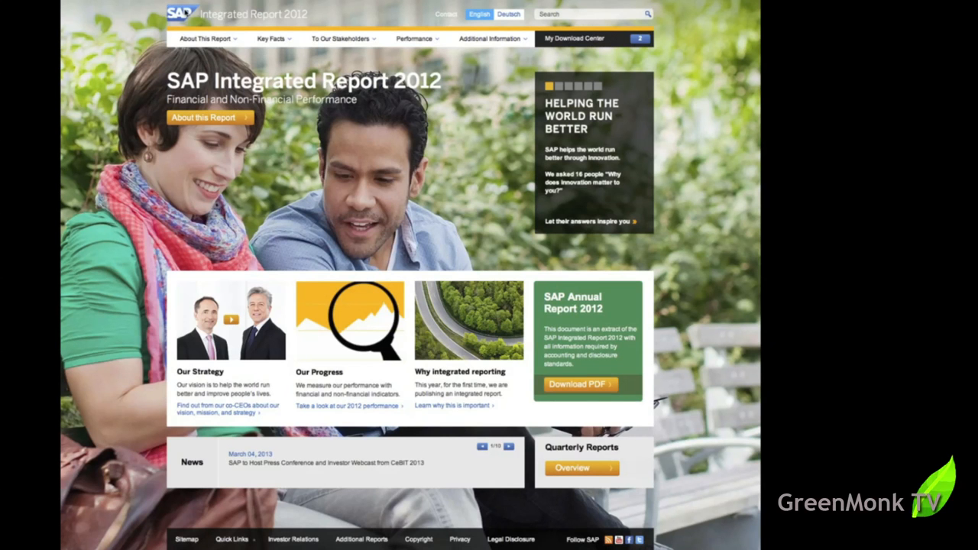
Step: Advance the home page news to the German Minister of Economics visiting SAP
{"action": "left_click", "coordinate": [509, 446]}
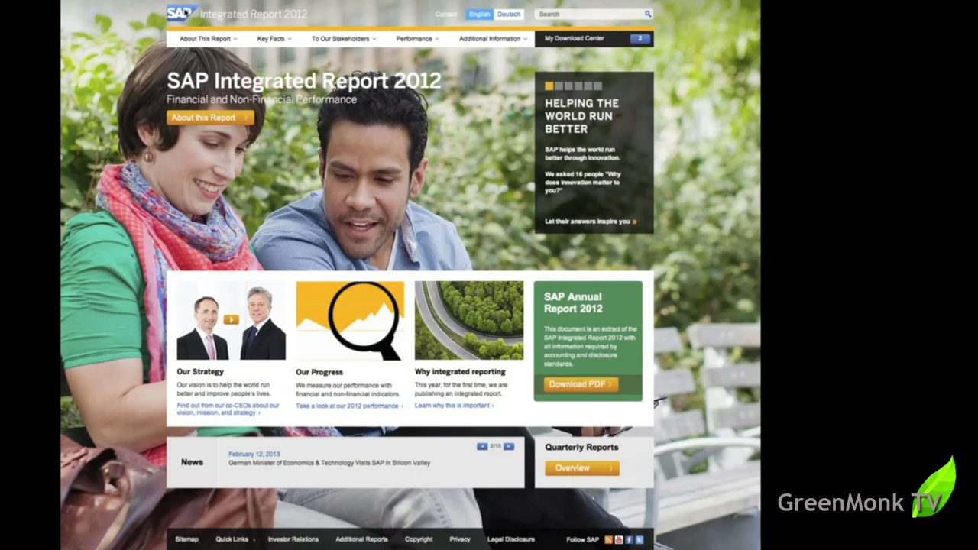